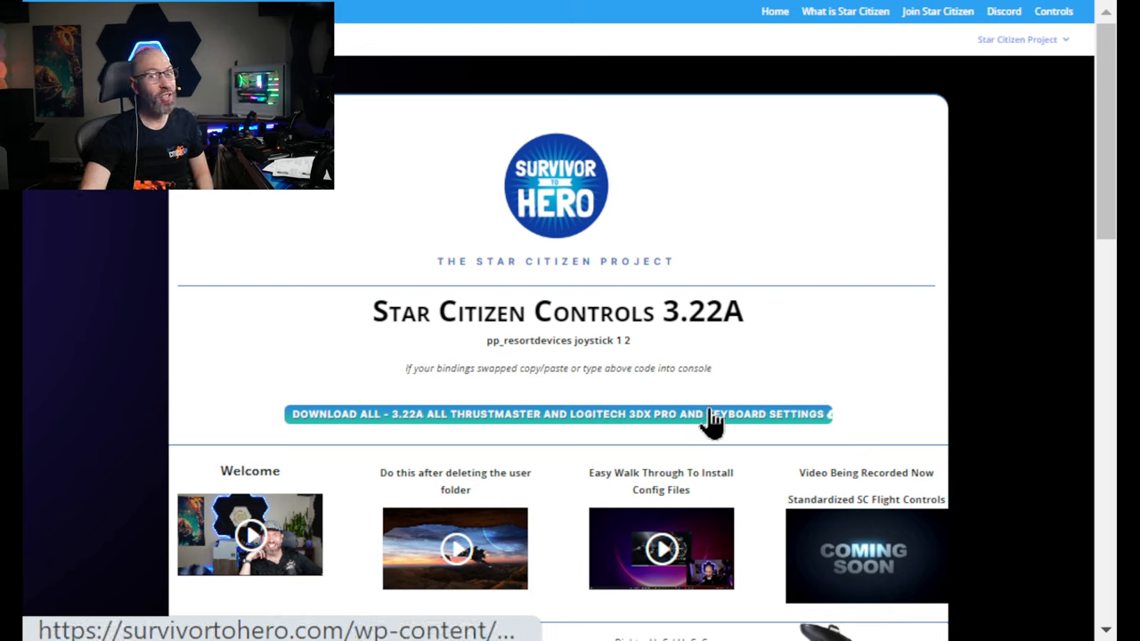
pyautogui.moveTo(855, 531)
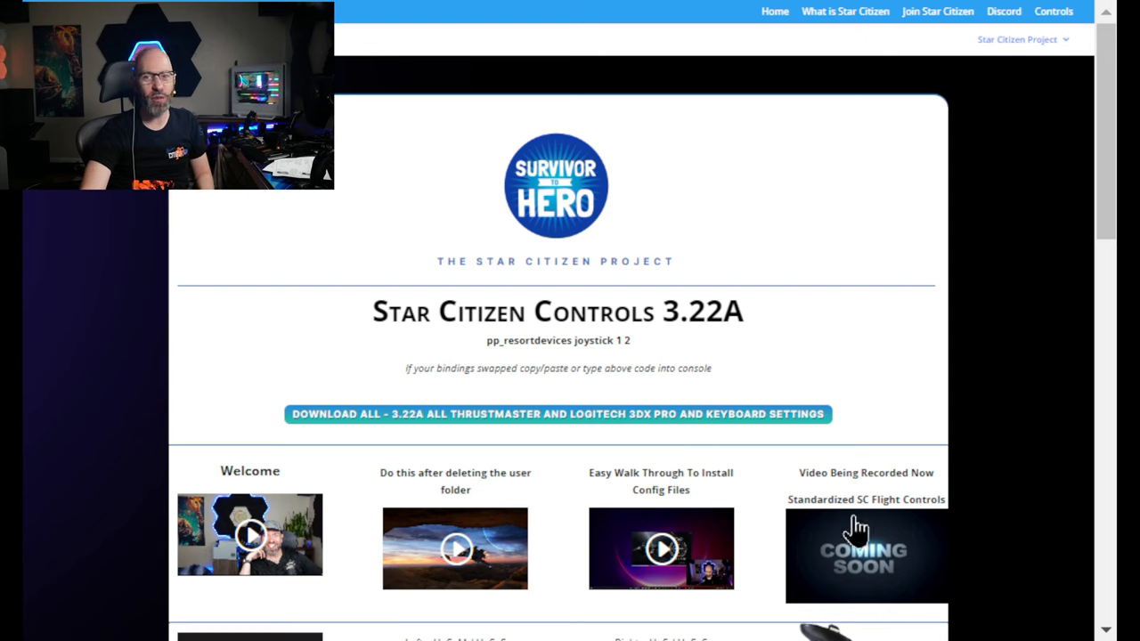
pyautogui.moveTo(873, 543)
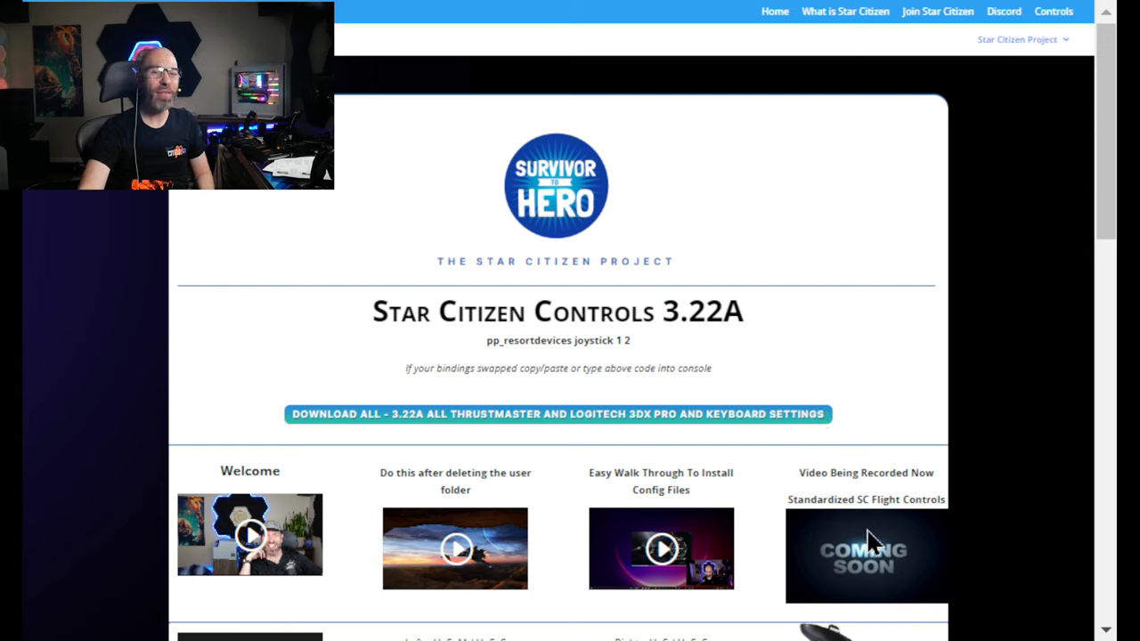
pyautogui.moveTo(869, 541)
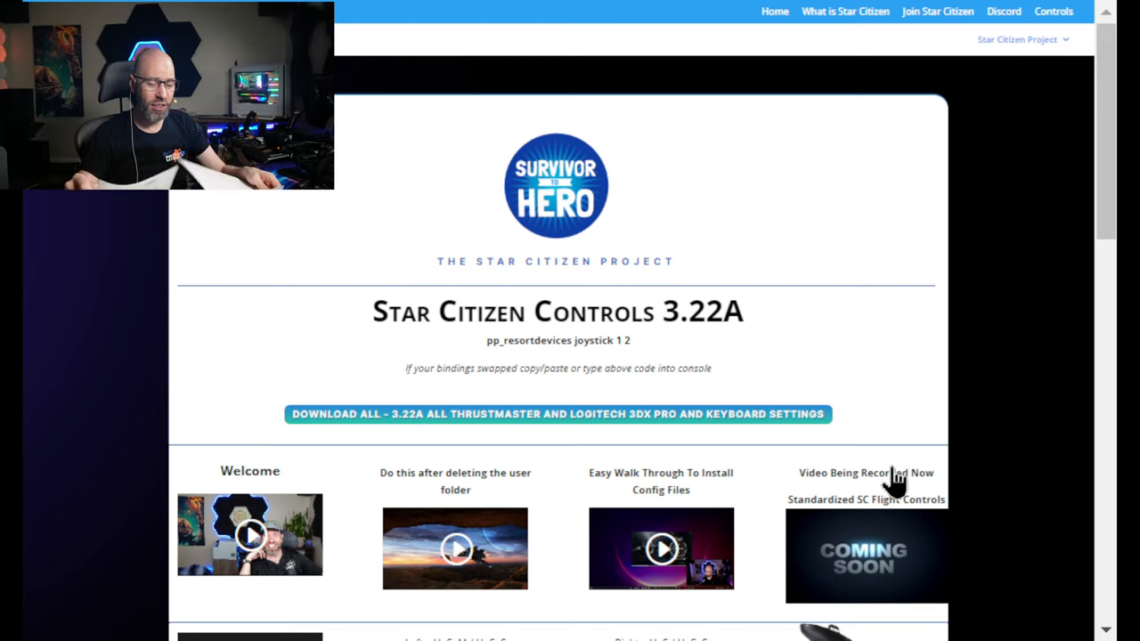
# Step: Scroll the Controls 3.22A page down to the Logitech and Thrustmaster cheat-sheet thumbnails
pyautogui.scroll(-3)
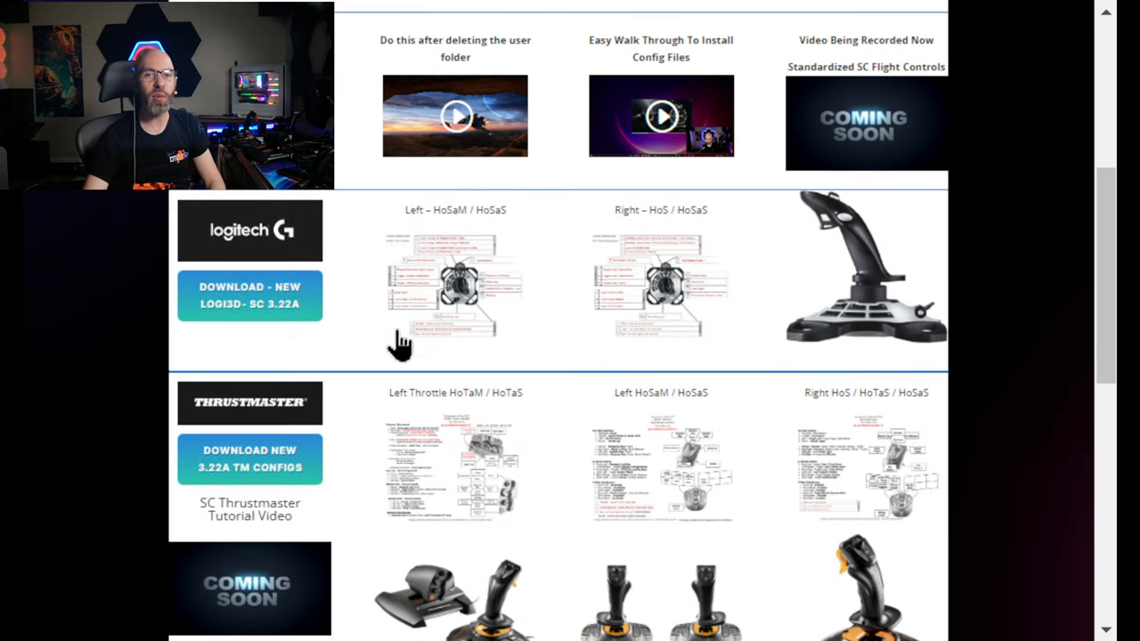
pyautogui.moveTo(488, 324)
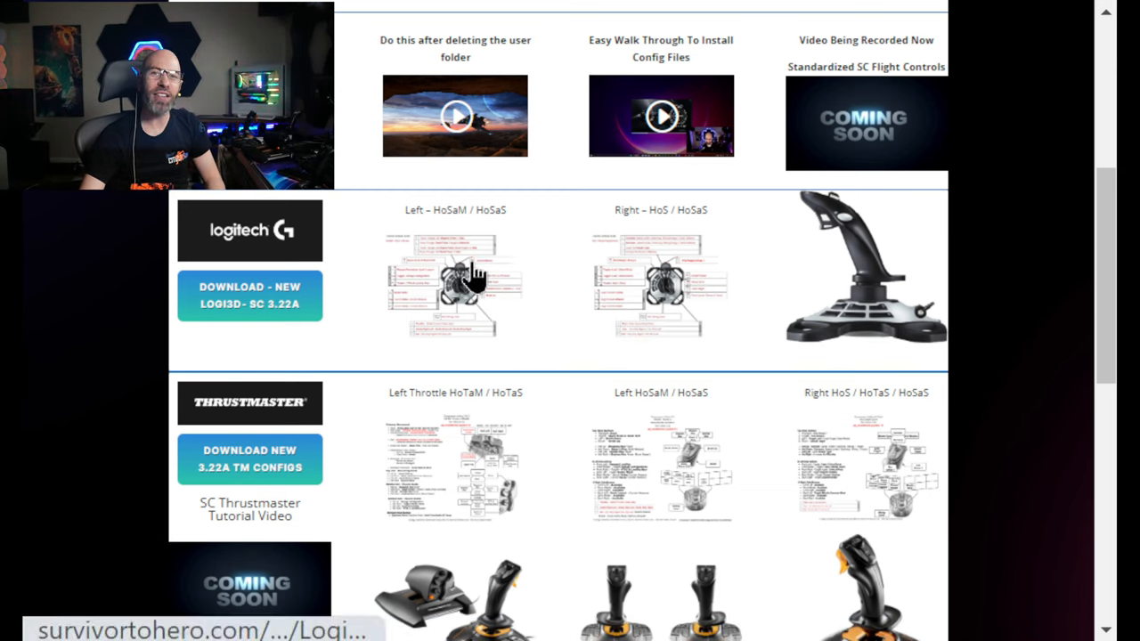
# Step: View the Logitech Extreme 3D Pro HoSaM Stick + Mouse cheat-sheet PDF
pyautogui.click(454, 285)
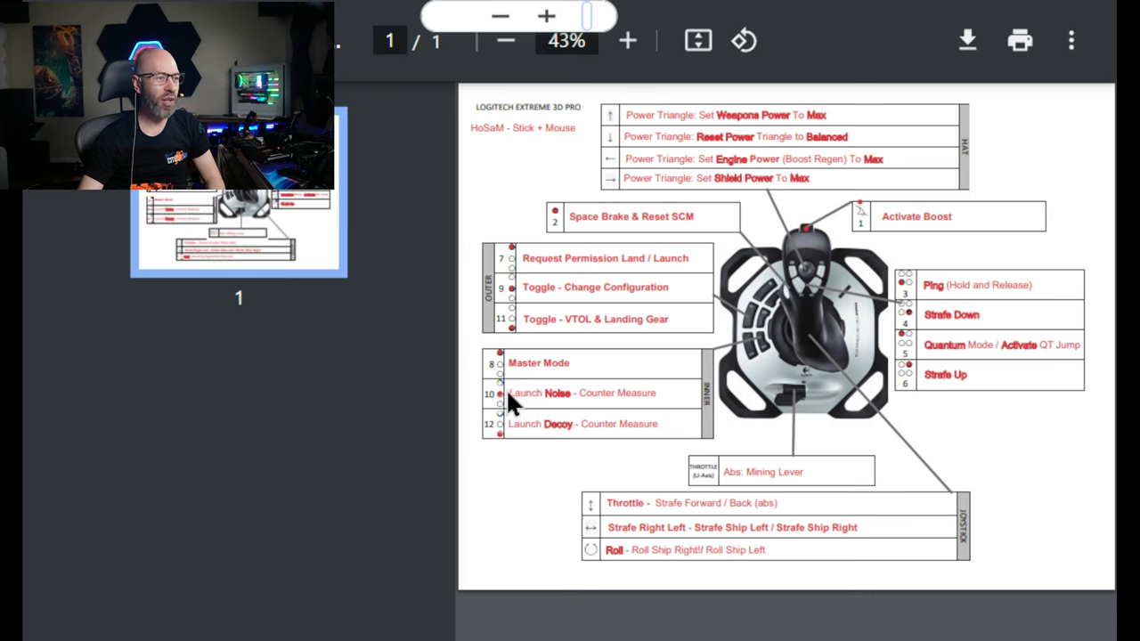
pyautogui.moveTo(901, 218)
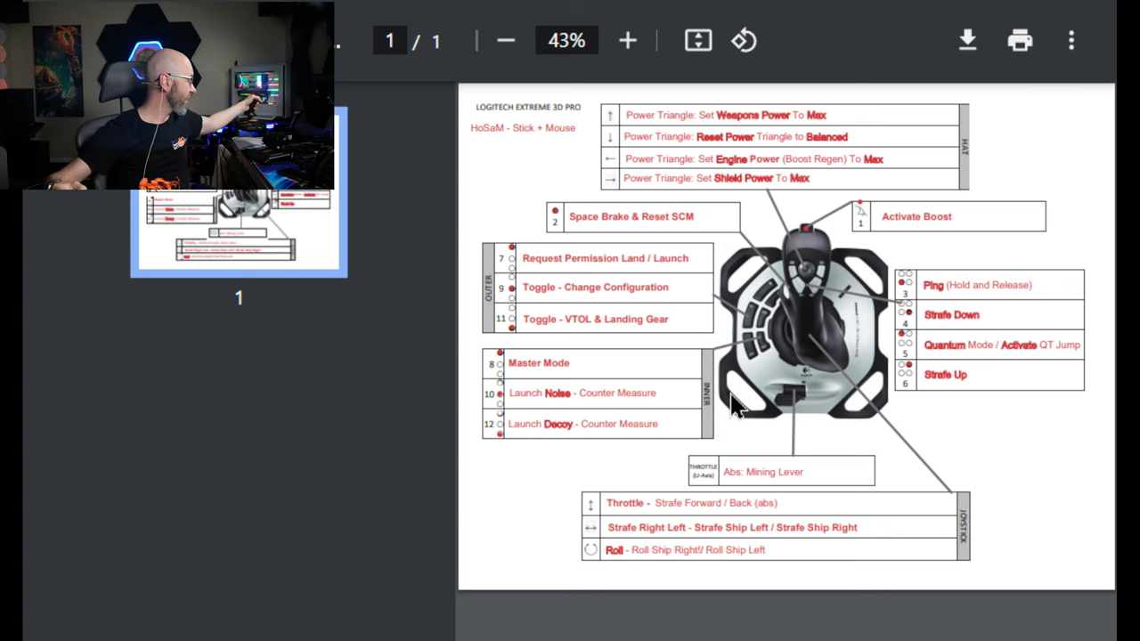
pyautogui.moveTo(798, 78)
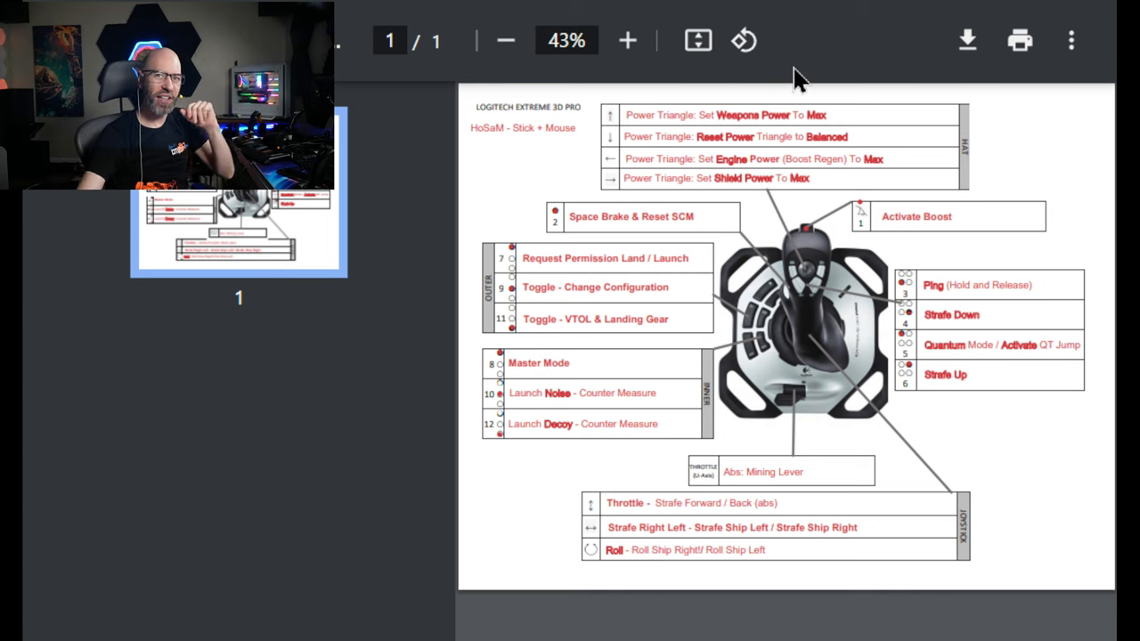
pyautogui.moveTo(862, 437)
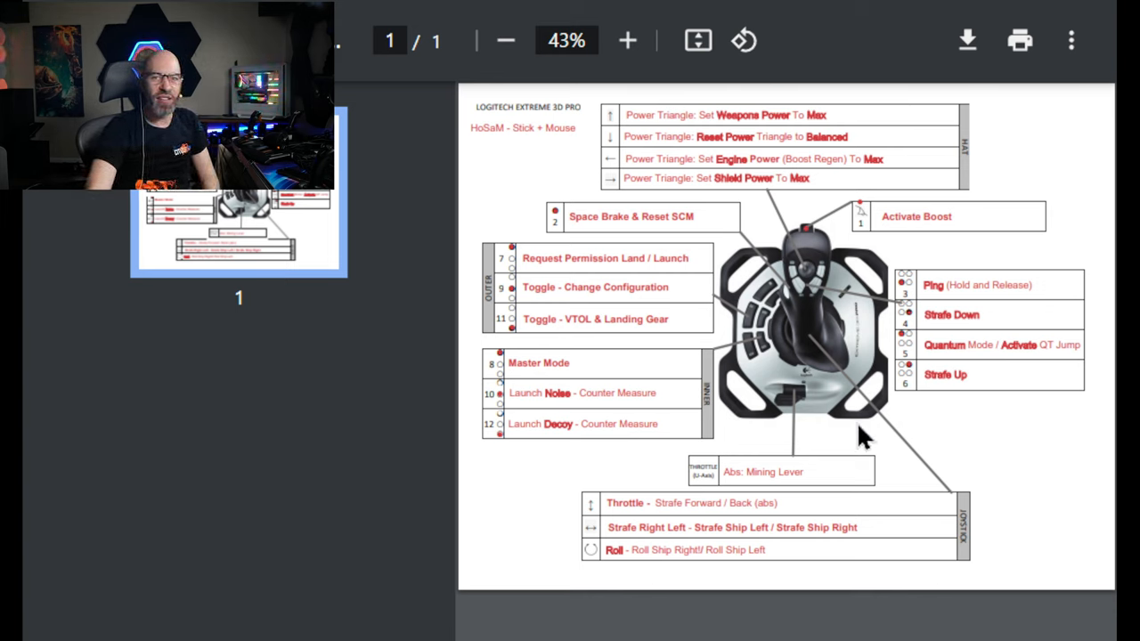
pyautogui.moveTo(876, 174)
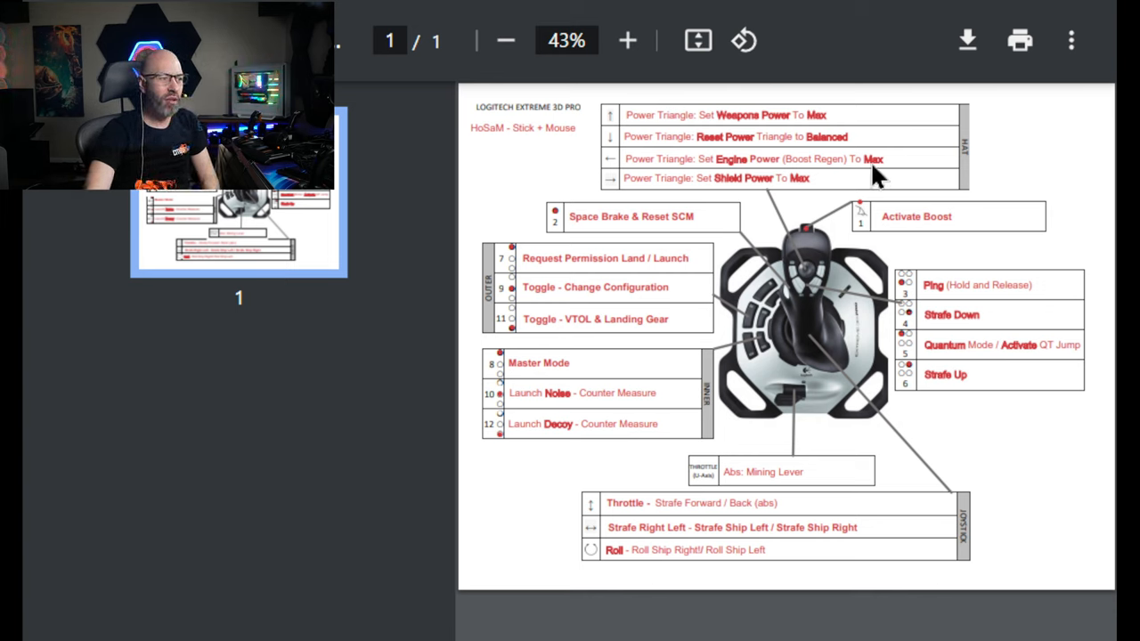
pyautogui.moveTo(662, 288)
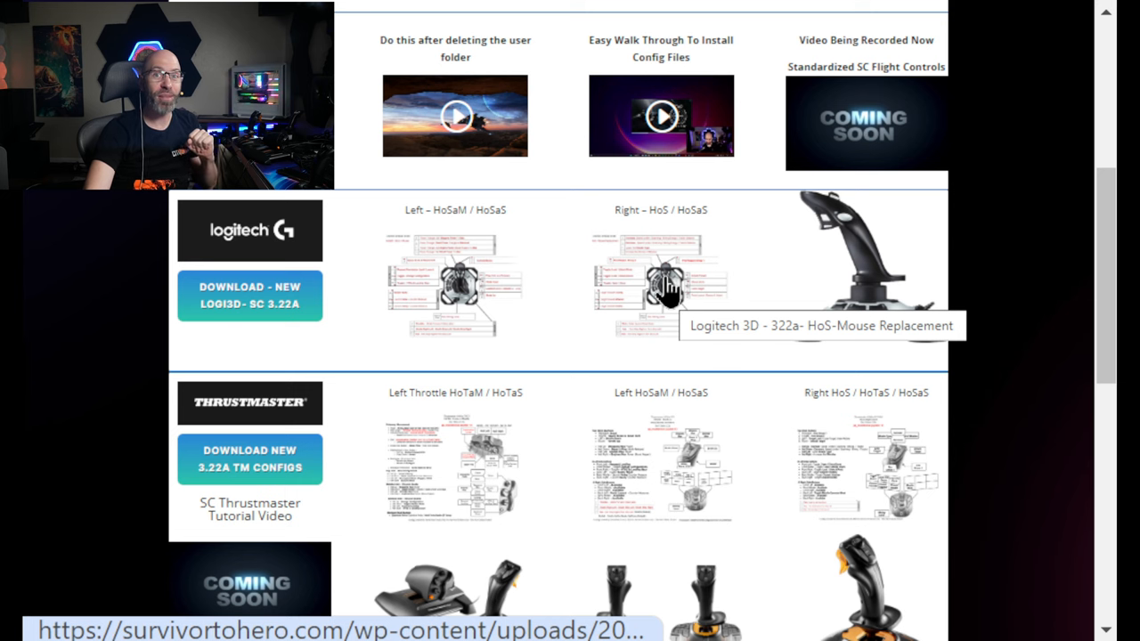
# Step: View the Logitech Extreme 3D Pro HoS Mouse Replacement cheat-sheet PDF
pyautogui.click(660, 285)
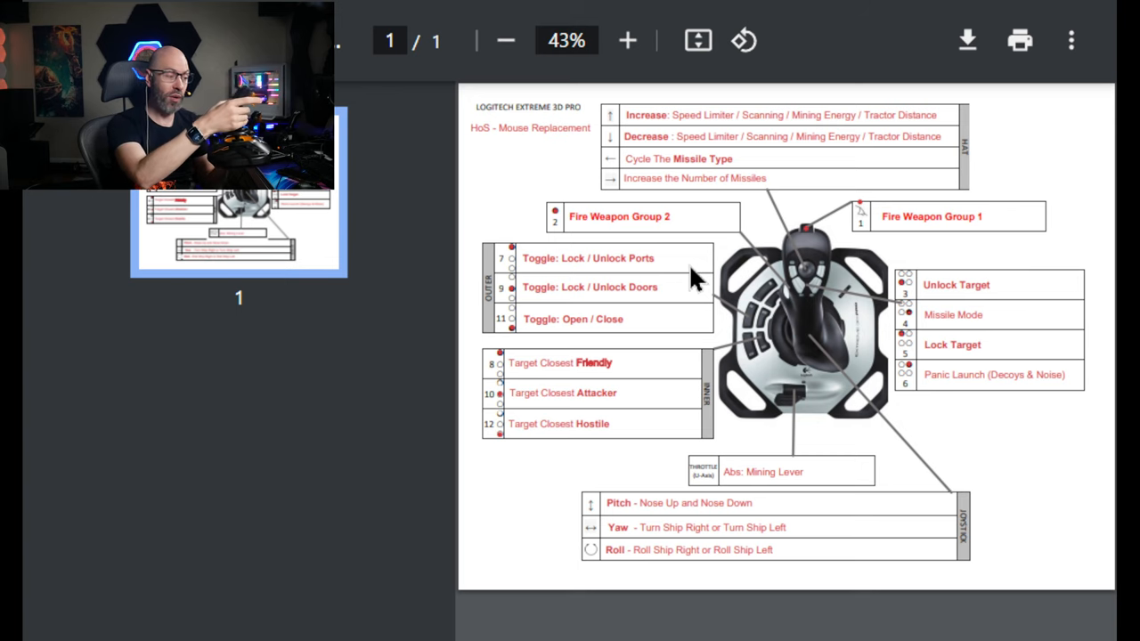
pyautogui.moveTo(930, 128)
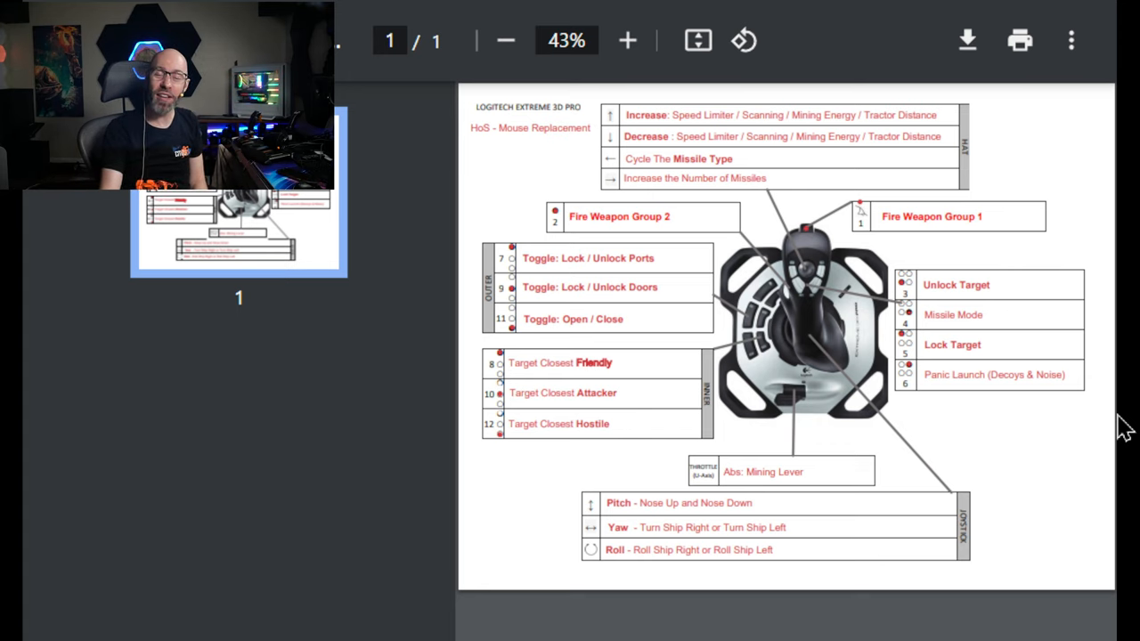
pyautogui.moveTo(383, 284)
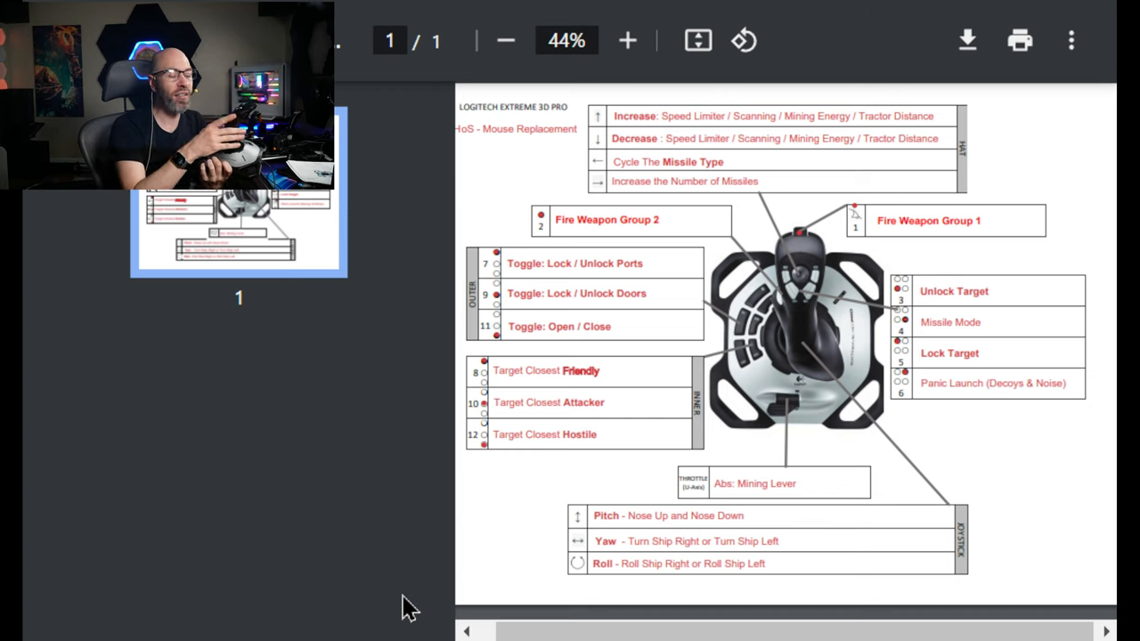
pyautogui.moveTo(258, 566)
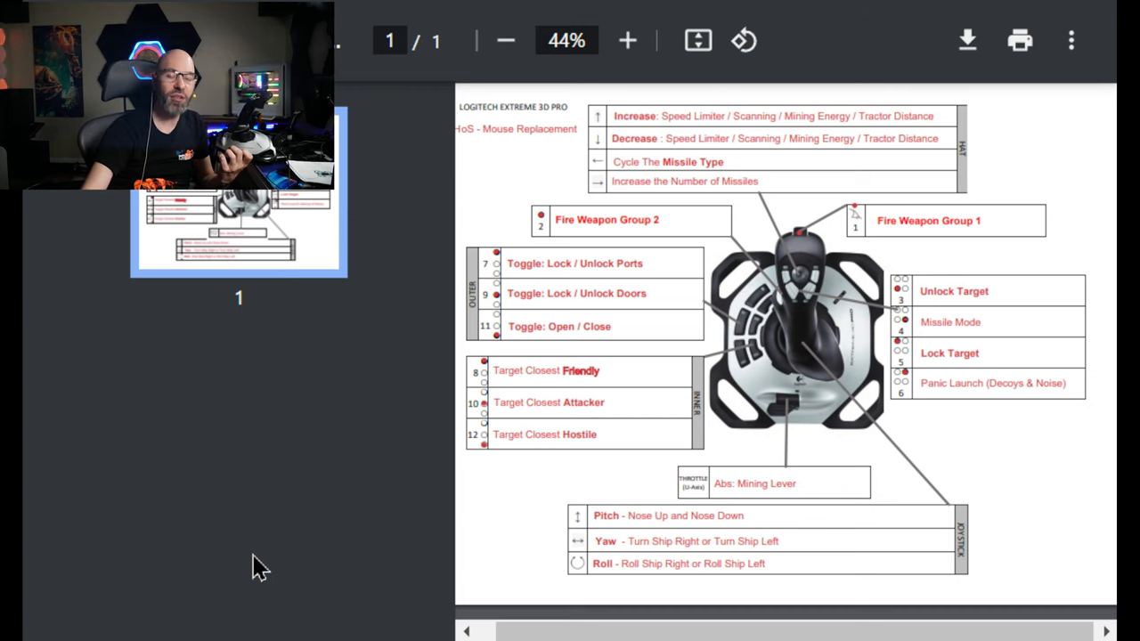
pyautogui.moveTo(545, 555)
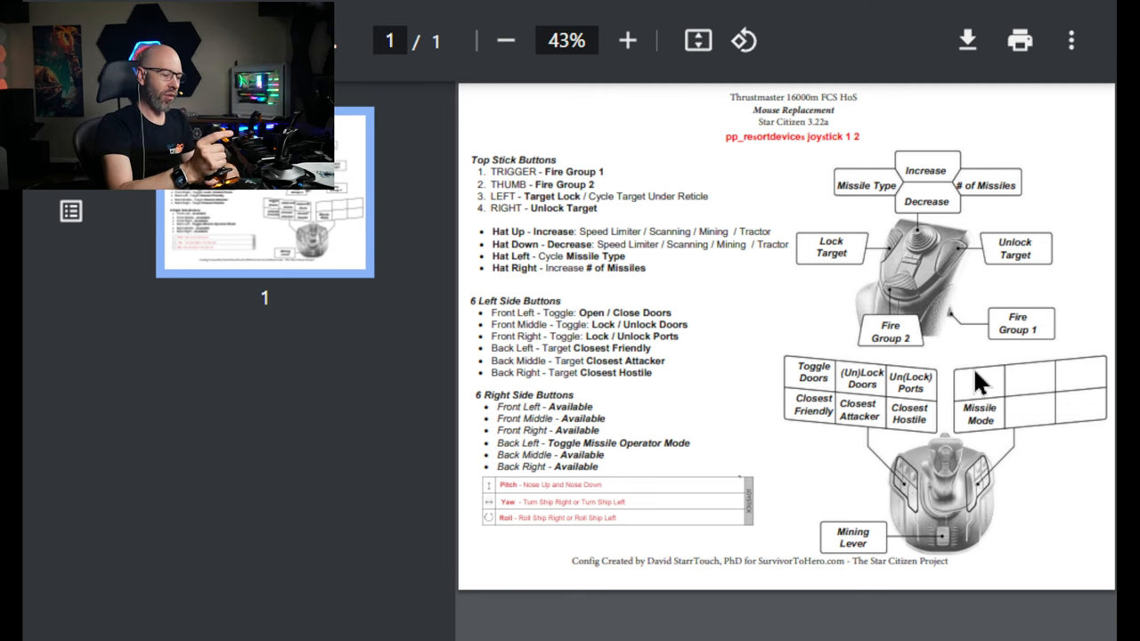
pyautogui.moveTo(727, 374)
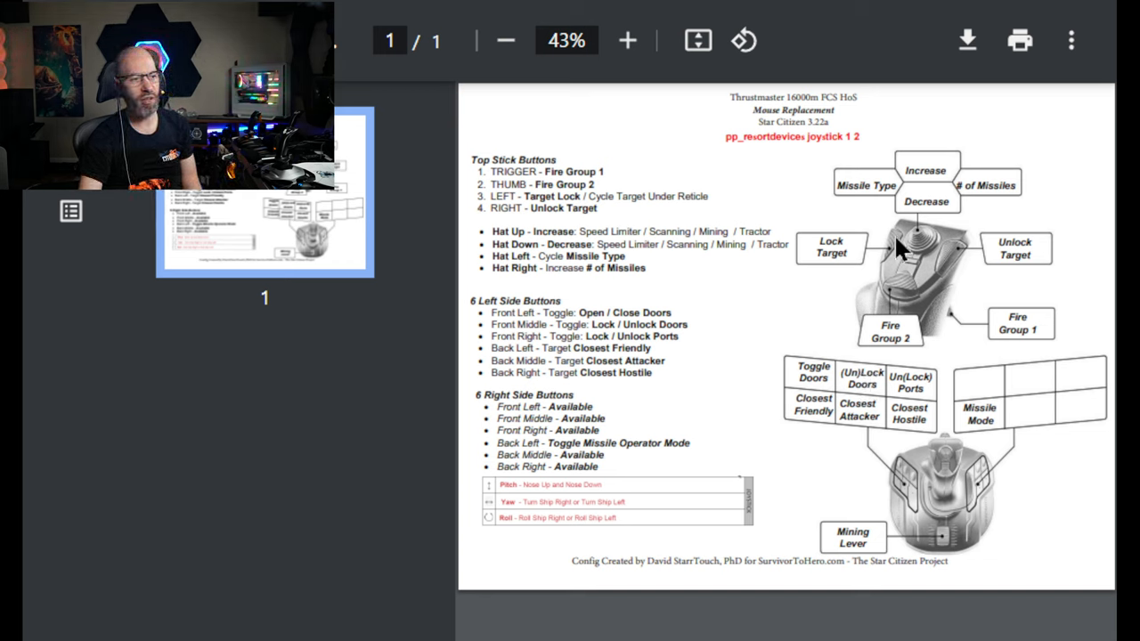
pyautogui.moveTo(868, 342)
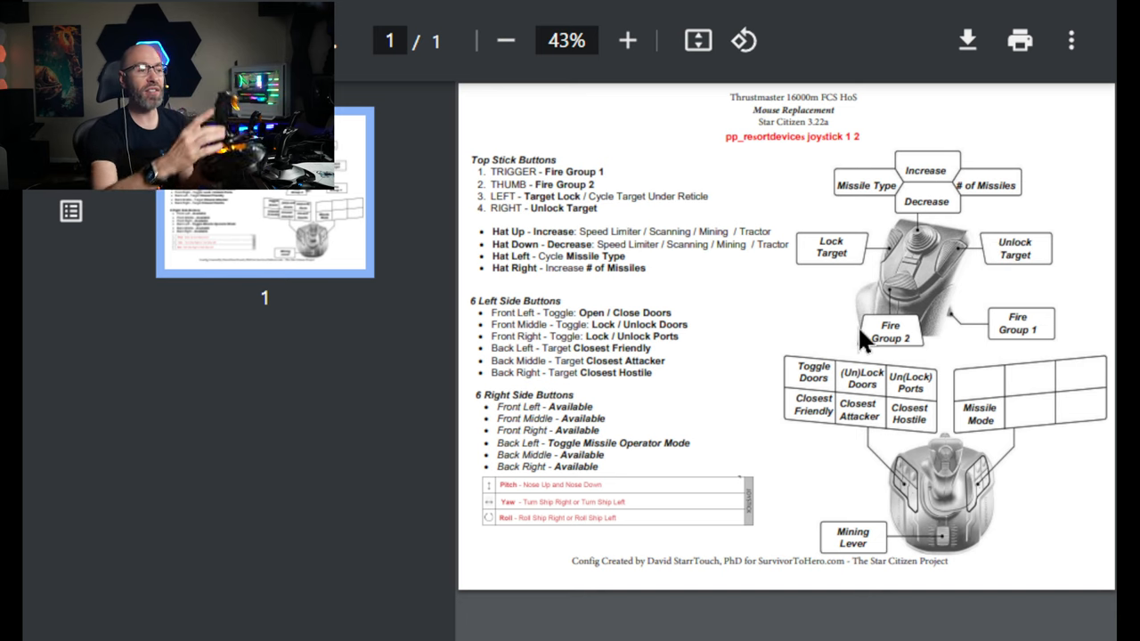
pyautogui.moveTo(962, 187)
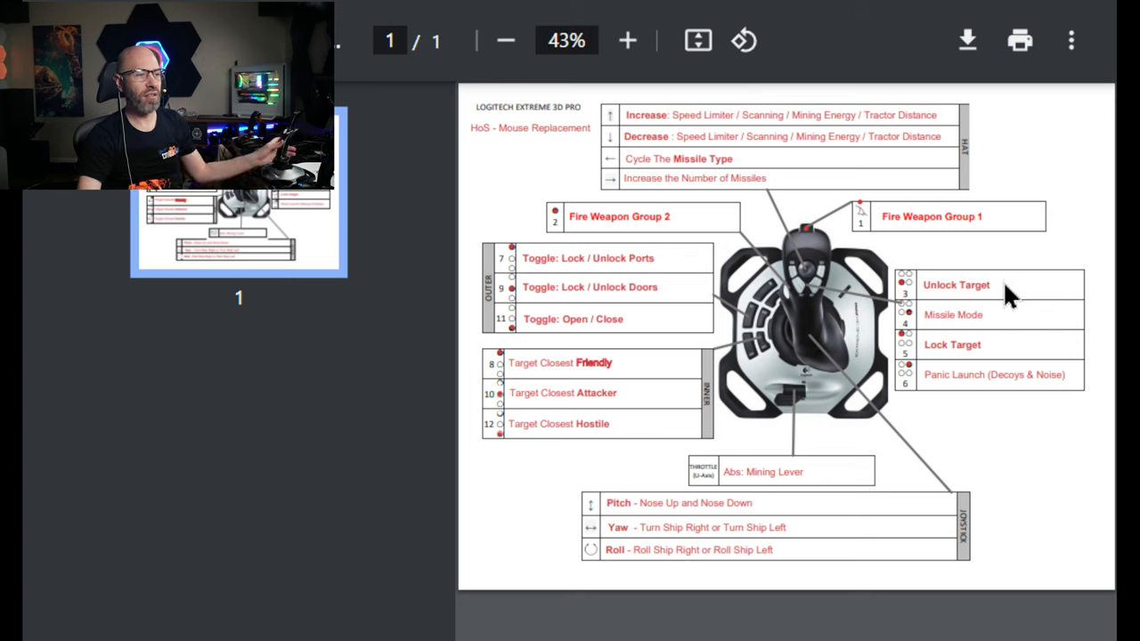
pyautogui.moveTo(1014, 317)
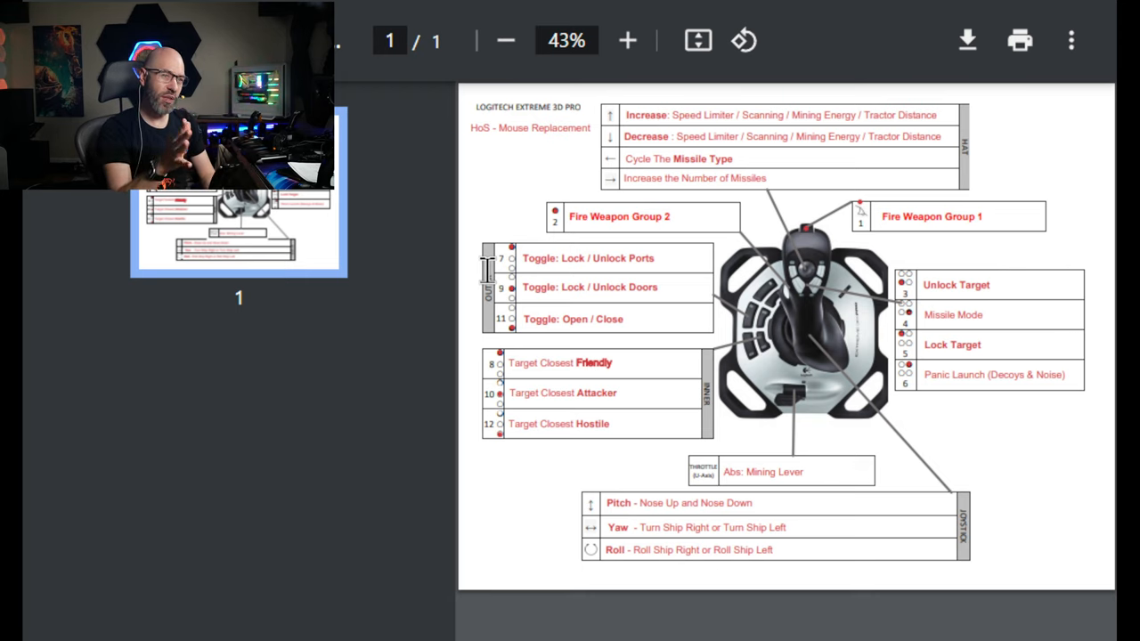
pyautogui.moveTo(634, 181)
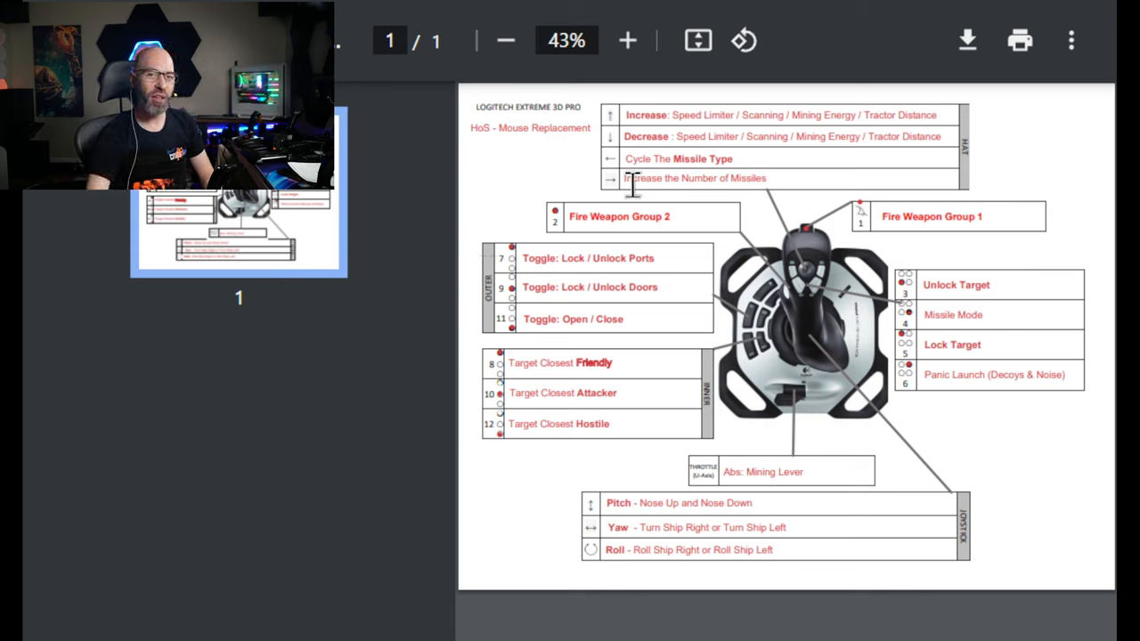
pyautogui.moveTo(744, 401)
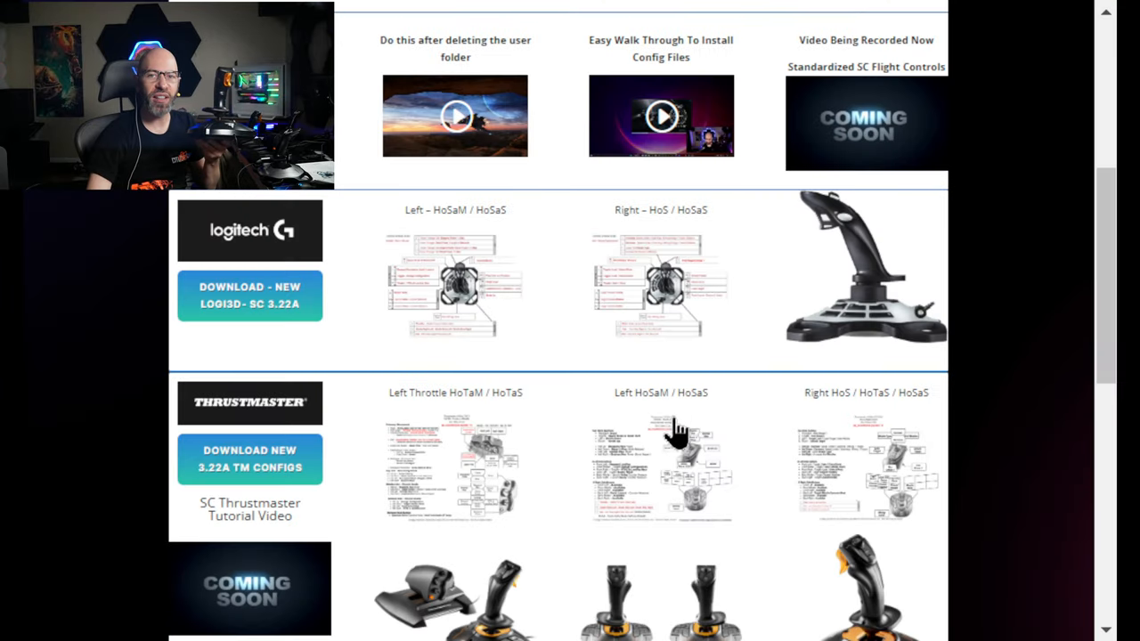
# Step: View the Thrustmaster 16000M FCS HoS mouse-replacement cheat-sheet PDF
pyautogui.click(661, 466)
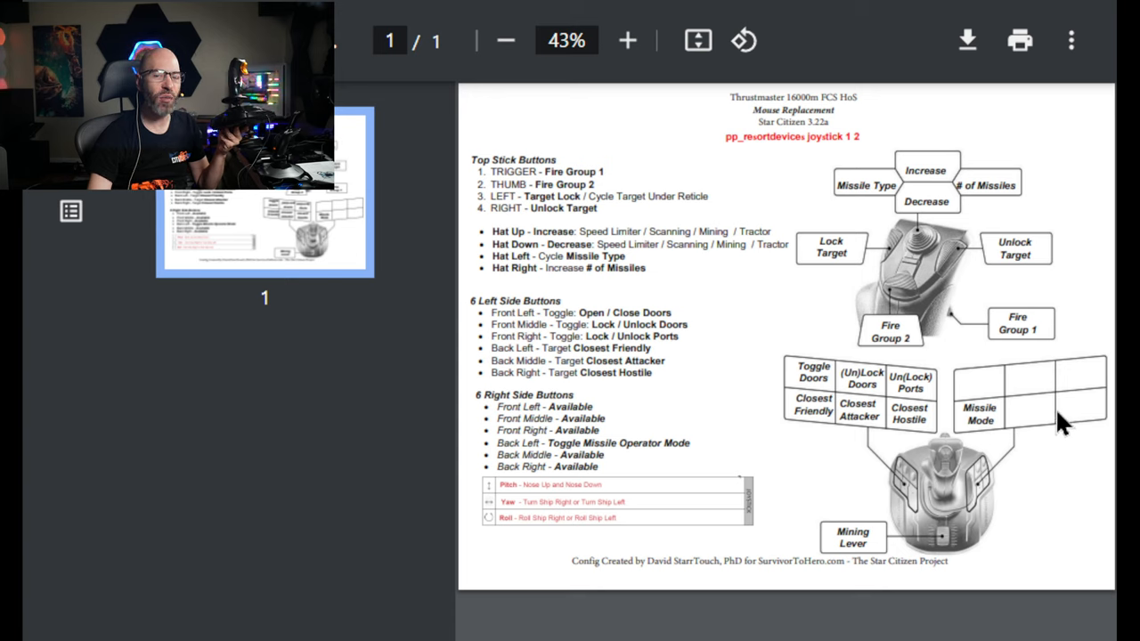
pyautogui.moveTo(1012, 384)
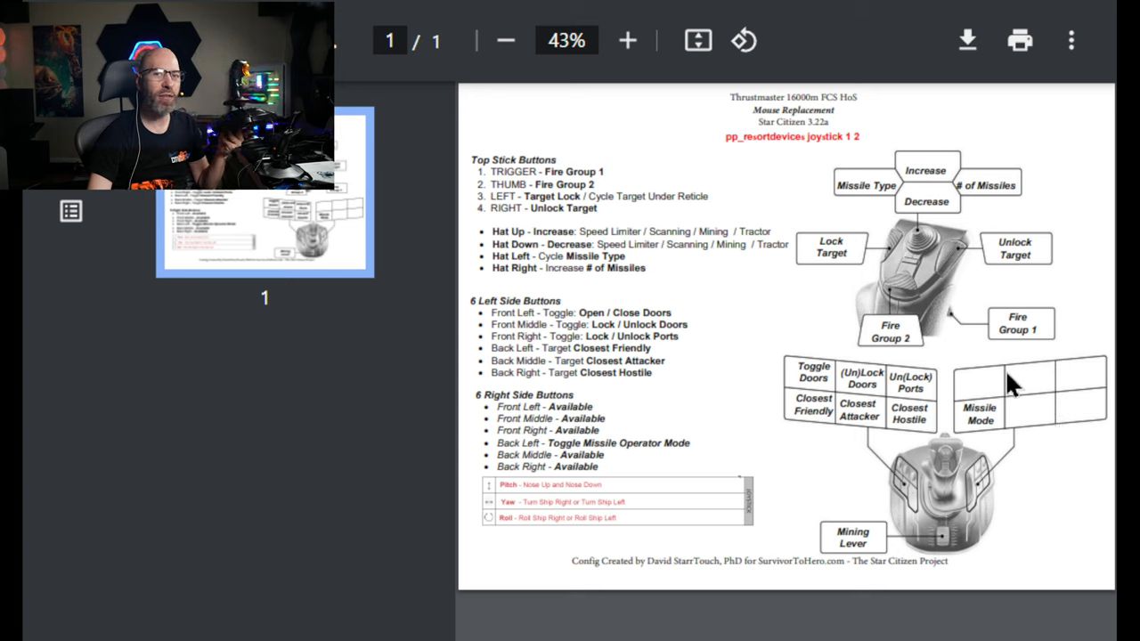
pyautogui.moveTo(1089, 400)
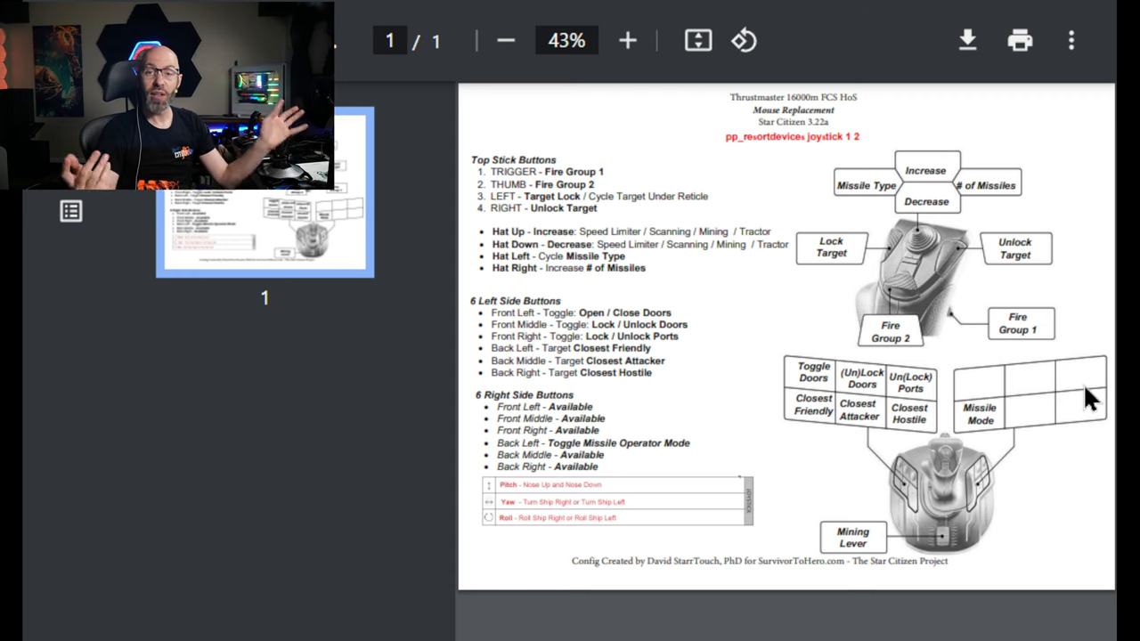
pyautogui.moveTo(662, 612)
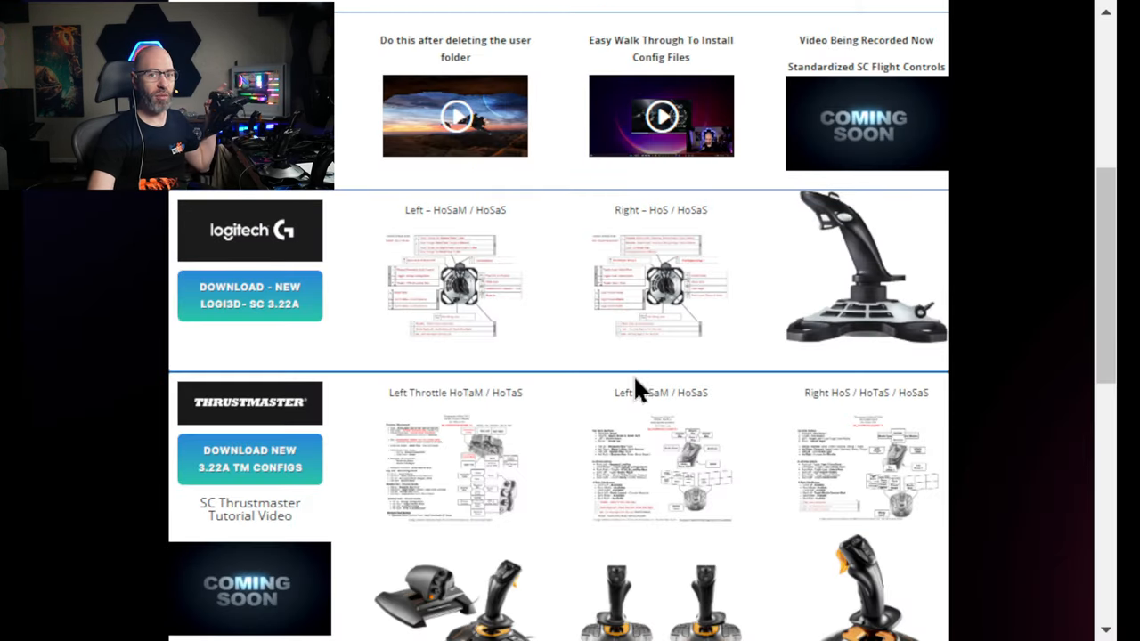
pyautogui.moveTo(472, 552)
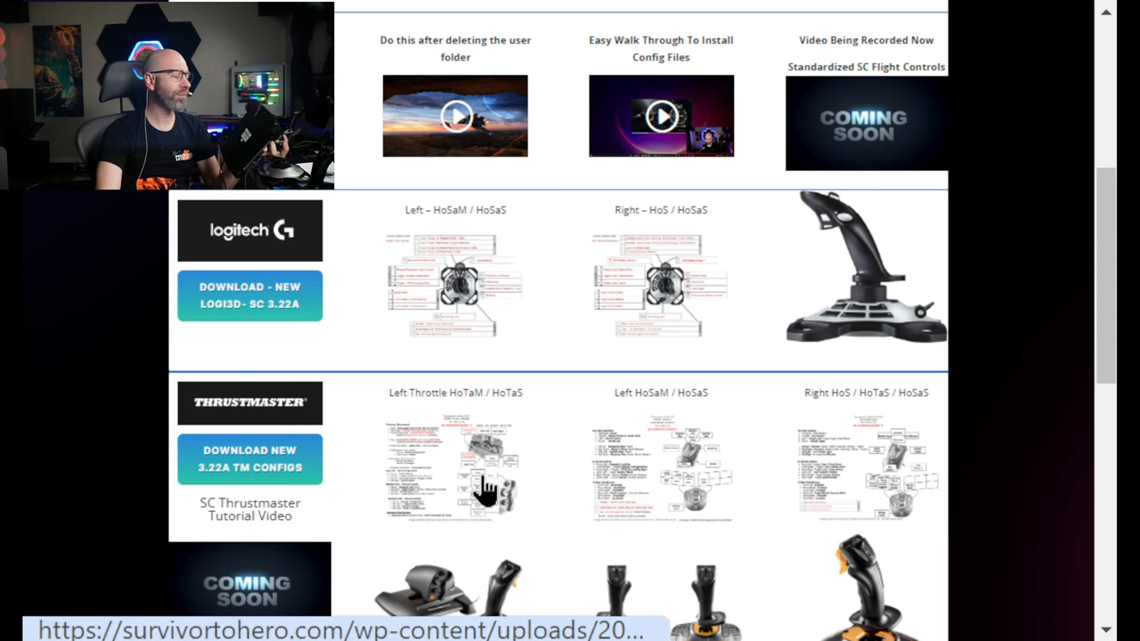
# Step: View the Thrustmaster TWCS Left Throttle HoTaM / HoTaS cheat-sheet PDF
pyautogui.scroll(-3)
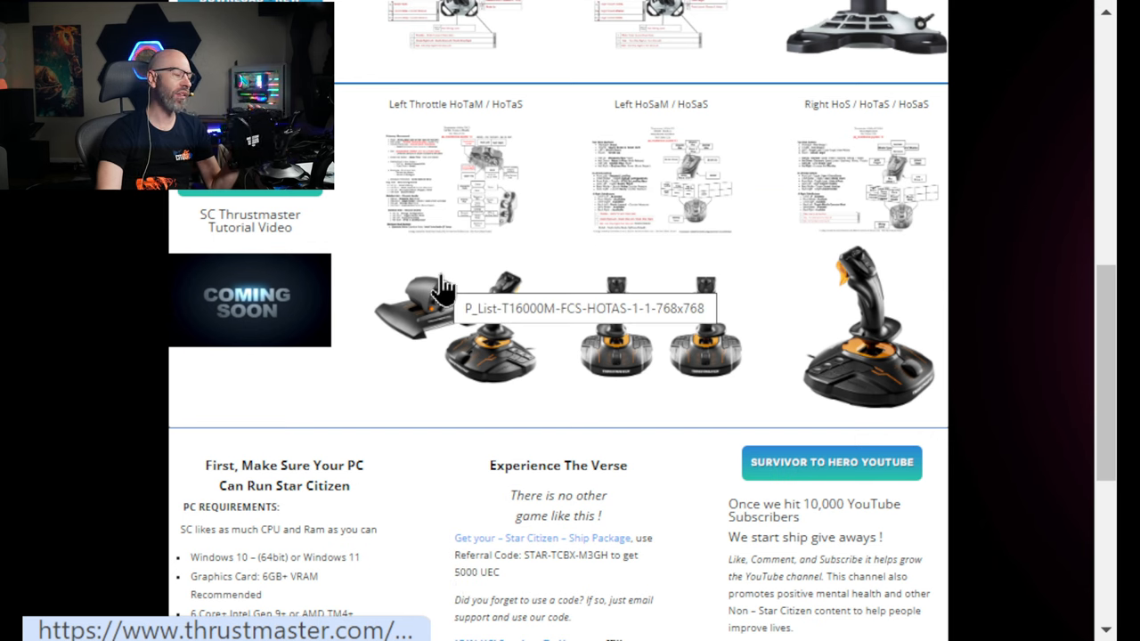
pyautogui.moveTo(449, 306)
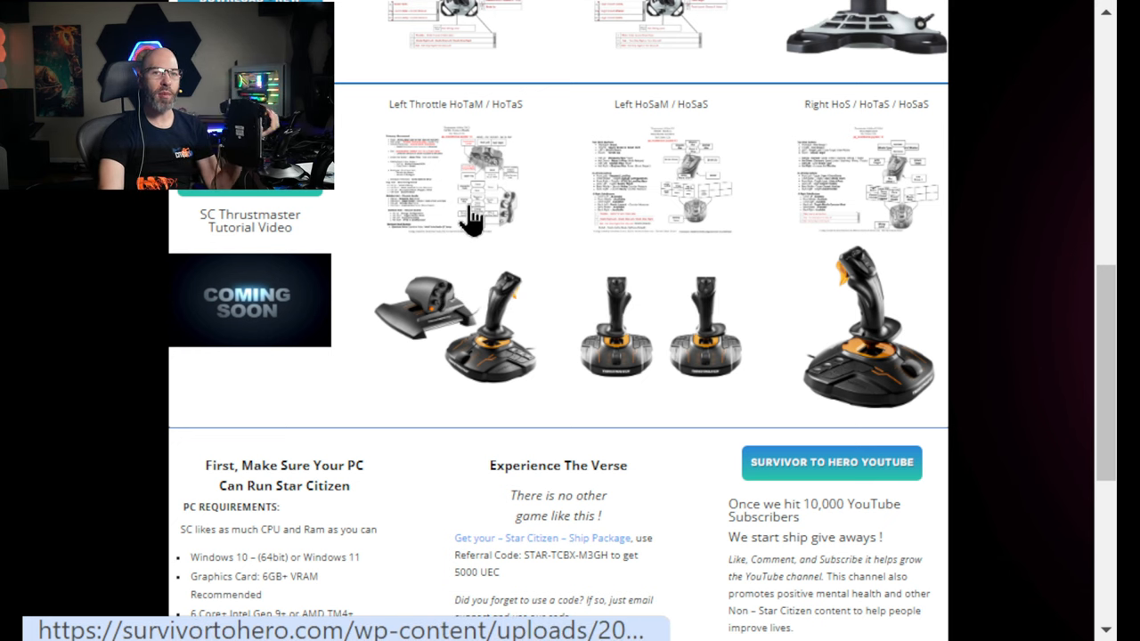
pyautogui.click(456, 182)
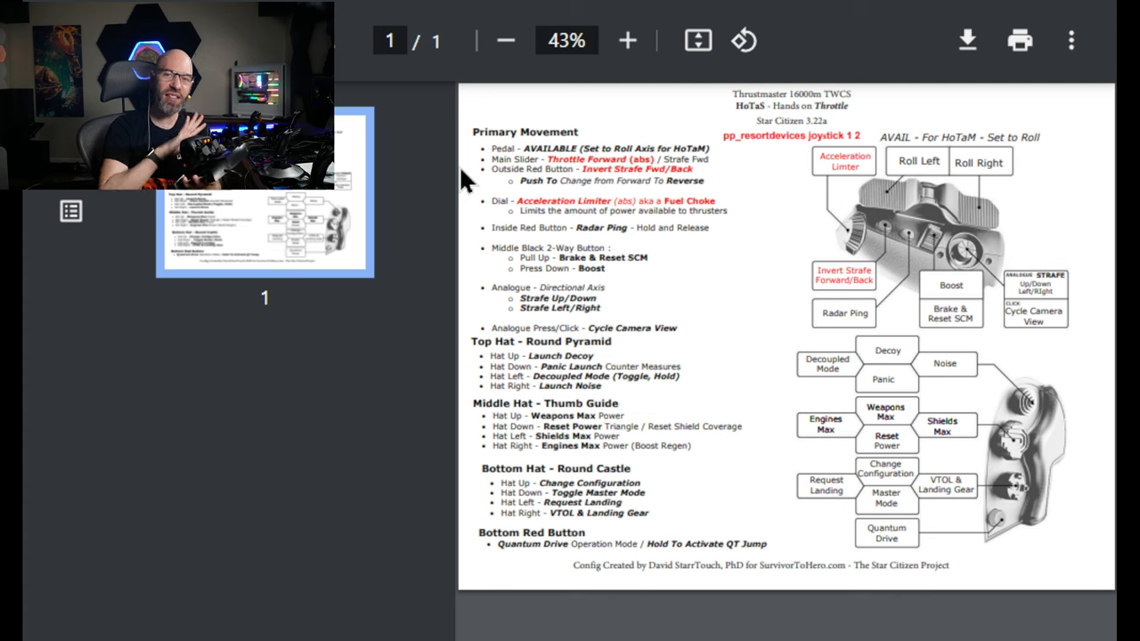
pyautogui.moveTo(969, 408)
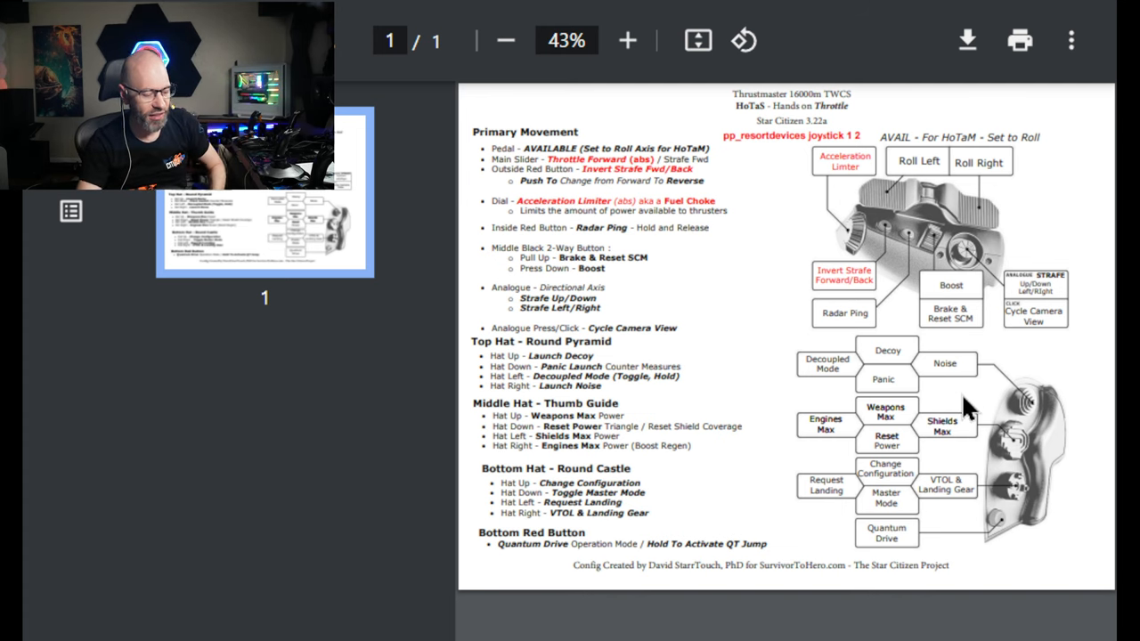
# Step: Zoom into the TWCS throttle diagram to read Roll, Acceleration Limiter, Boost and Radar Ping assignments
pyautogui.click(626, 39)
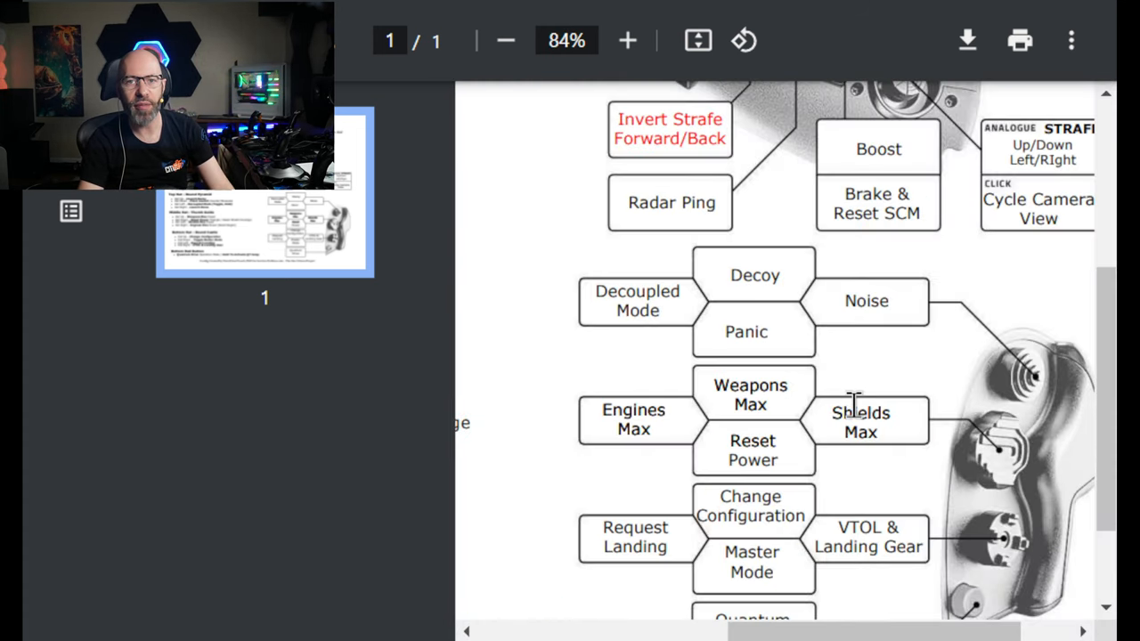
pyautogui.scroll(-3)
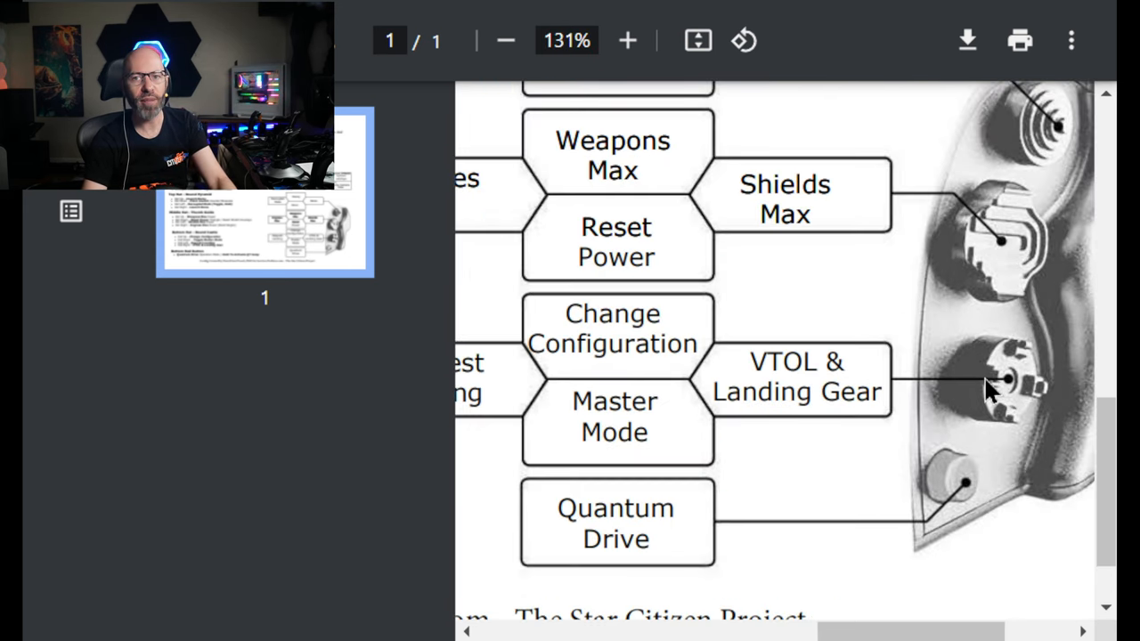
pyautogui.click(506, 39)
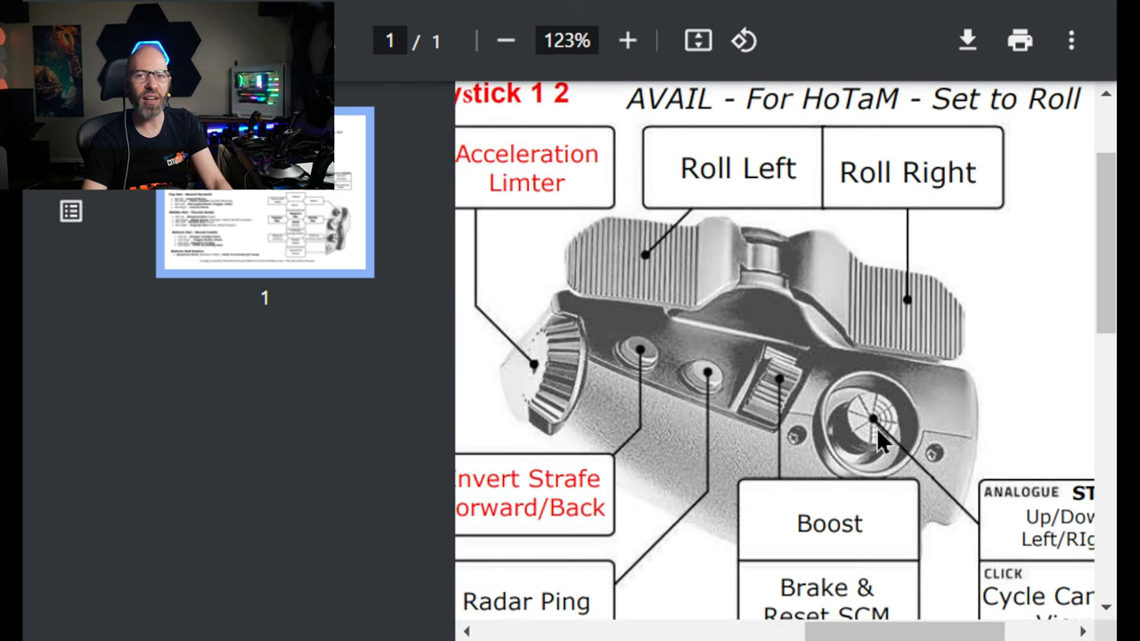
pyautogui.moveTo(891, 427)
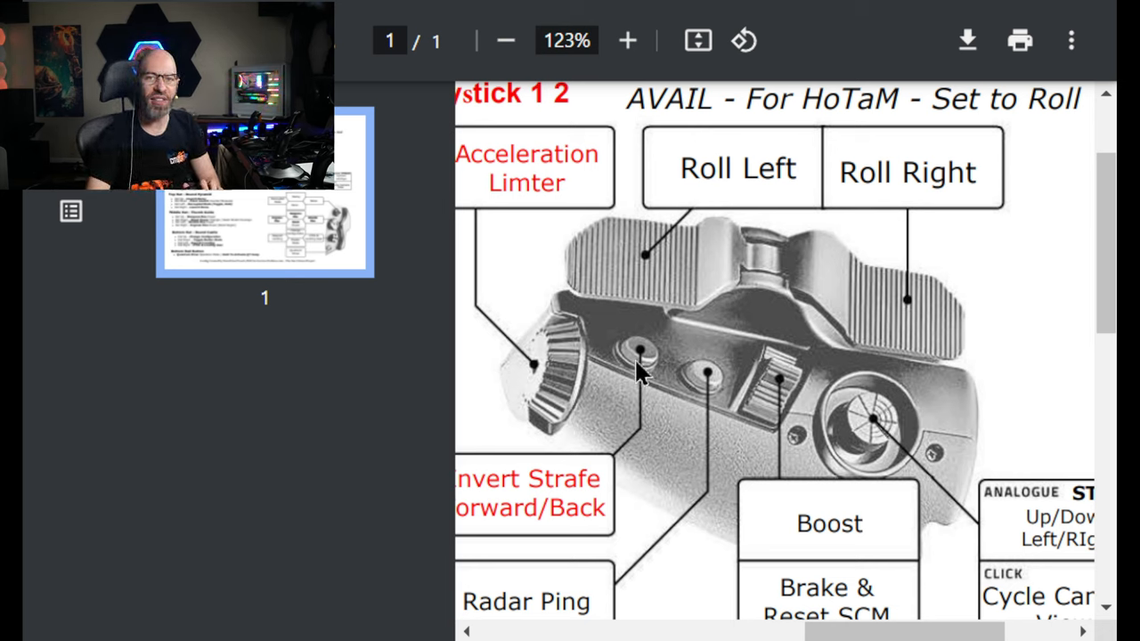
pyautogui.moveTo(784, 395)
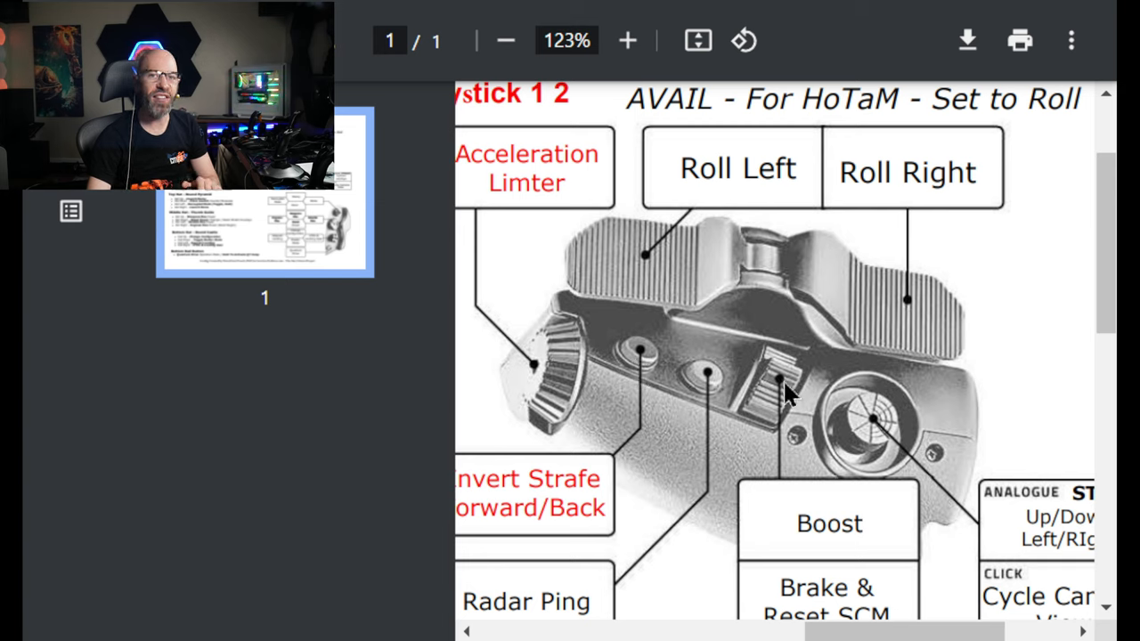
pyautogui.moveTo(769, 374)
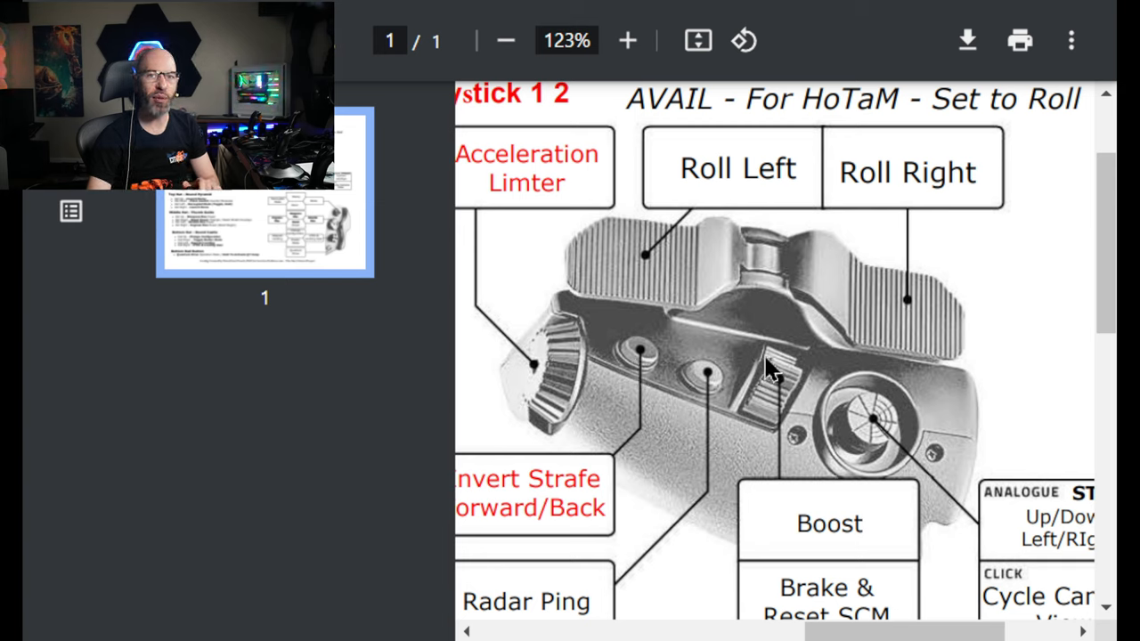
pyautogui.moveTo(766, 377)
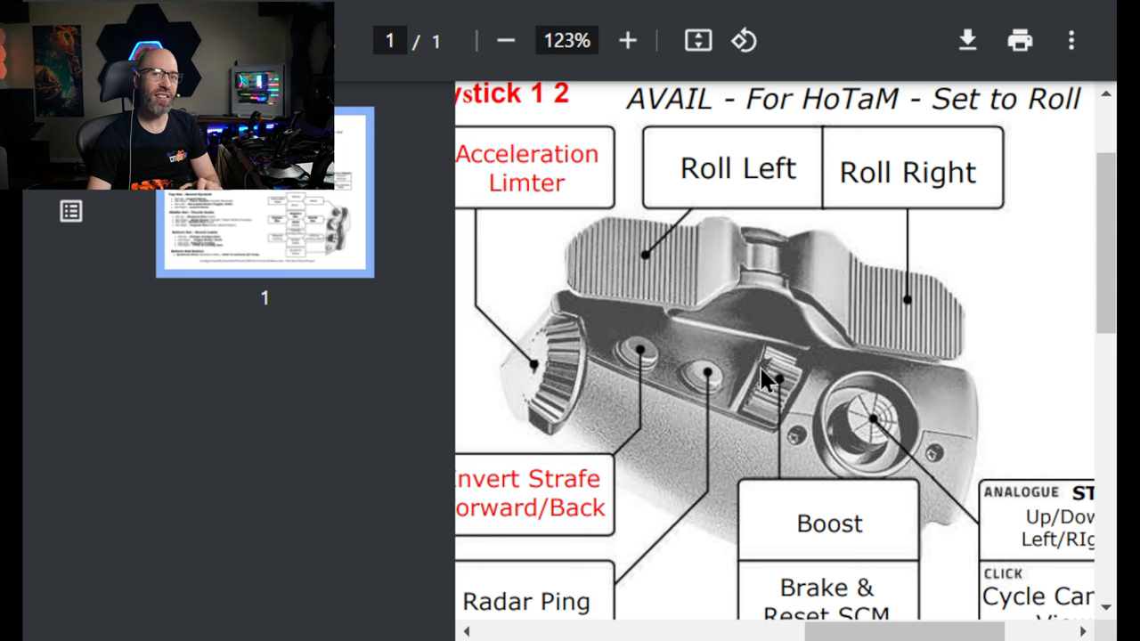
pyautogui.moveTo(645, 374)
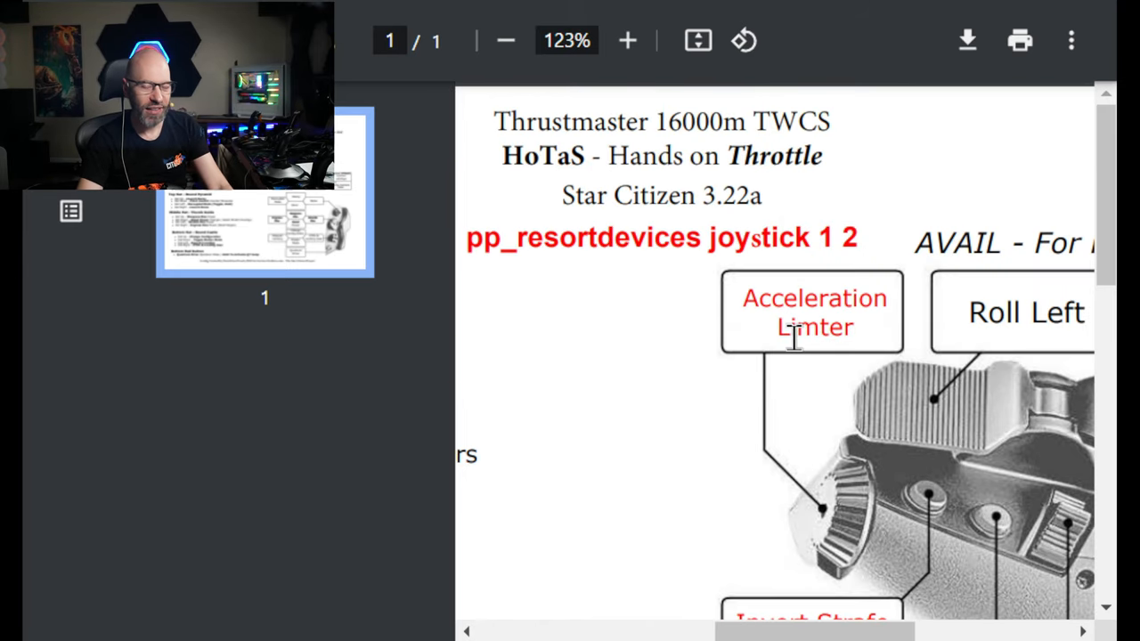
# Step: Adjust zoom to about 54% so the Primary Movement list and hat diagram show together
pyautogui.click(506, 39)
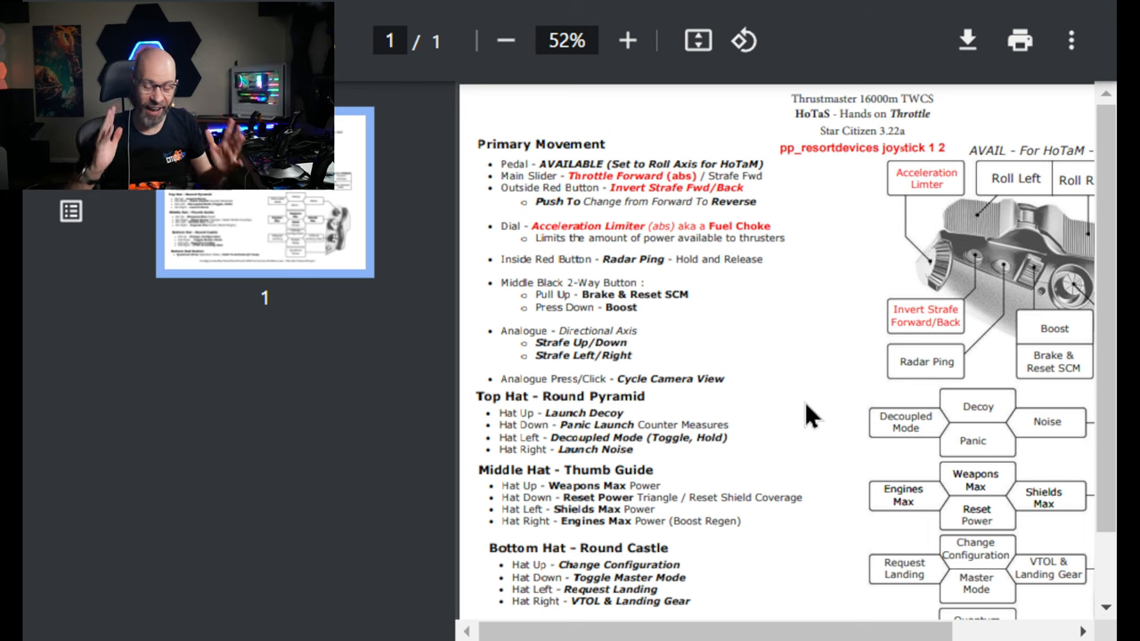
pyautogui.moveTo(694, 342)
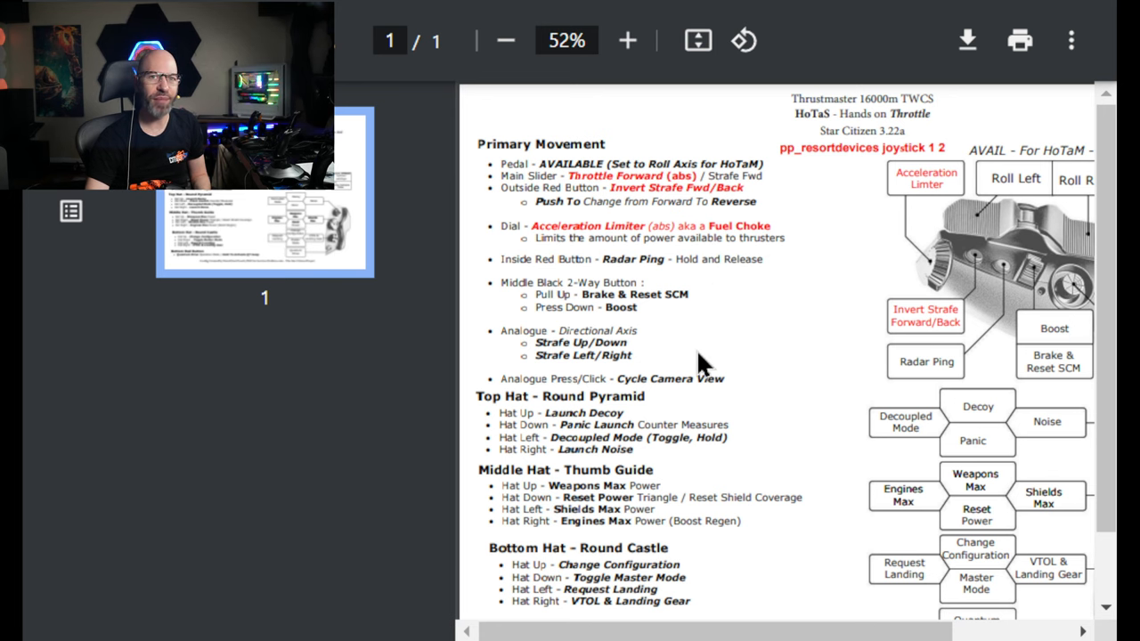
pyautogui.click(627, 39)
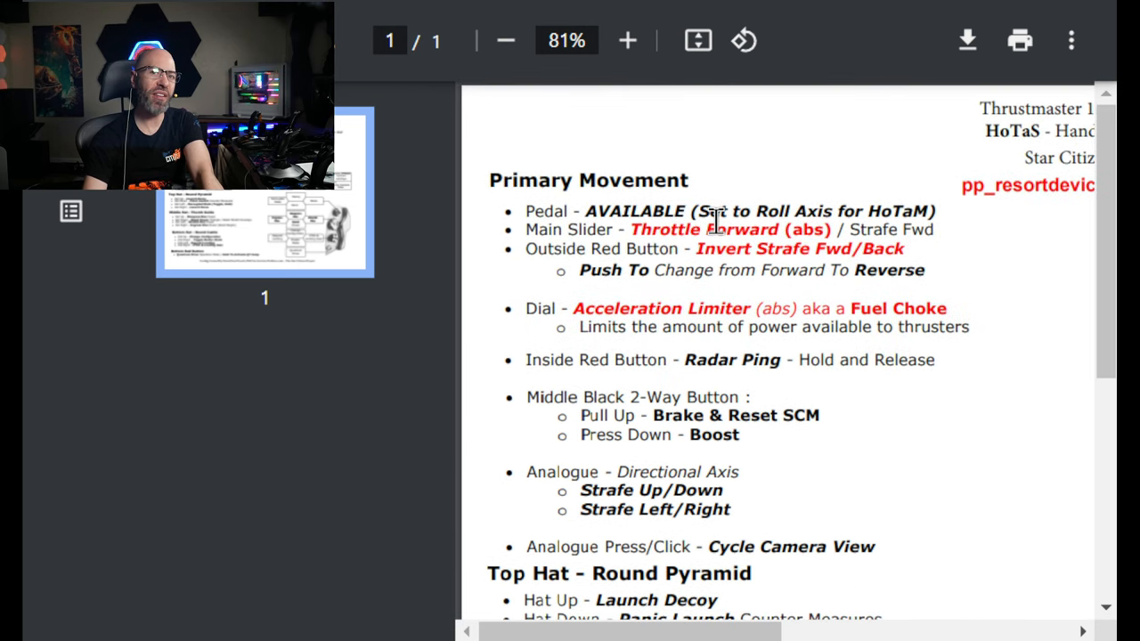
pyautogui.click(506, 39)
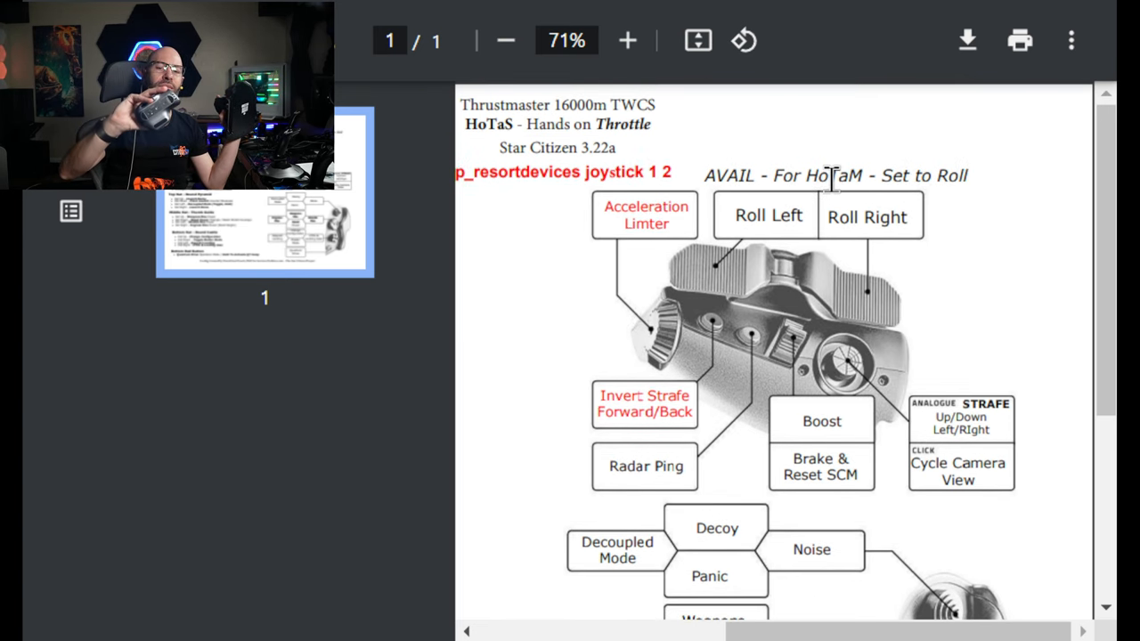
pyautogui.moveTo(703, 374)
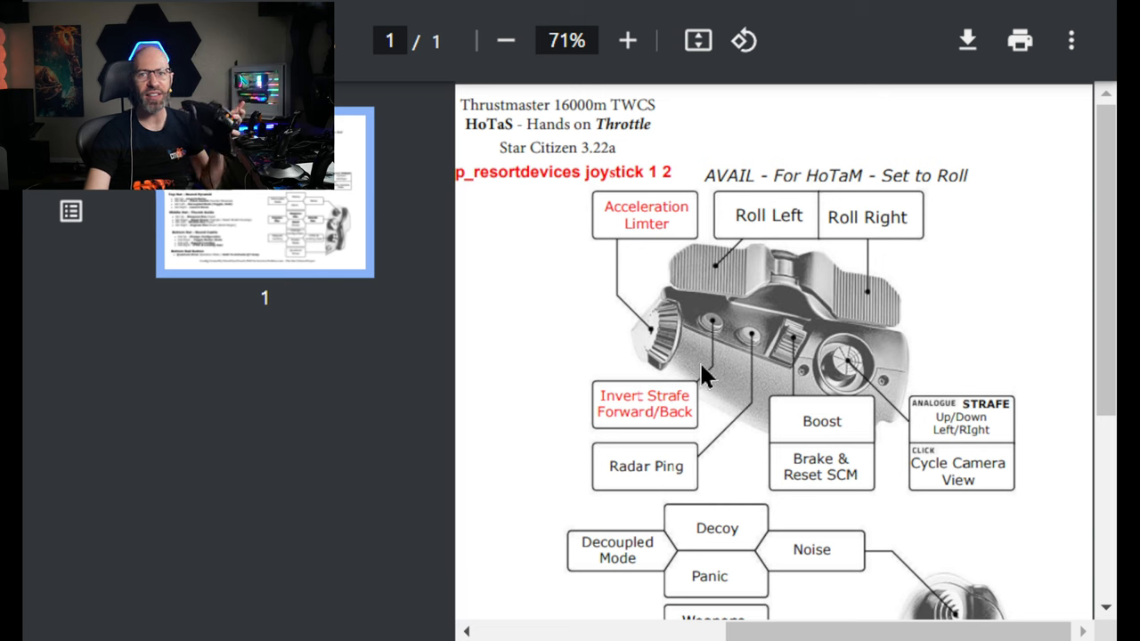
pyautogui.click(506, 39)
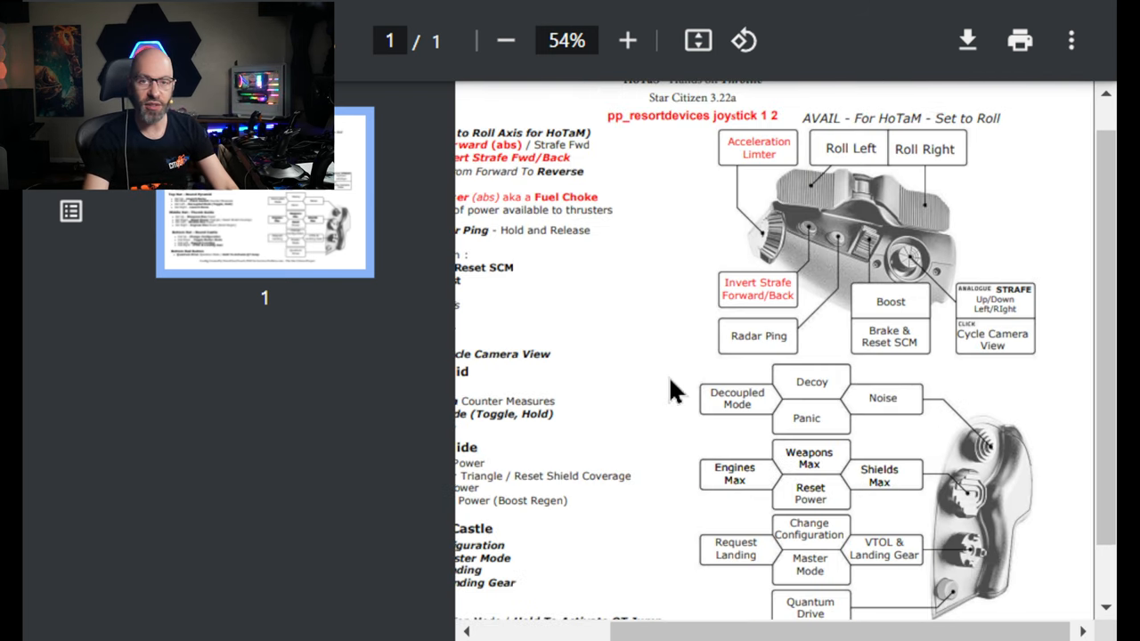
# Step: Fit the whole TWCS throttle sheet on screen, down to the Quantum Drive button binding
pyautogui.click(506, 39)
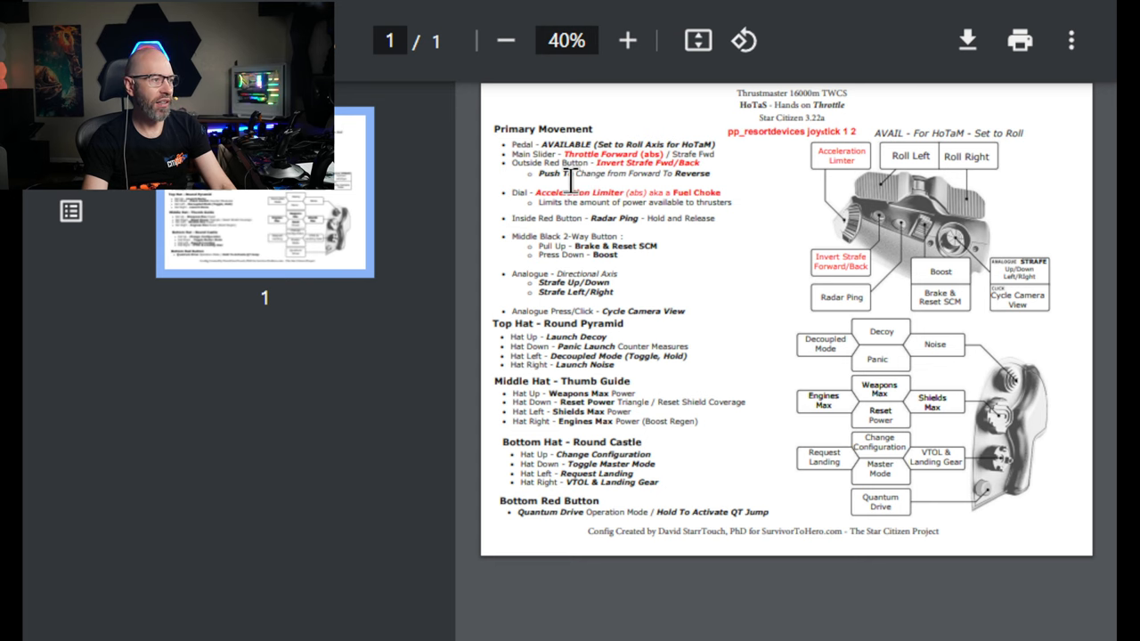
pyautogui.click(627, 39)
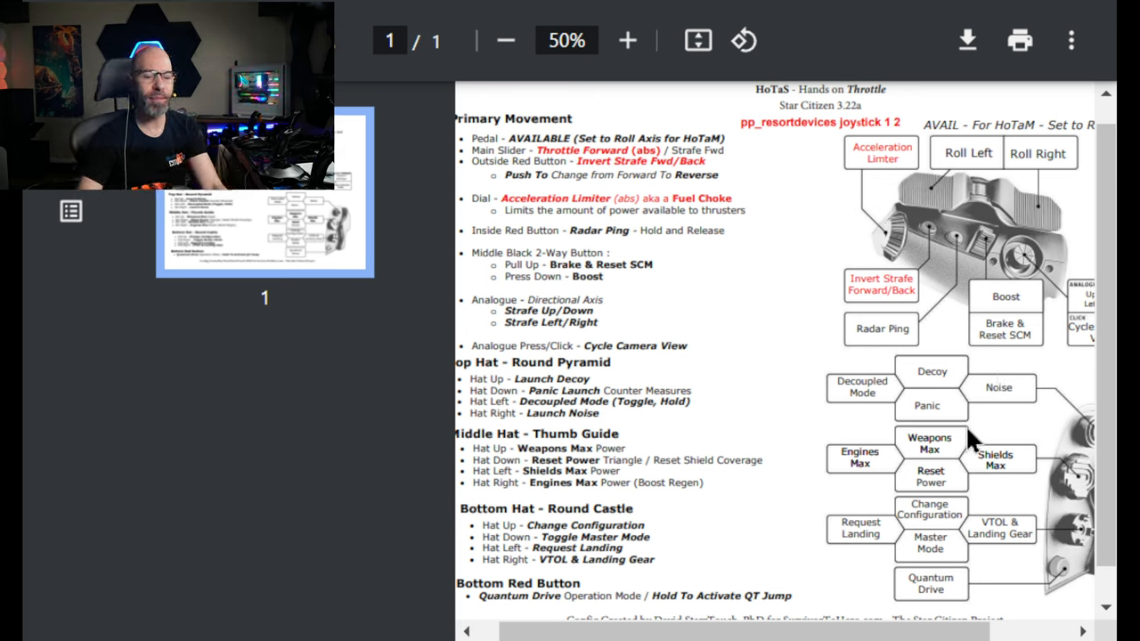
# Step: Zoom and scroll so the Top, Middle and Bottom Hat bindings and Quantum Drive button are readable
pyautogui.click(627, 39)
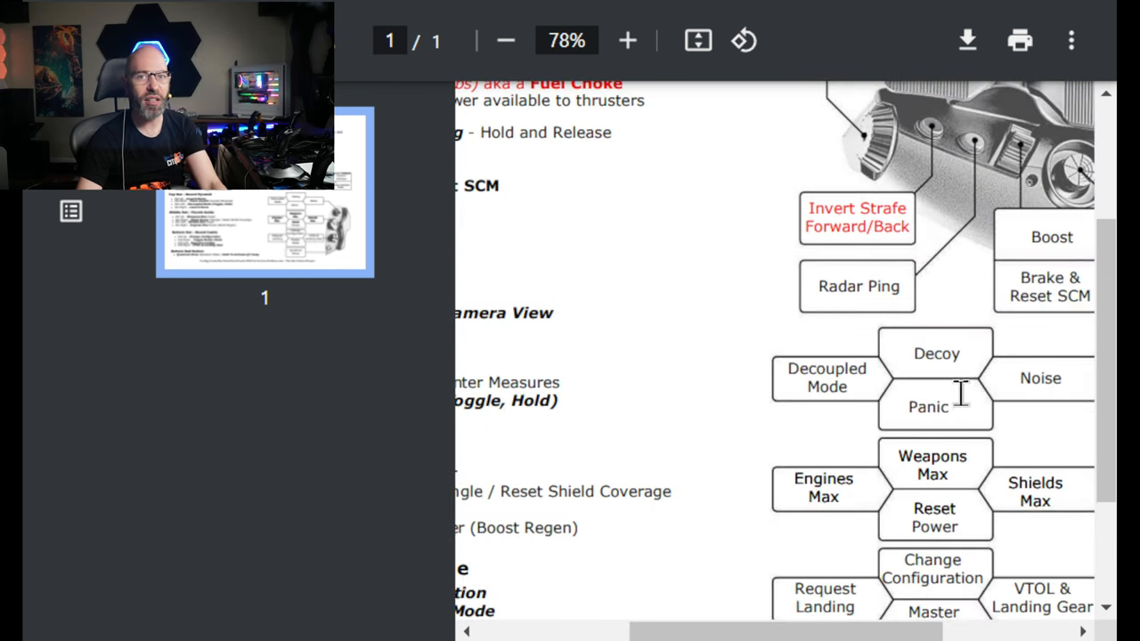
pyautogui.hscroll(-3)
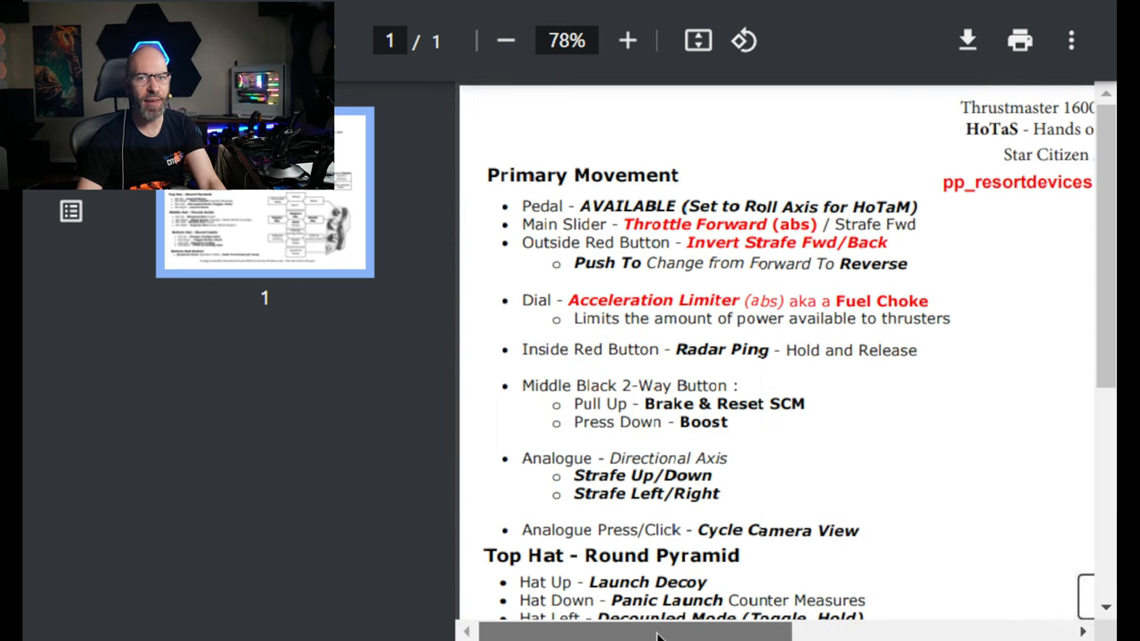
pyautogui.click(506, 39)
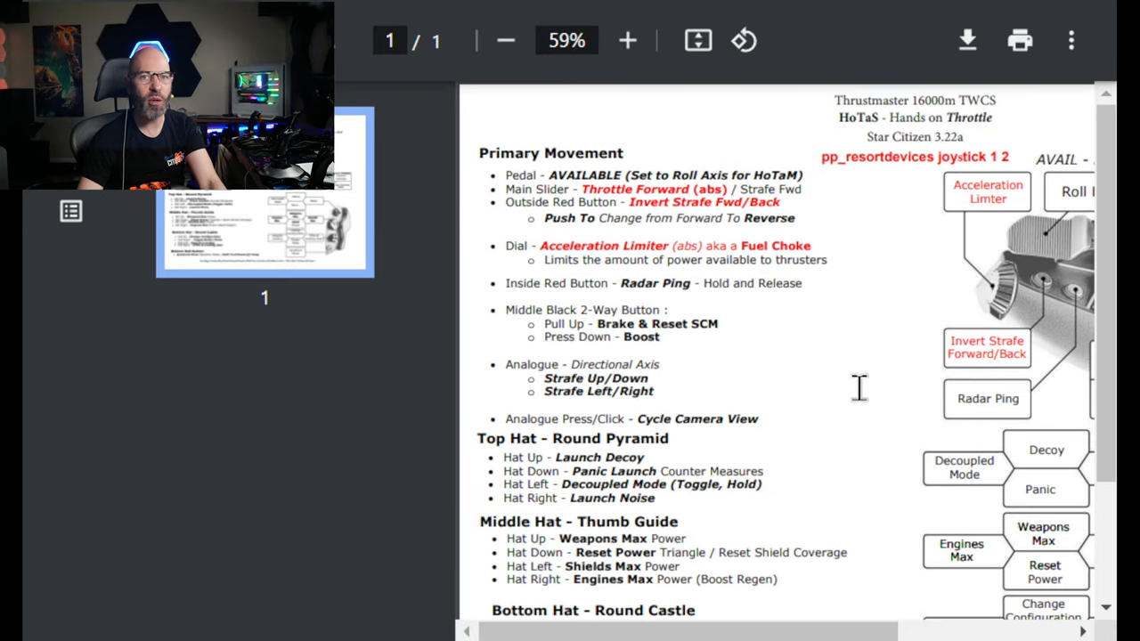
pyautogui.moveTo(837, 424)
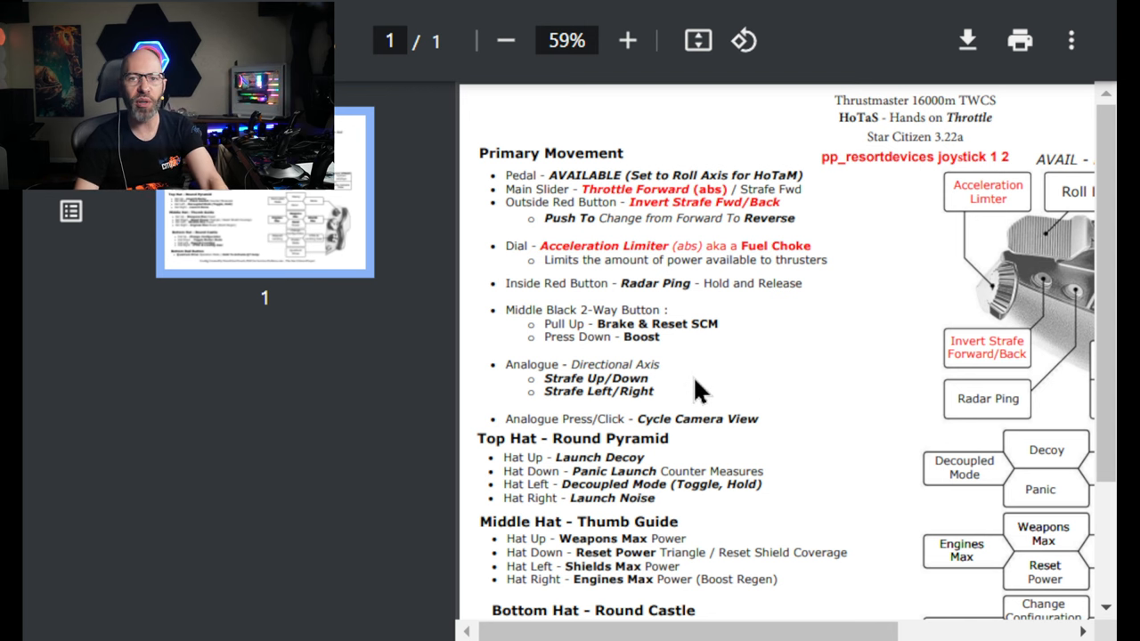
pyautogui.scroll(-3)
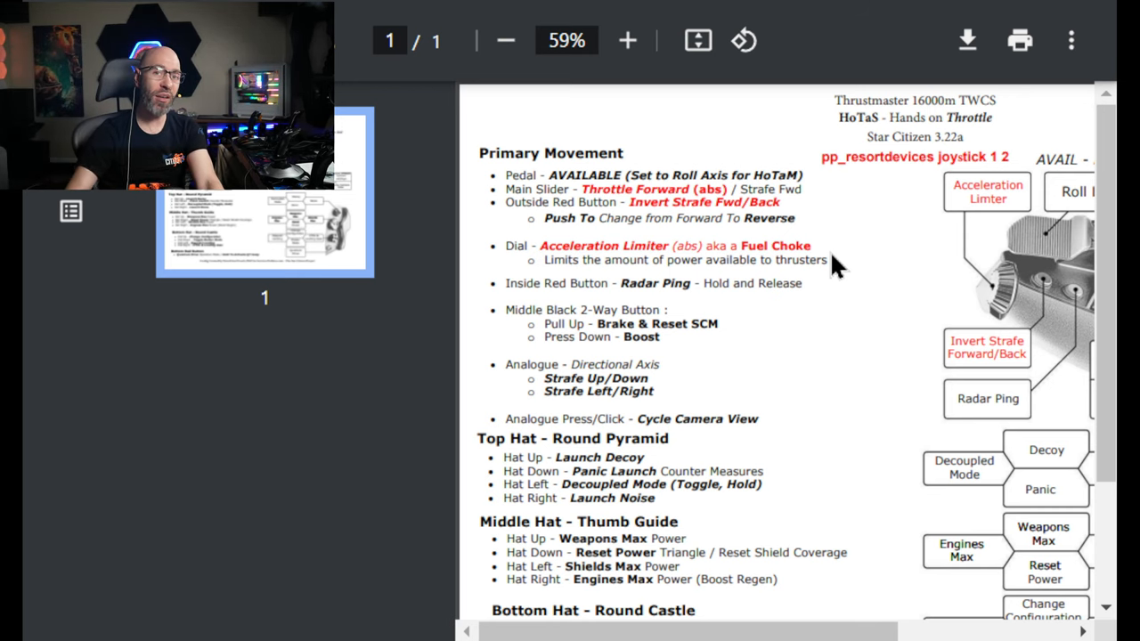
pyautogui.scroll(-3)
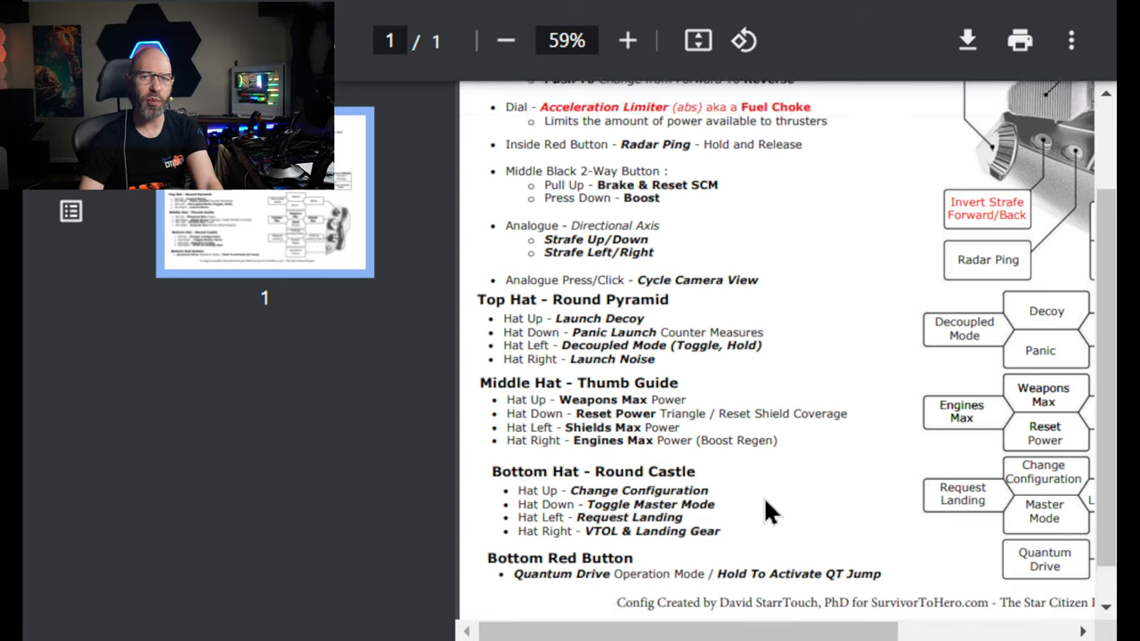
# Step: Settle on 83% zoom so Fuel Choke, Radar Ping and Brake & Reset SCM bindings read clearly
pyautogui.click(627, 39)
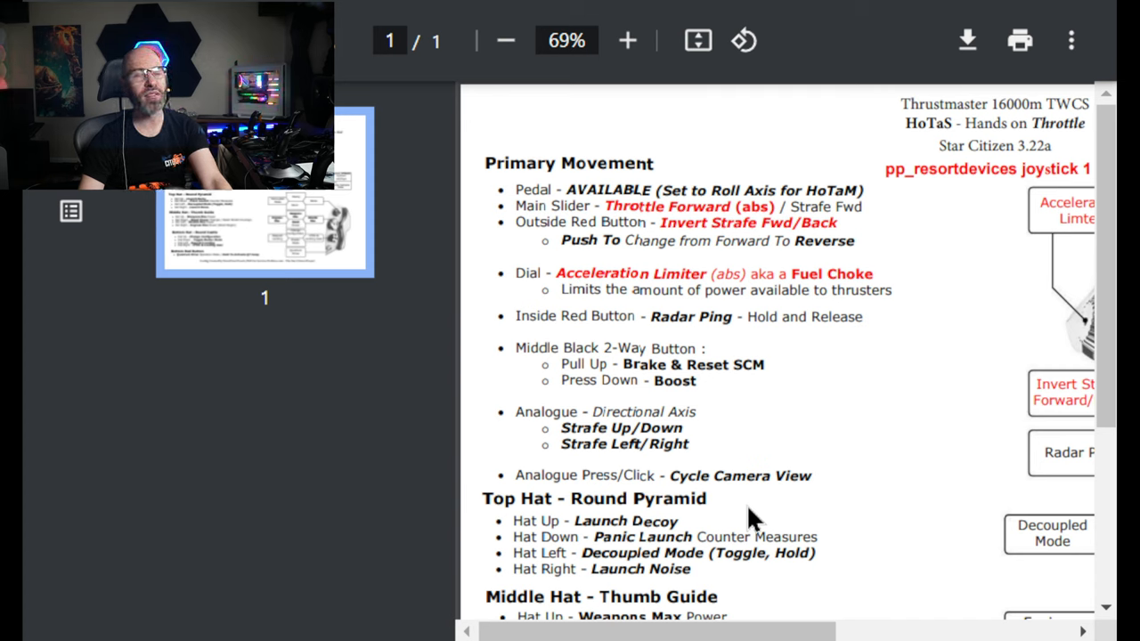
pyautogui.moveTo(890, 538)
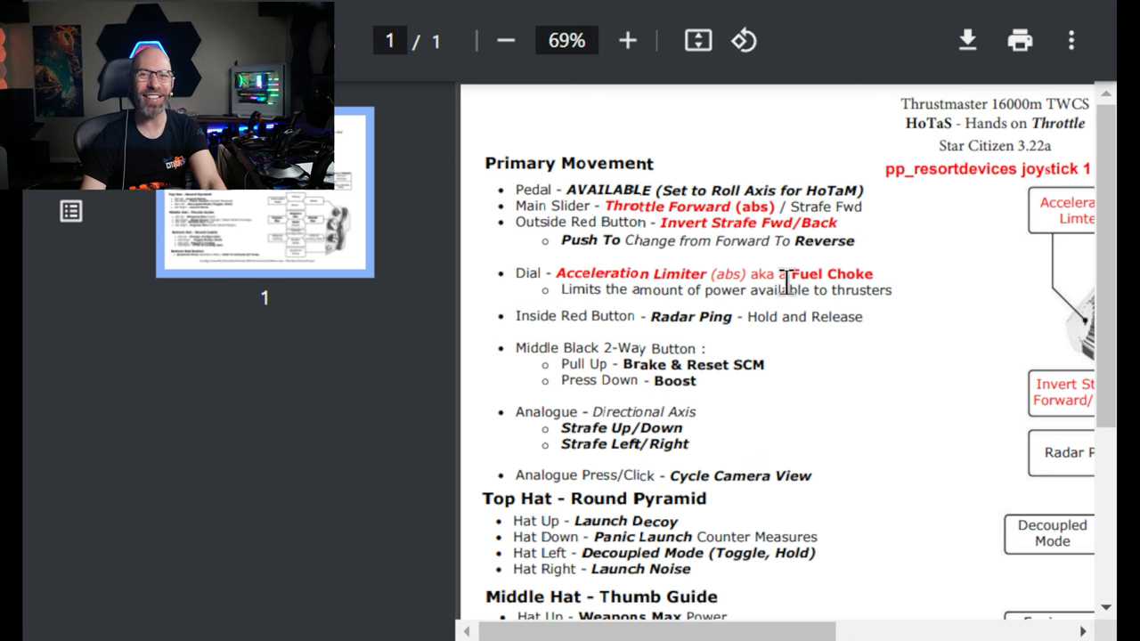
pyautogui.click(626, 39)
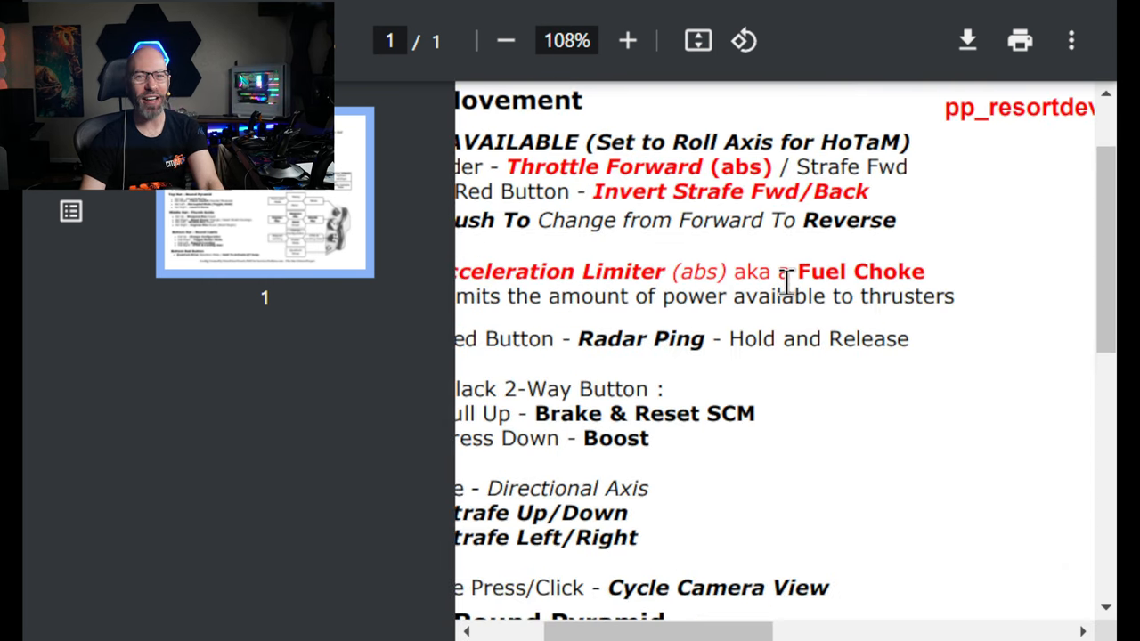
pyautogui.click(506, 39)
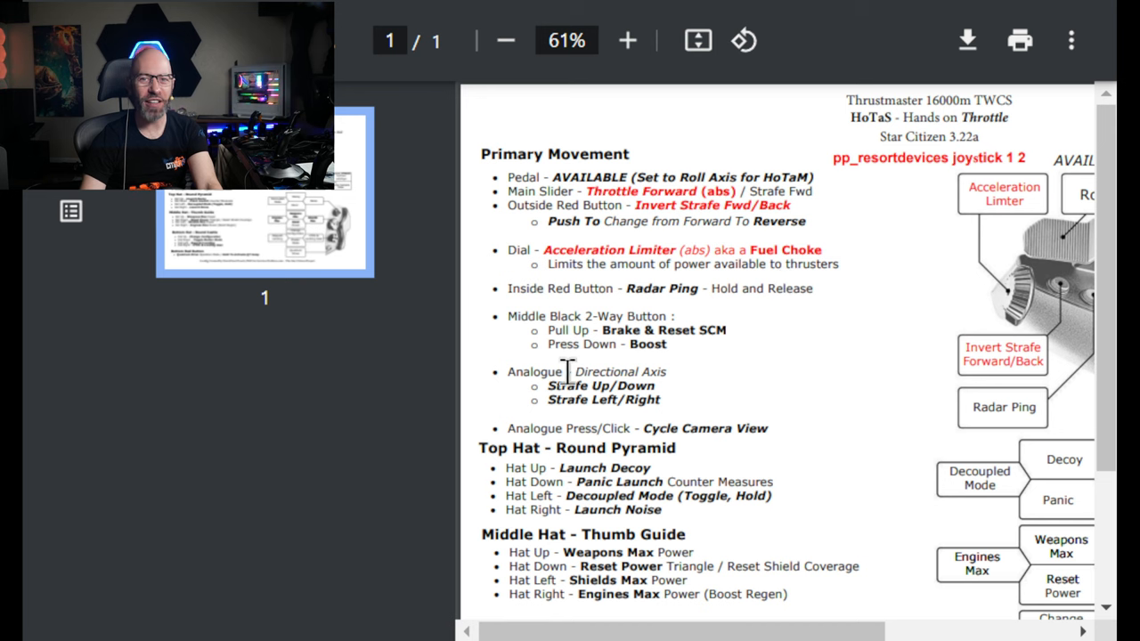
pyautogui.scroll(-3)
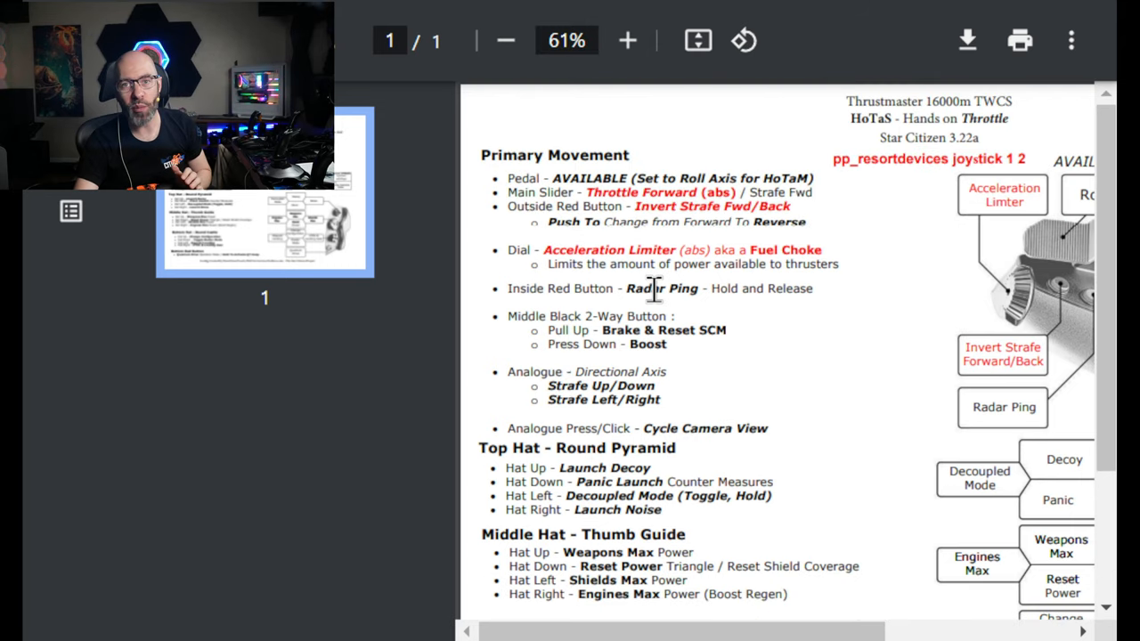
pyautogui.moveTo(716, 320)
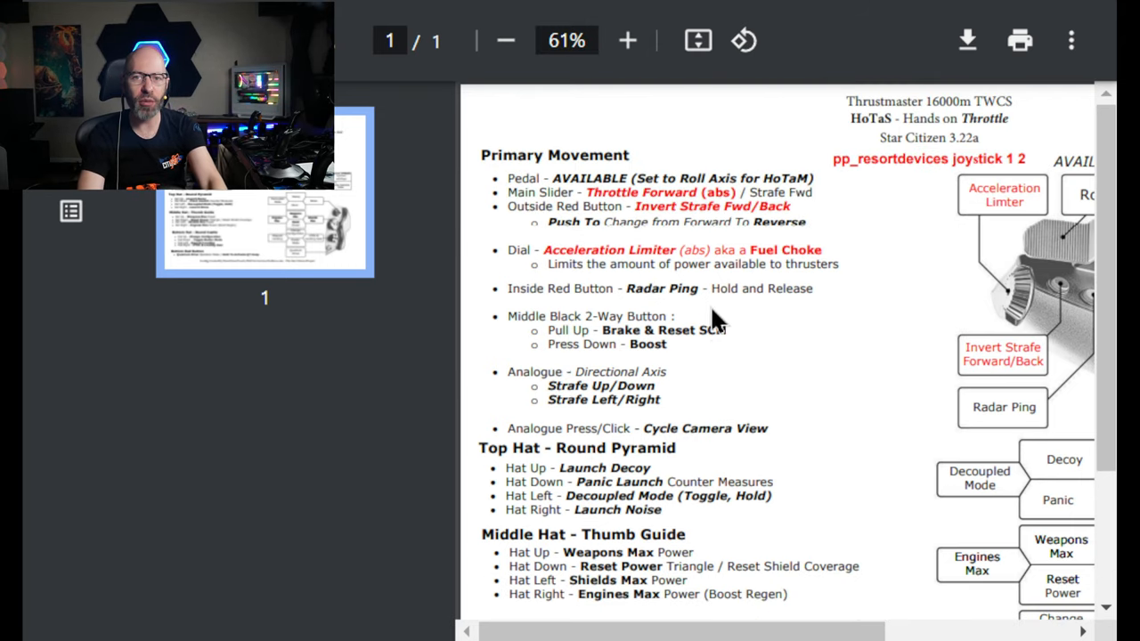
pyautogui.click(506, 39)
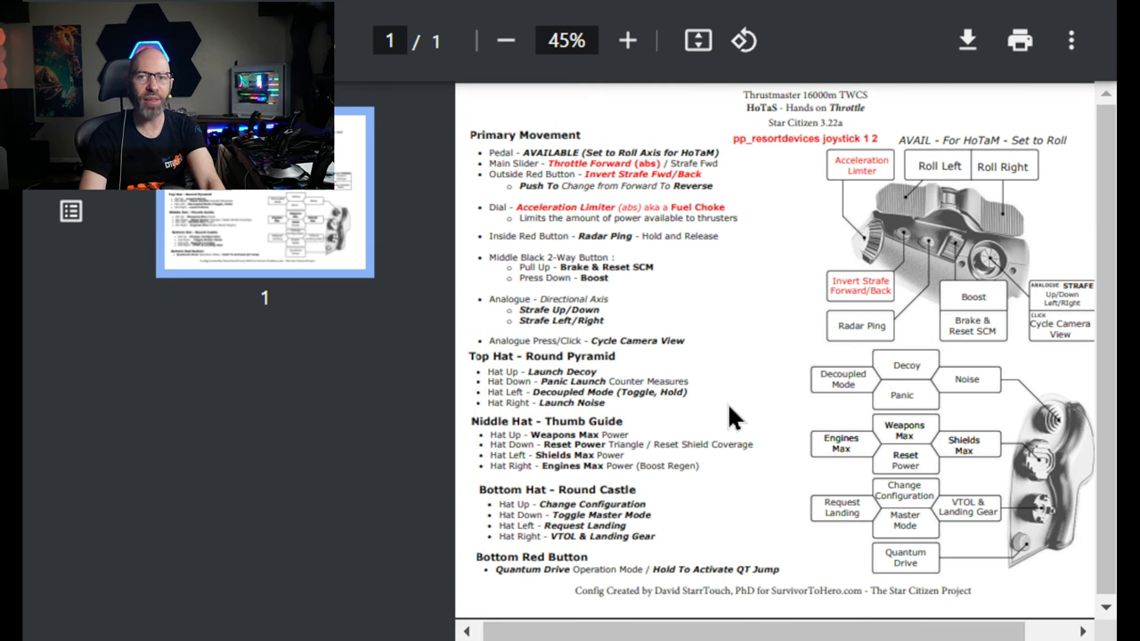
pyautogui.click(627, 39)
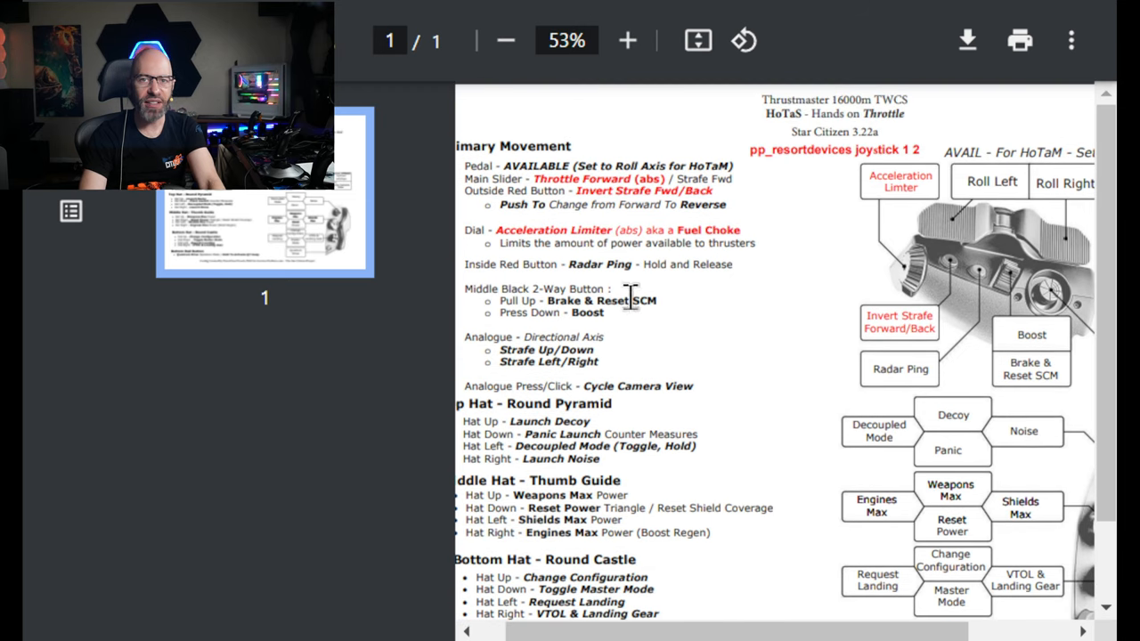
pyautogui.moveTo(552, 178)
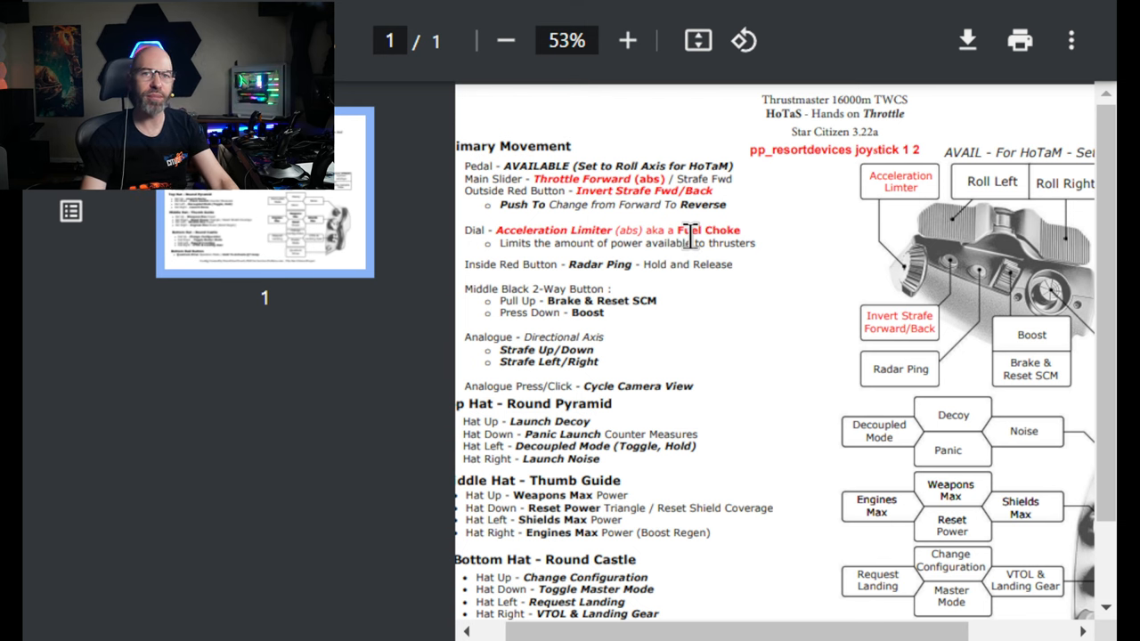
pyautogui.click(627, 39)
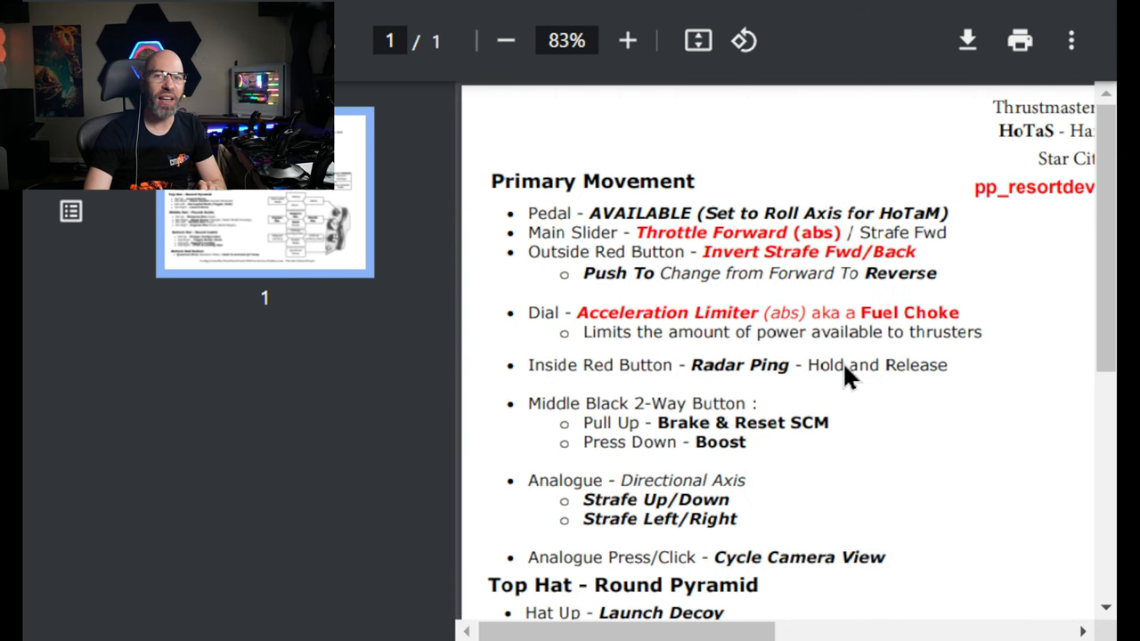
# Step: Scroll right to the TWCS throttle diagram labelling Roll, Acceleration Limiter, Boost and Brake & Reset SCM
pyautogui.hscroll(3)
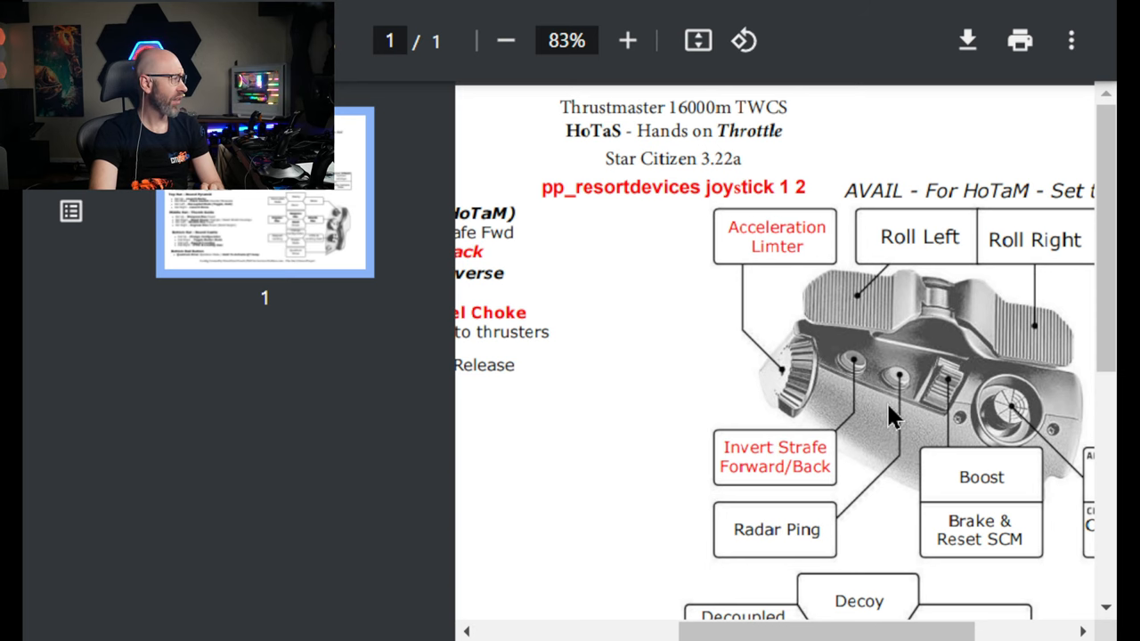
# Step: Return to the Primary Movement bindings list and select the Acceleration Limiter (Fuel Choke) entry
pyautogui.scroll(-3)
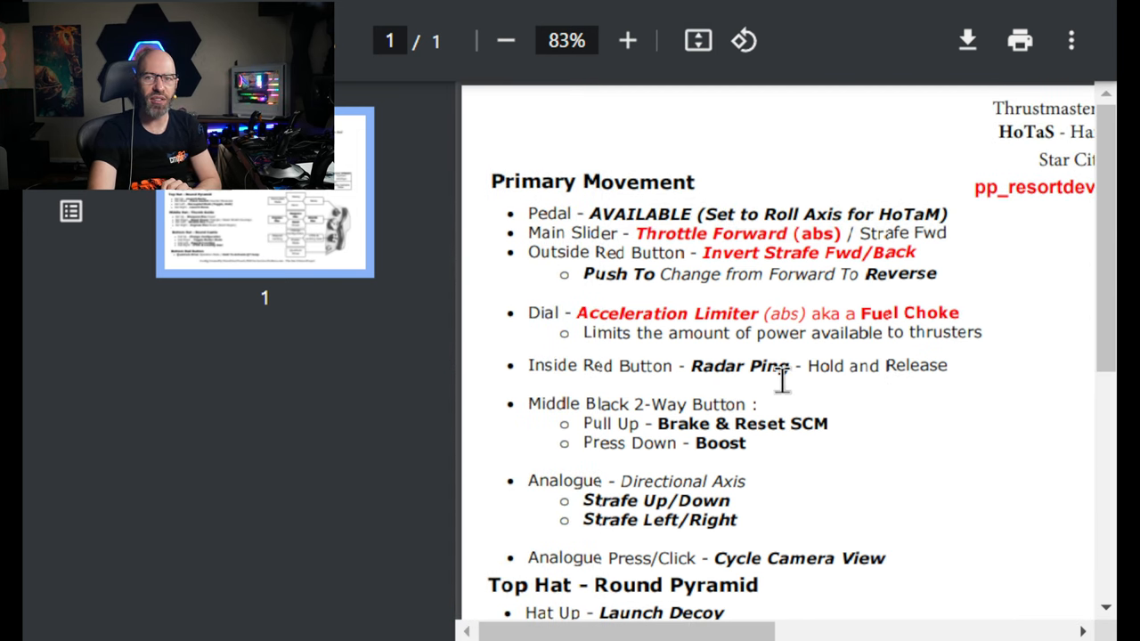
pyautogui.doubleClick(541, 313)
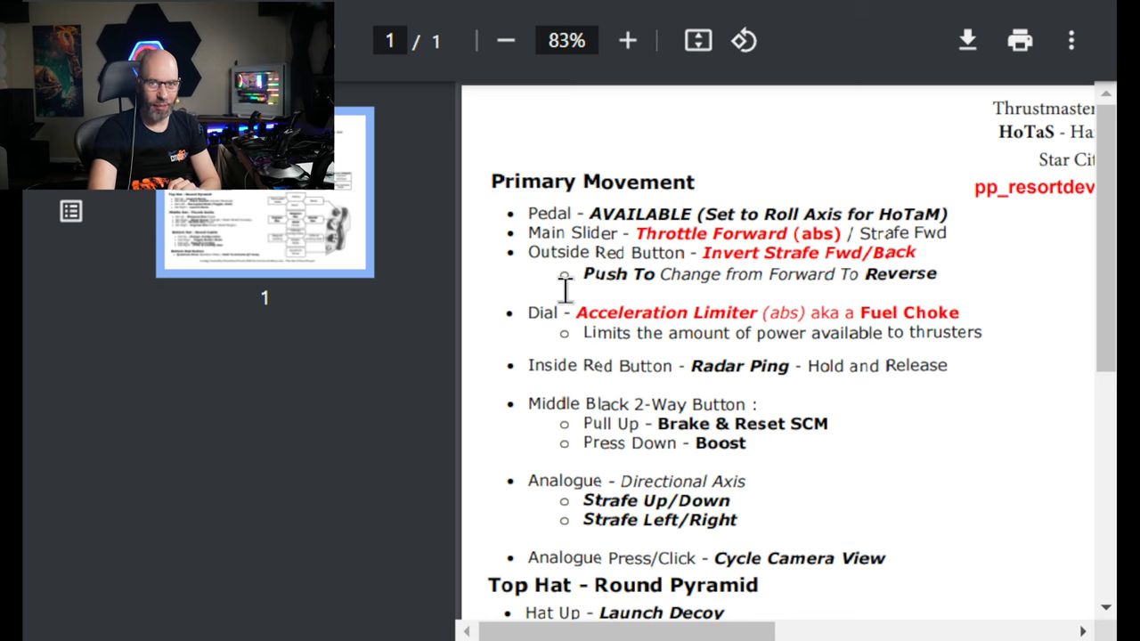
pyautogui.moveTo(577, 313); pyautogui.dragTo(730, 314)
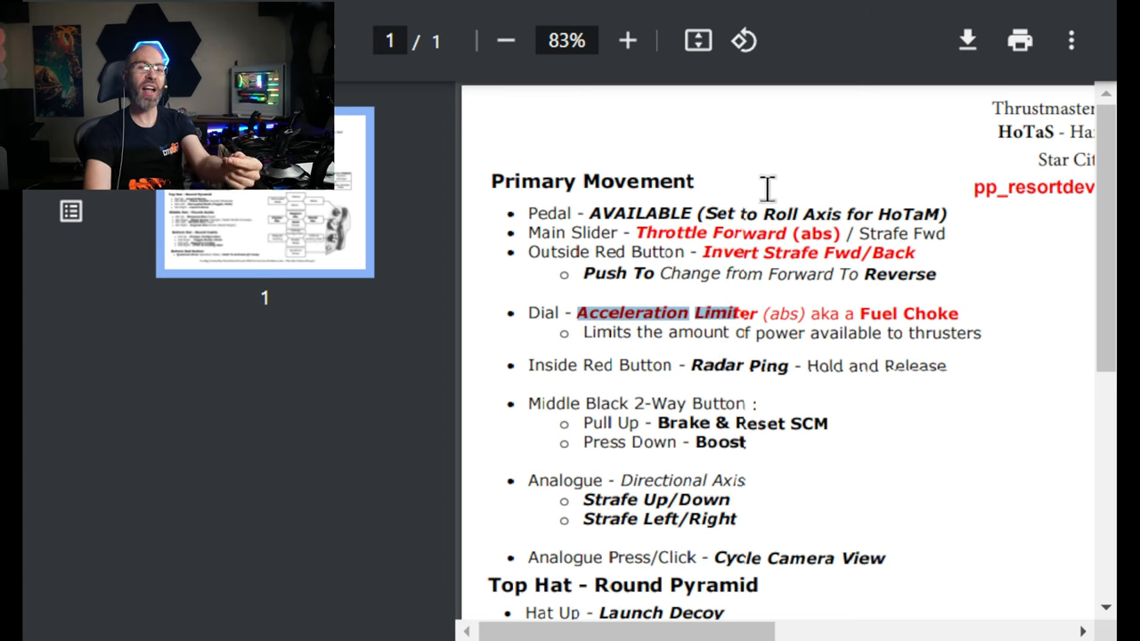
pyautogui.moveTo(762, 283)
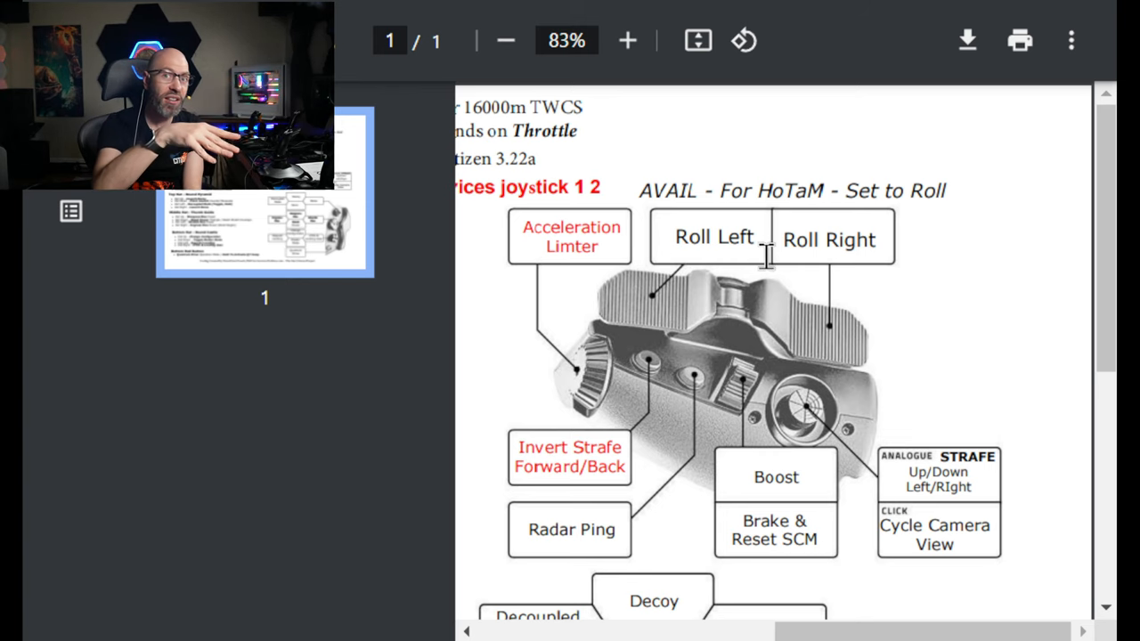
pyautogui.moveTo(929, 176)
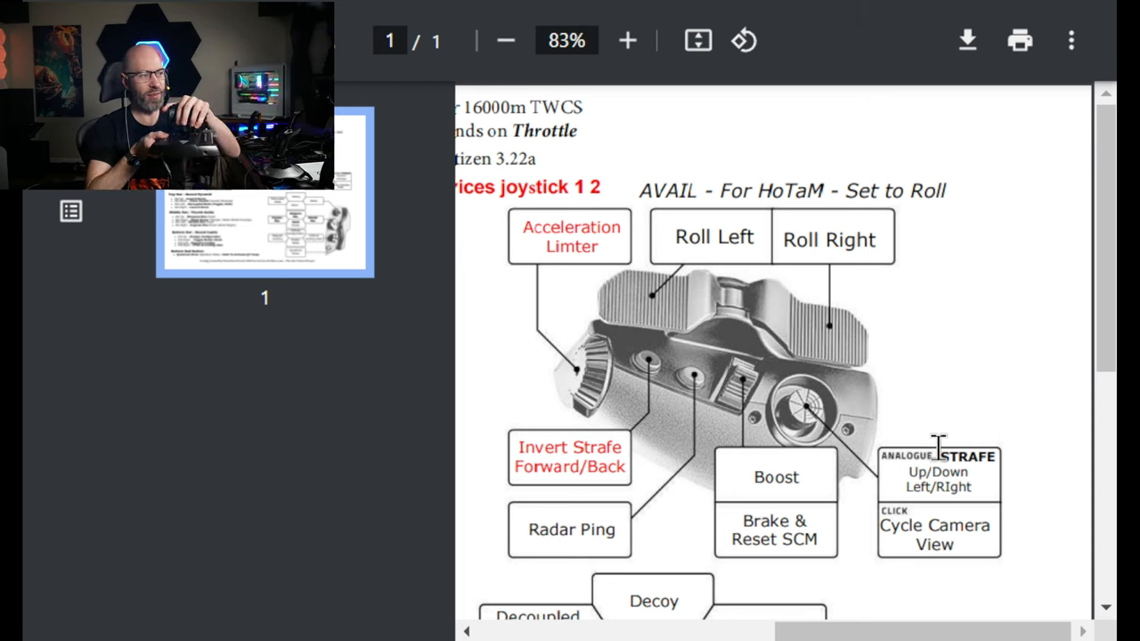
pyautogui.moveTo(906, 432)
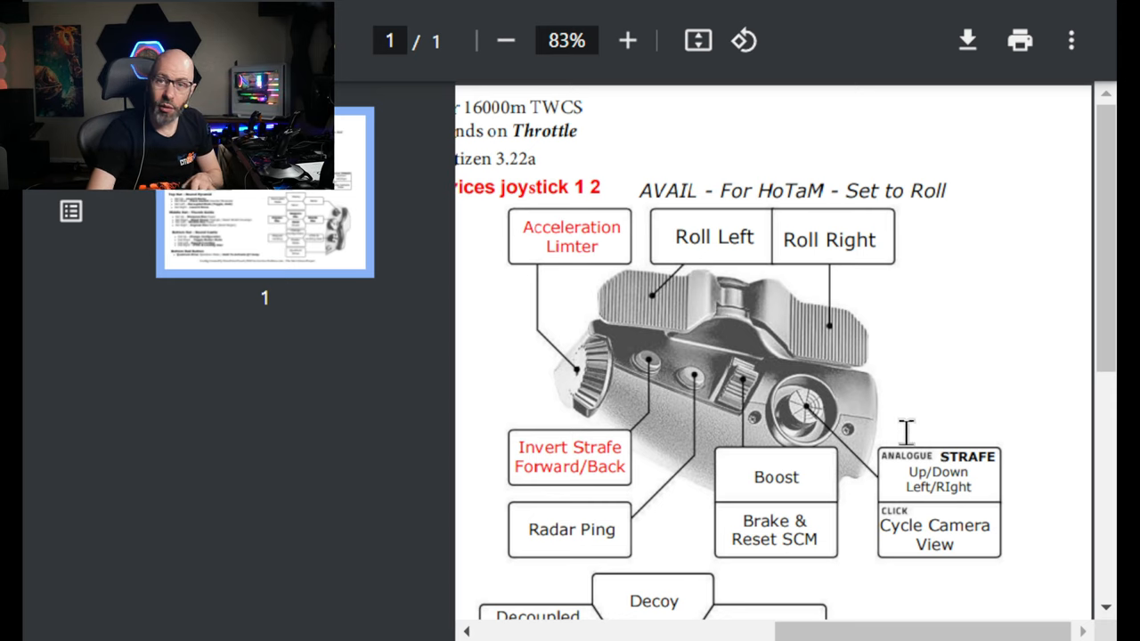
pyautogui.moveTo(739, 383)
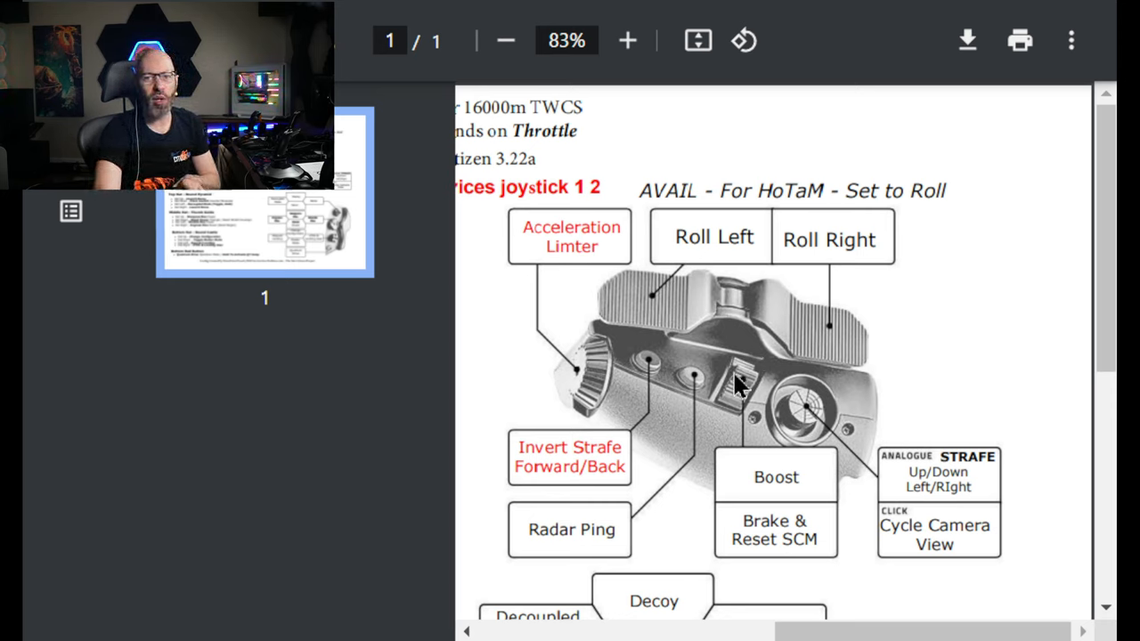
pyautogui.moveTo(739, 388)
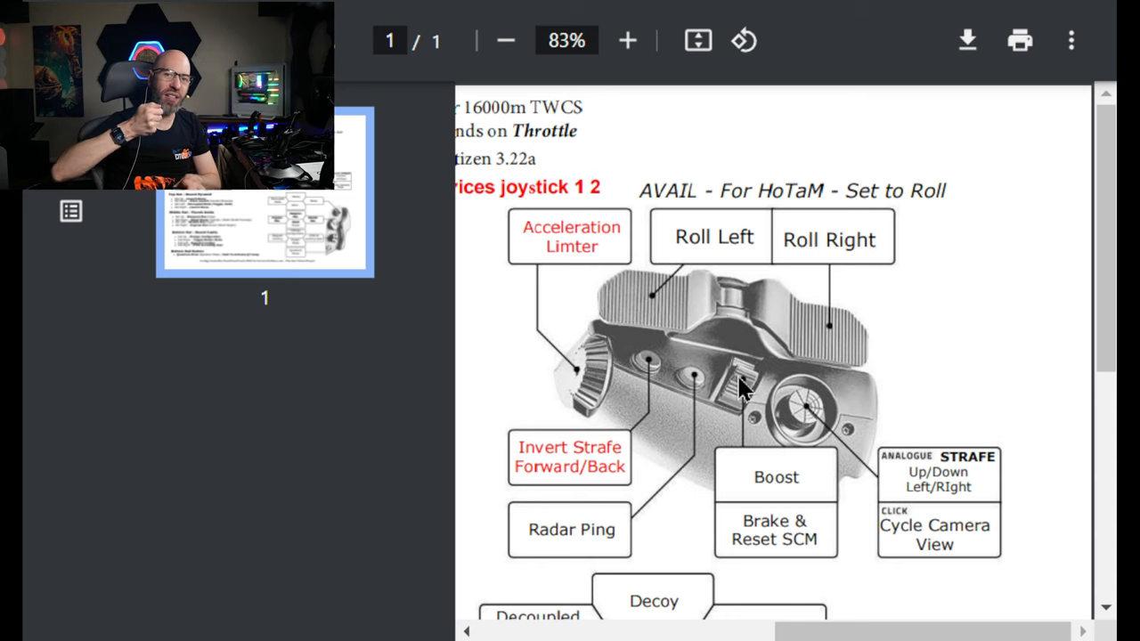
# Step: Scroll down to the TWCS hat diagram showing Decoy, Panic, Weapons Max, Shields Max and VTOL & Landing Gear
pyautogui.scroll(-3)
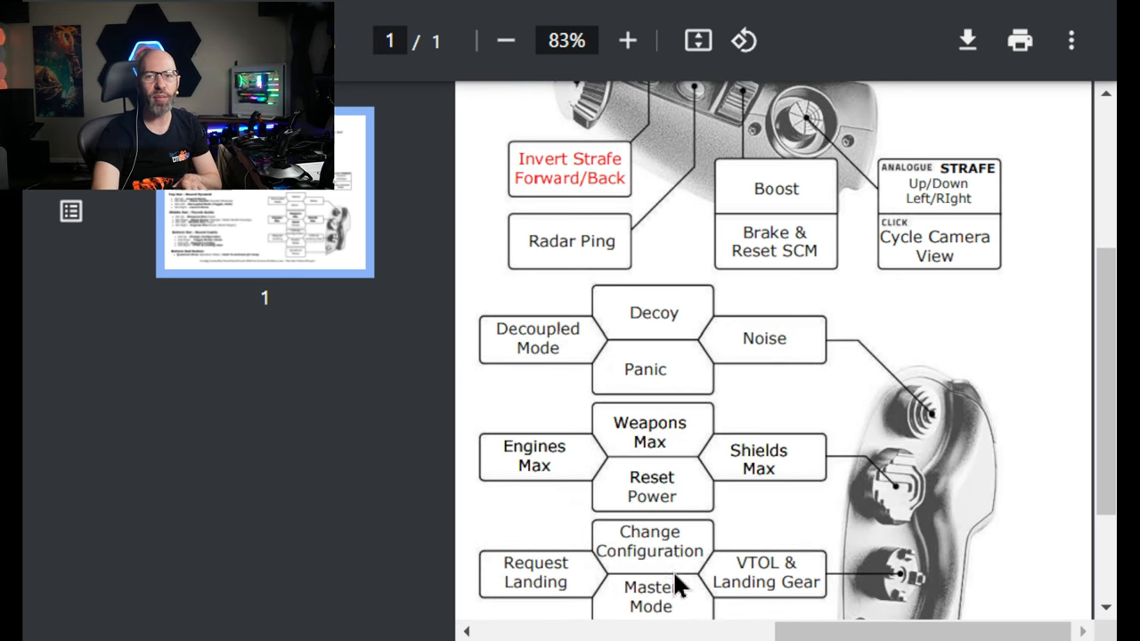
pyautogui.moveTo(709, 406)
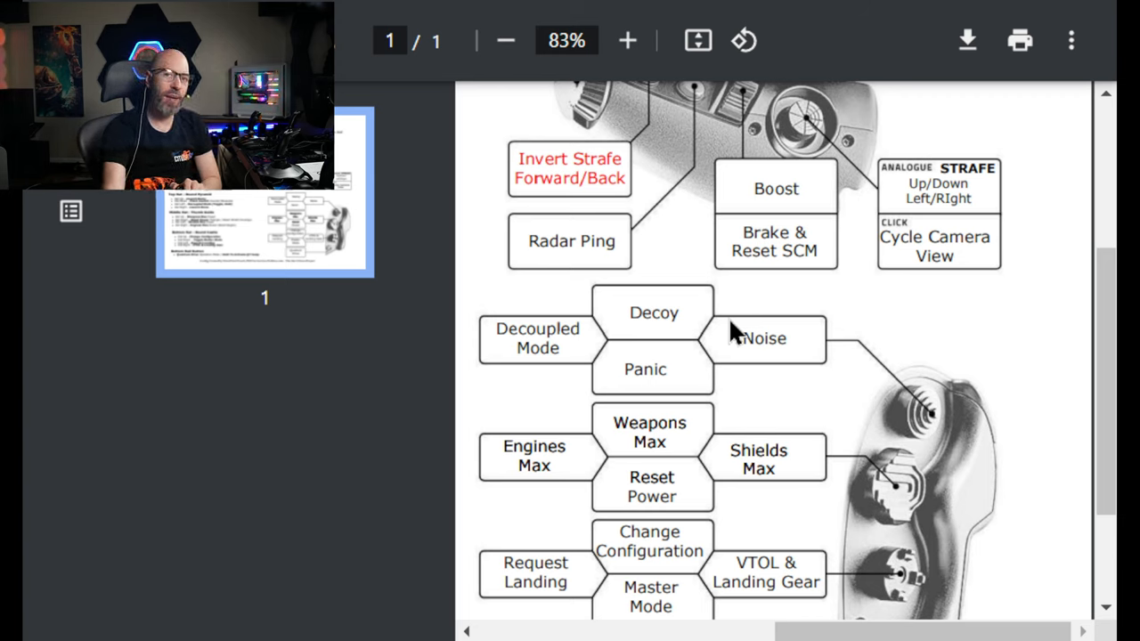
pyautogui.moveTo(662, 302)
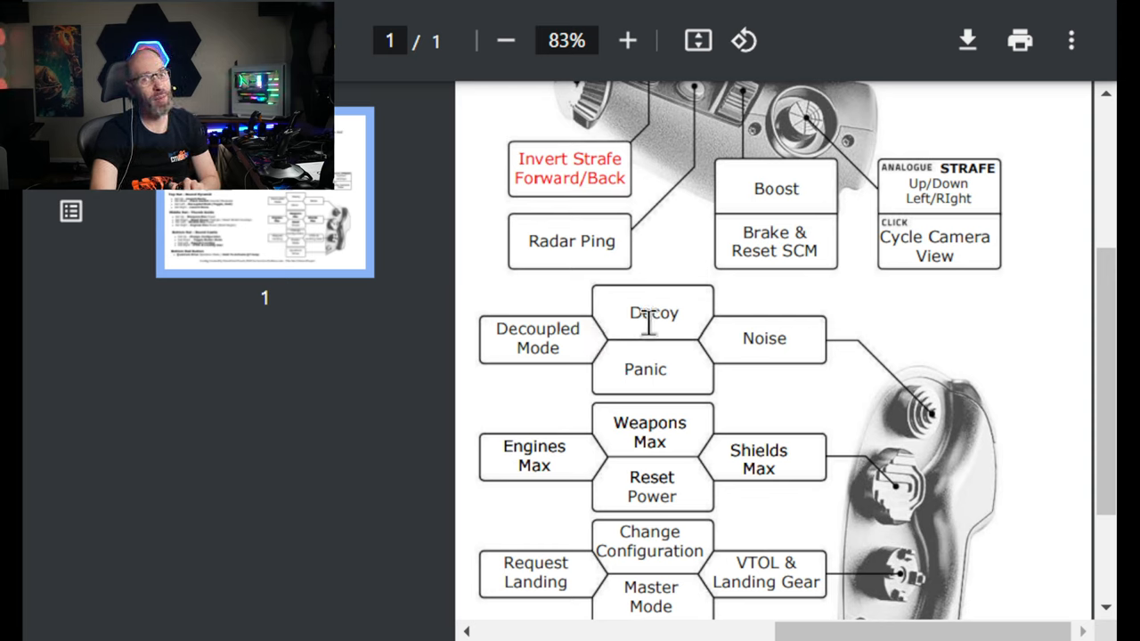
pyautogui.moveTo(691, 335)
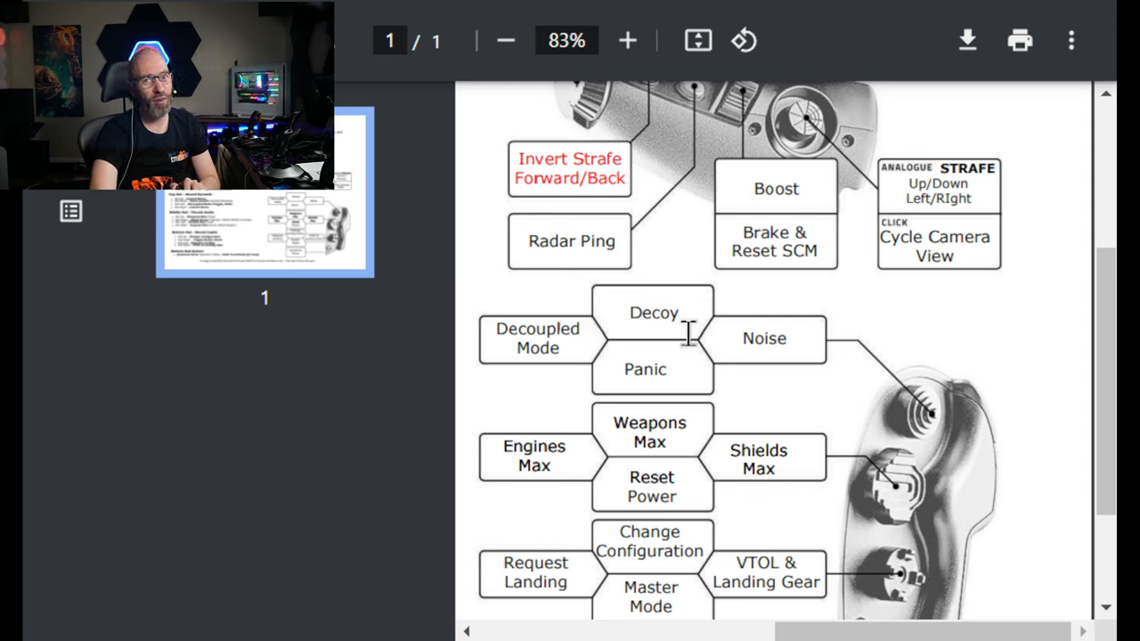
pyautogui.moveTo(734, 329)
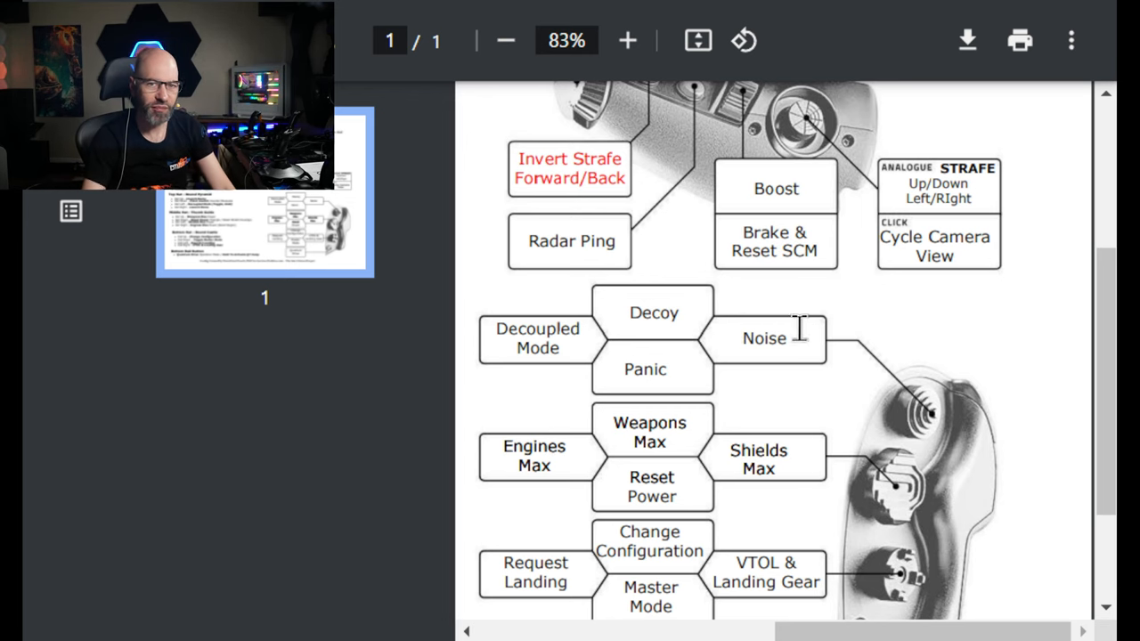
# Step: Scroll down to the Top Hat text list: Launch Decoy, Panic Launch, Decoupled Mode, Launch Noise and Middle Hat bindings
pyautogui.scroll(-3)
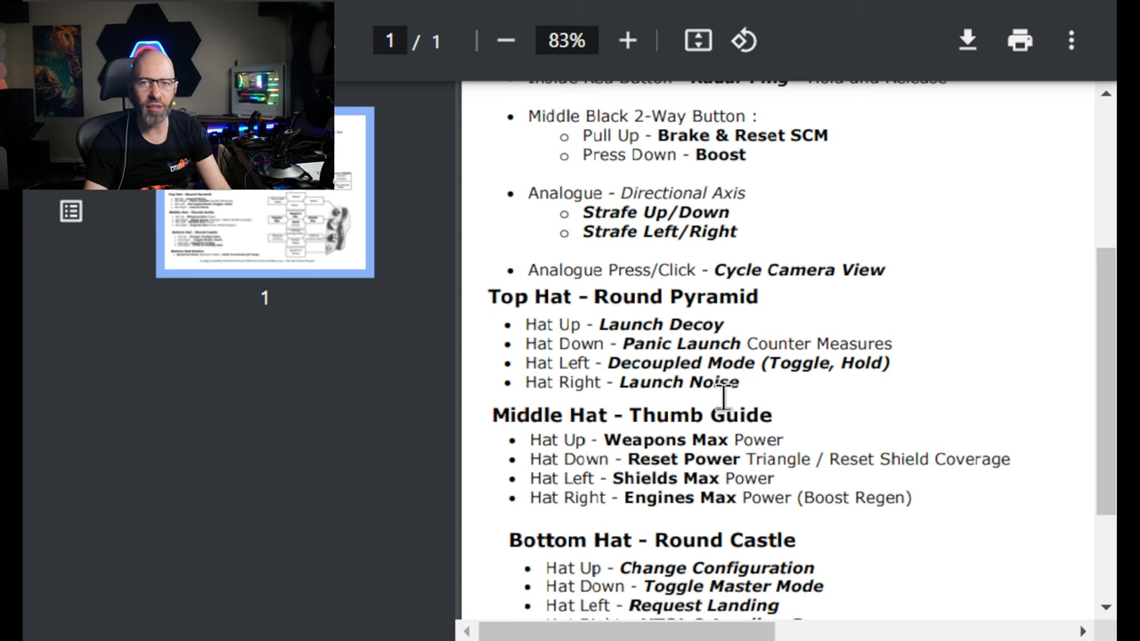
pyautogui.moveTo(641, 352)
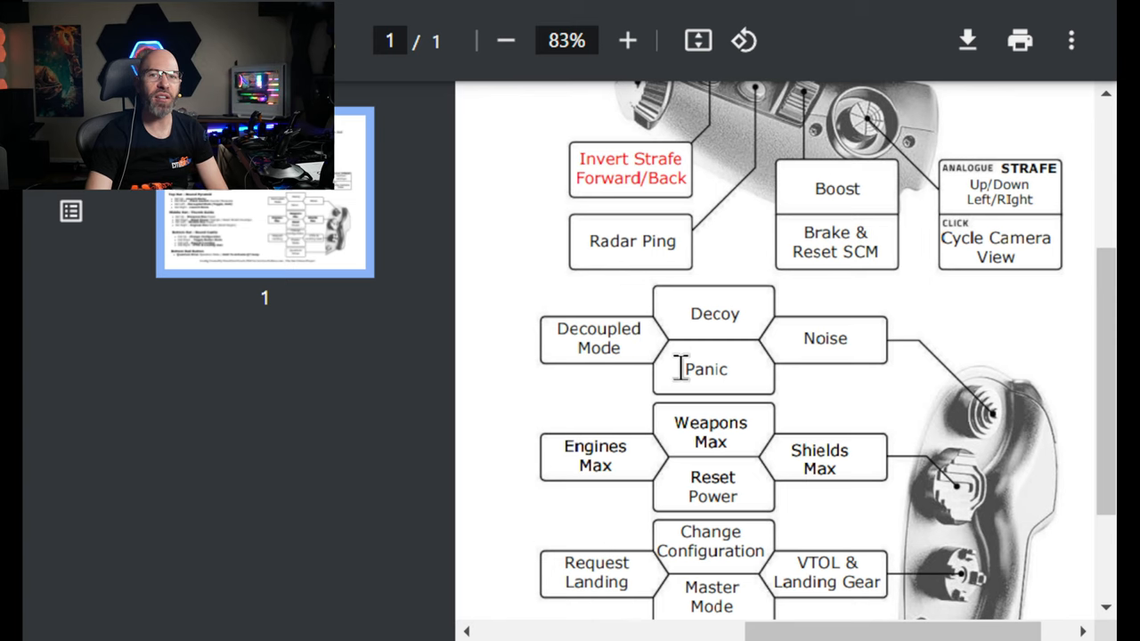
# Step: Bring the TWCS top hat diagram with Decoy, Panic, Noise and Decoupled Mode back into view
pyautogui.rightClick(712, 374)
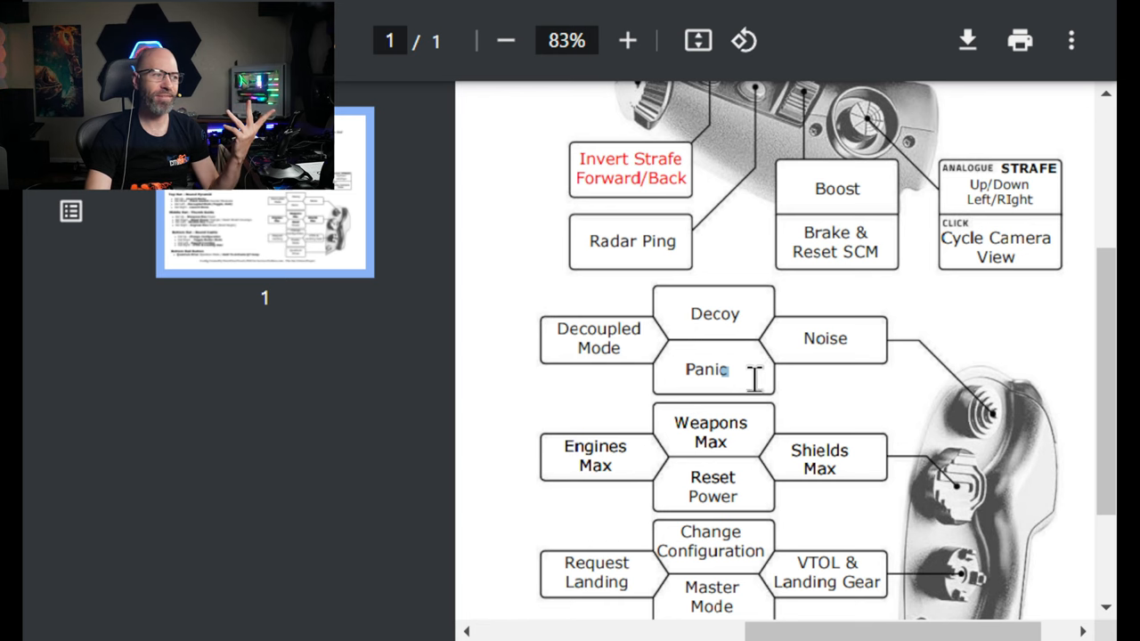
pyautogui.scroll(-3)
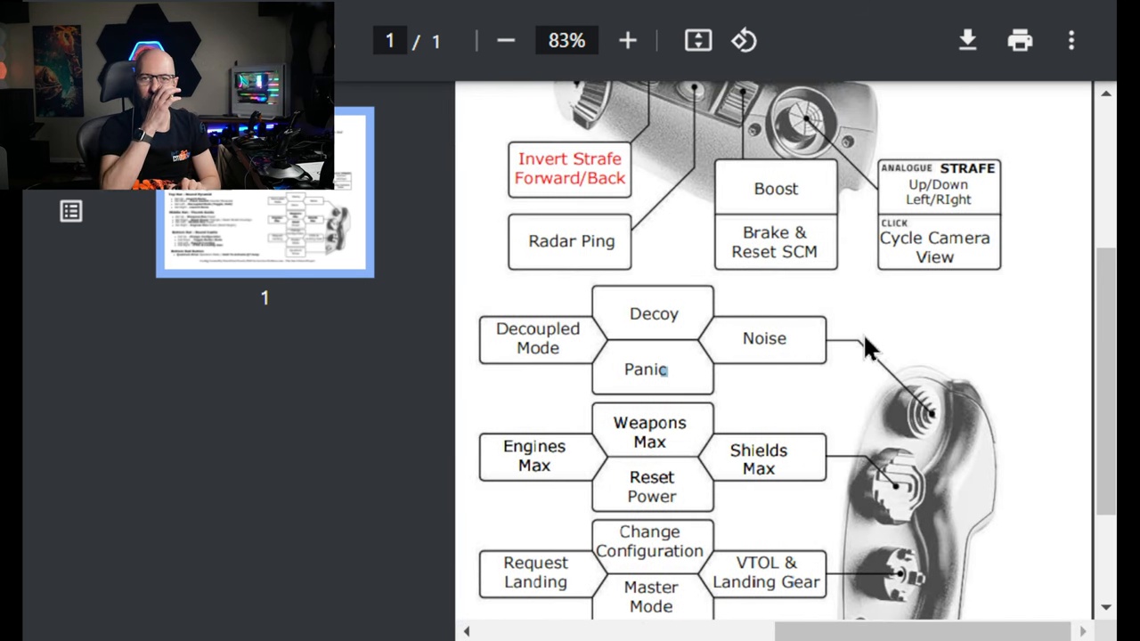
pyautogui.moveTo(869, 466)
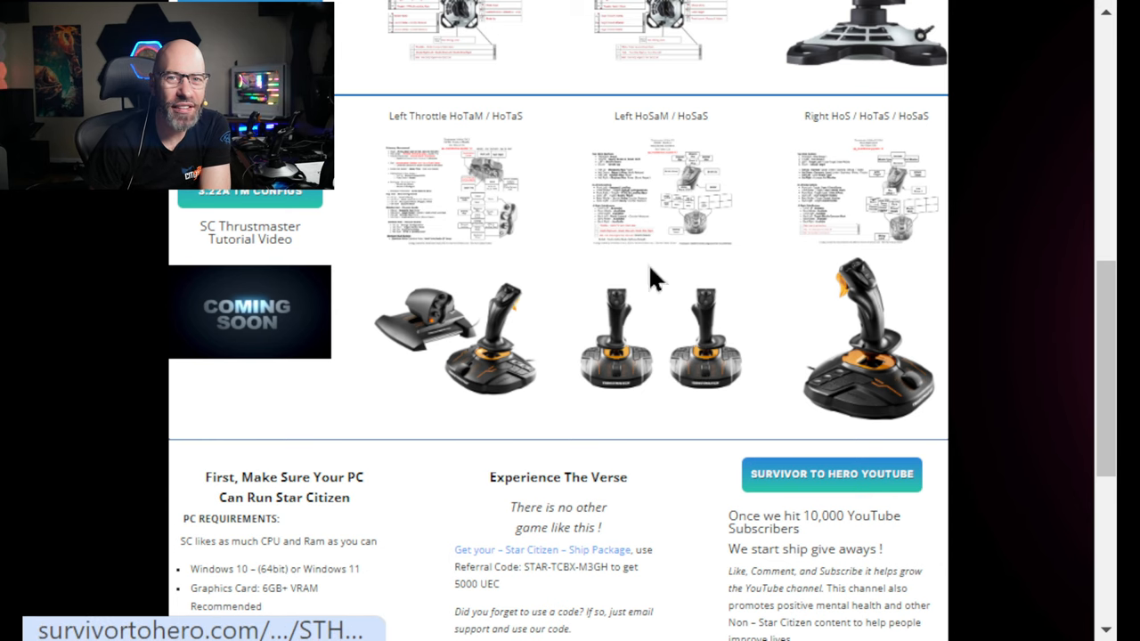
pyautogui.moveTo(431, 334)
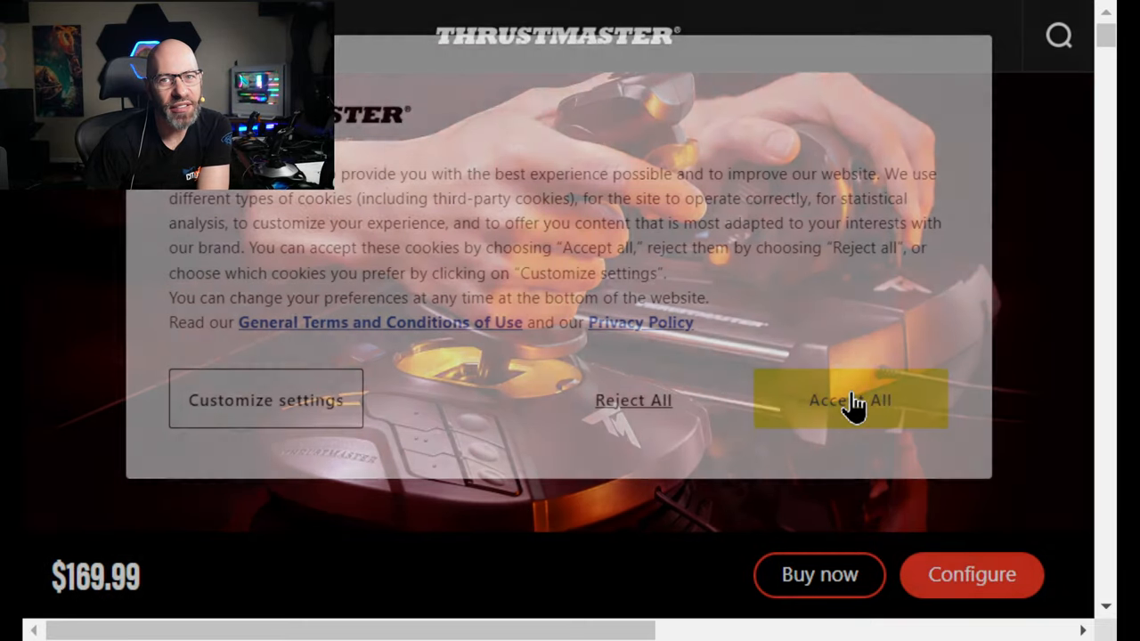
# Step: Accept all cookies and scroll through the $169.99 stick-and-throttle bundle page down to the $129.99 twin-joystick product
pyautogui.click(849, 399)
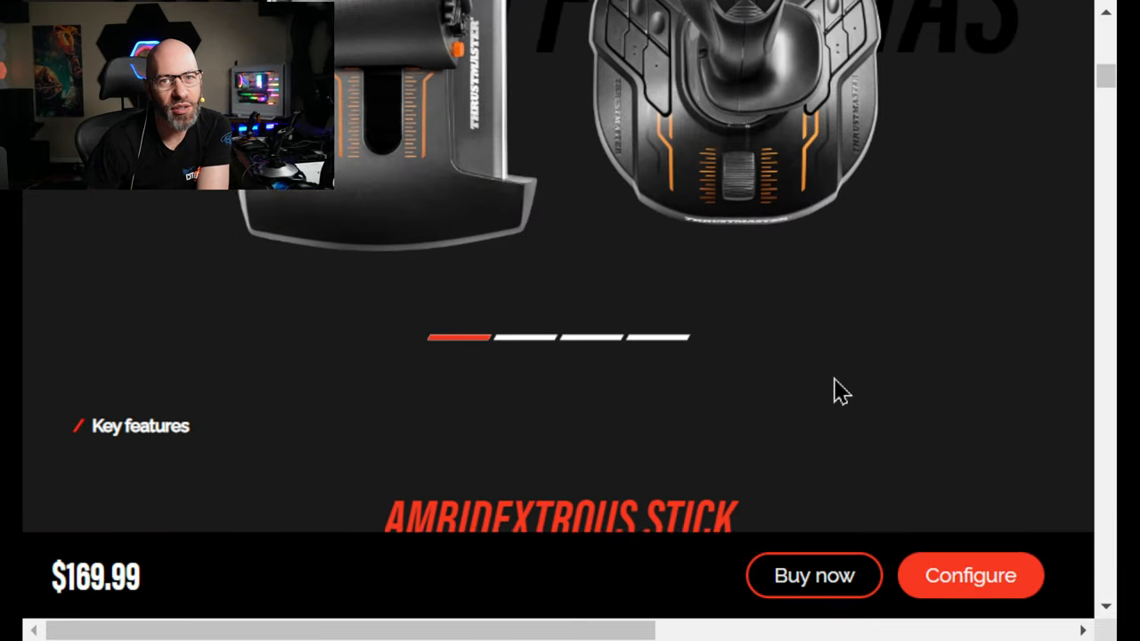
pyautogui.scroll(-3)
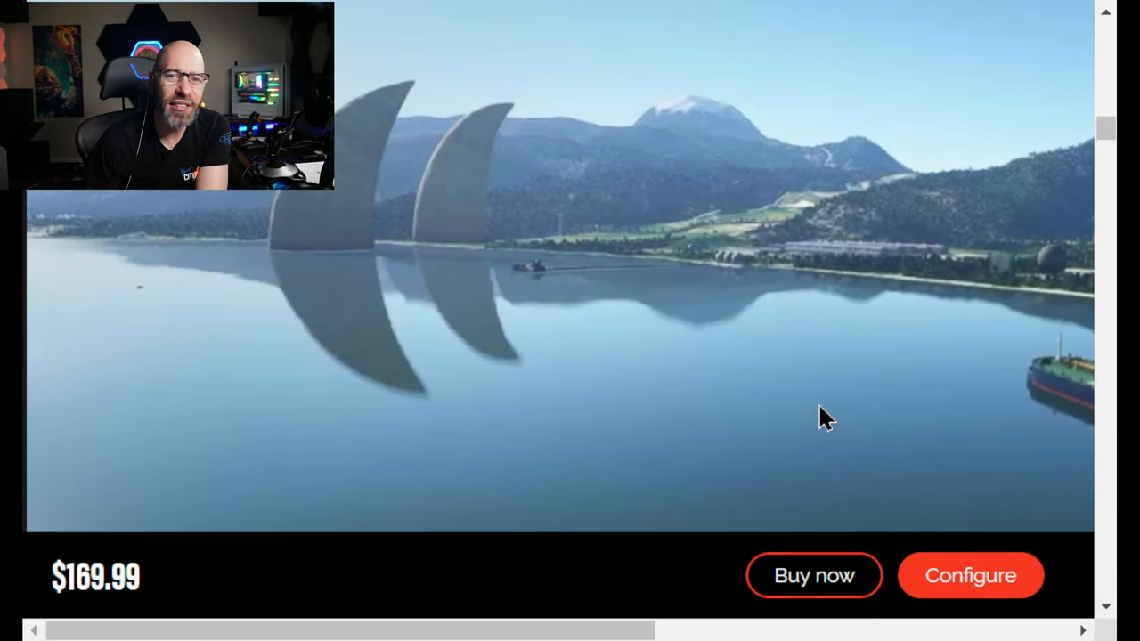
pyautogui.scroll(-3)
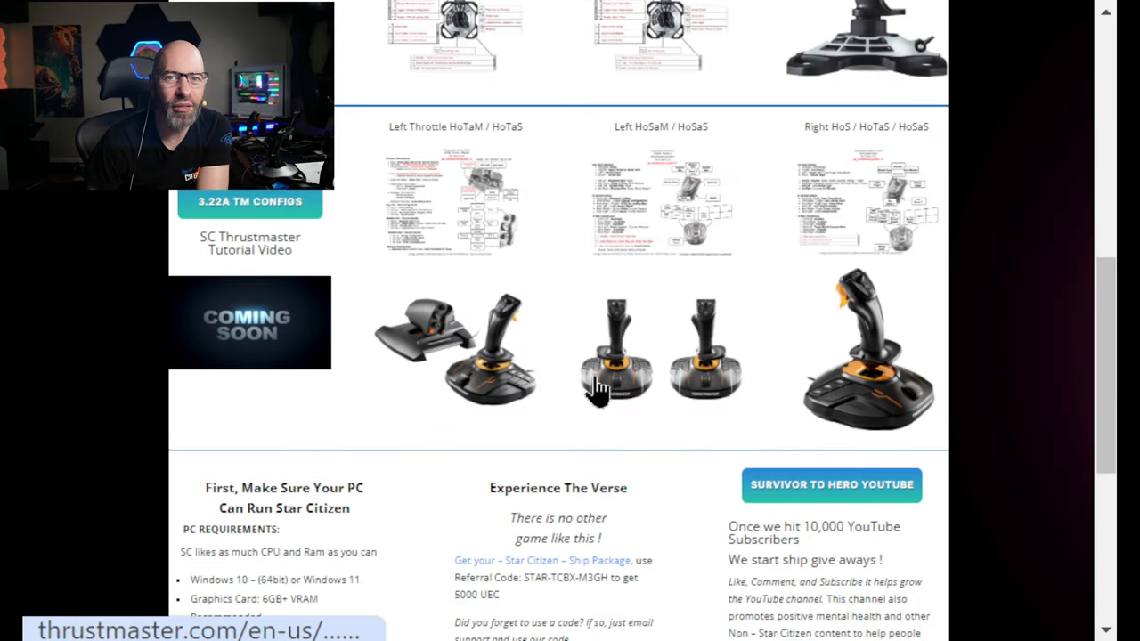
pyautogui.moveTo(561, 347)
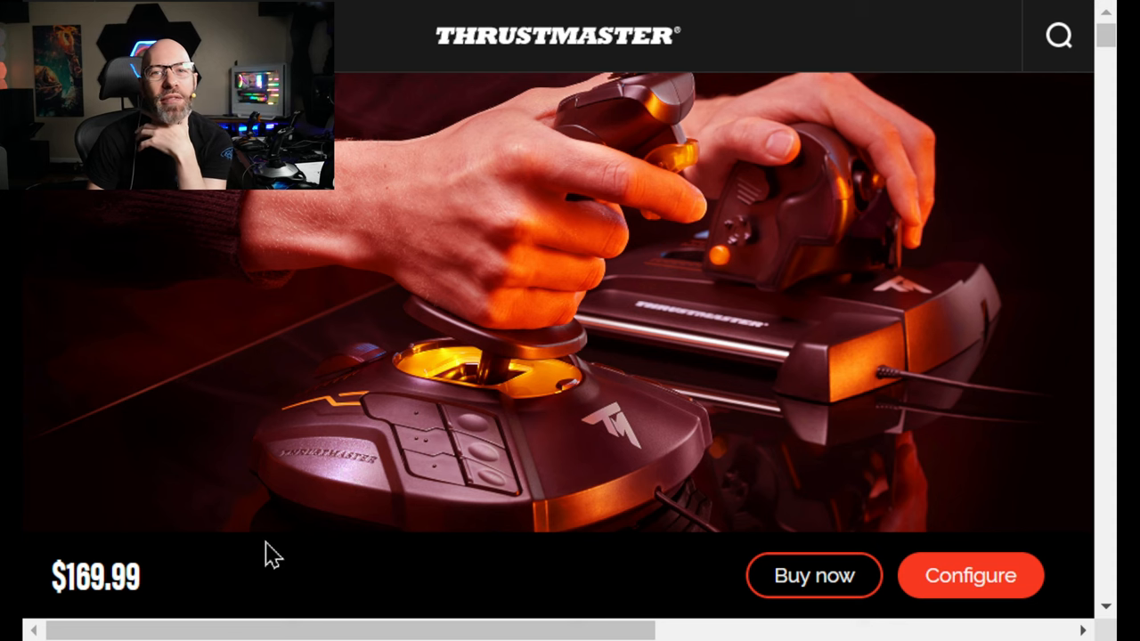
pyautogui.scroll(-3)
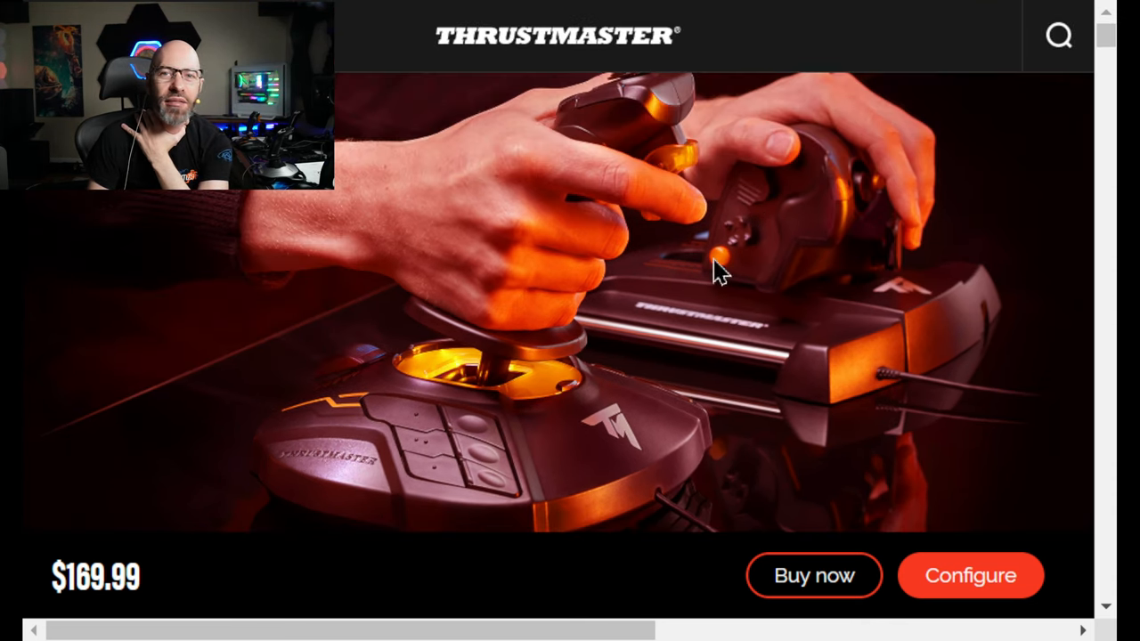
pyautogui.moveTo(490, 436)
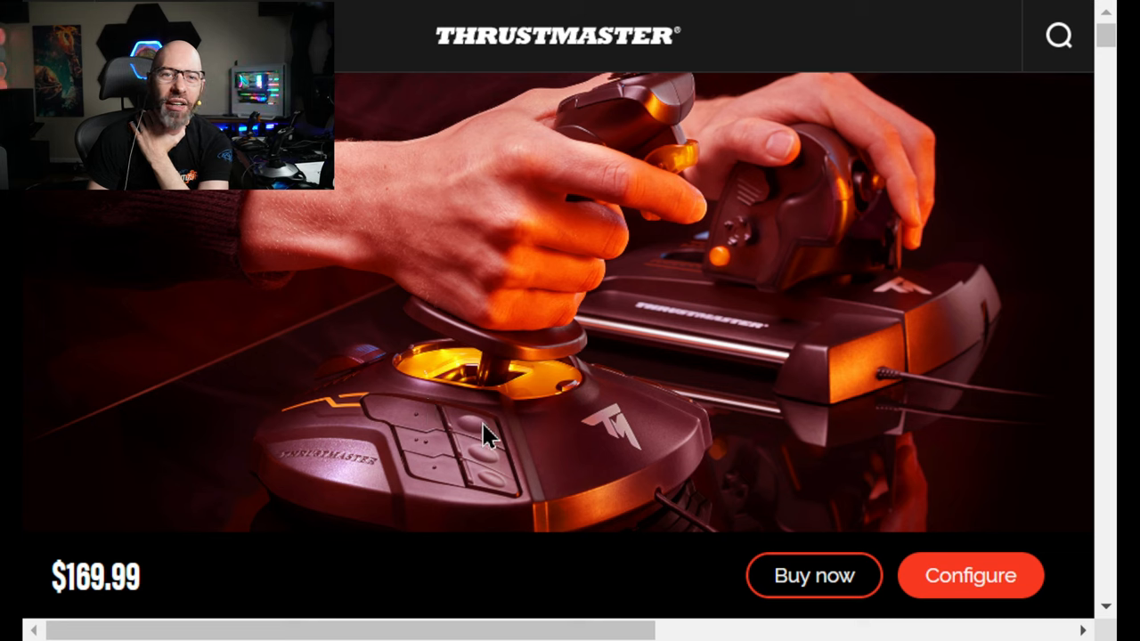
pyautogui.moveTo(933, 324)
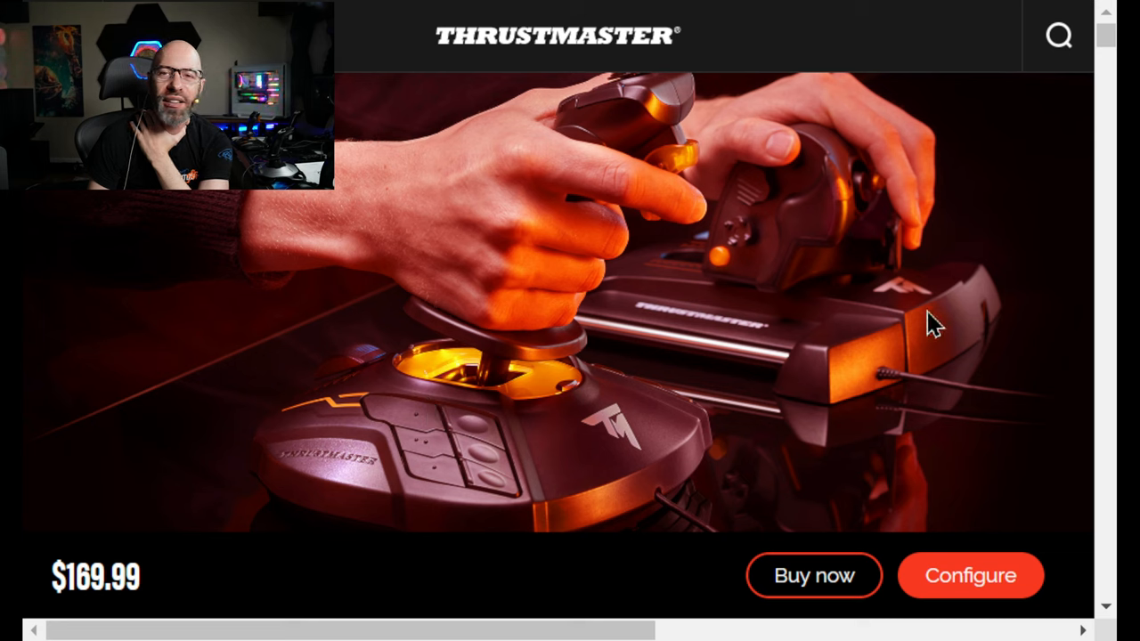
pyautogui.moveTo(489, 433)
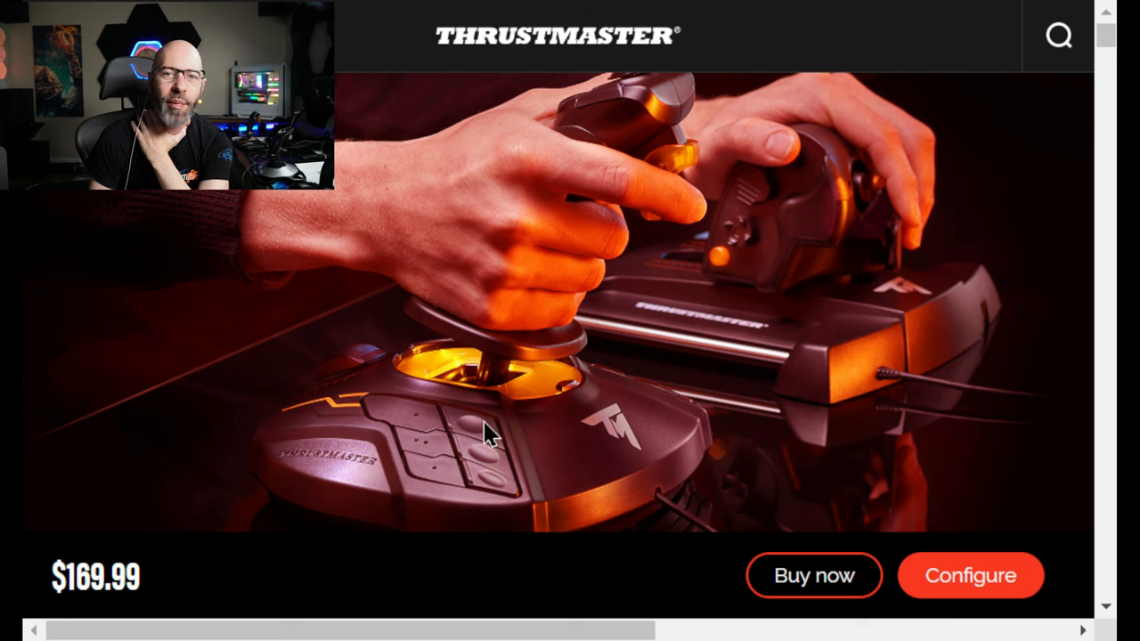
pyautogui.moveTo(805, 347)
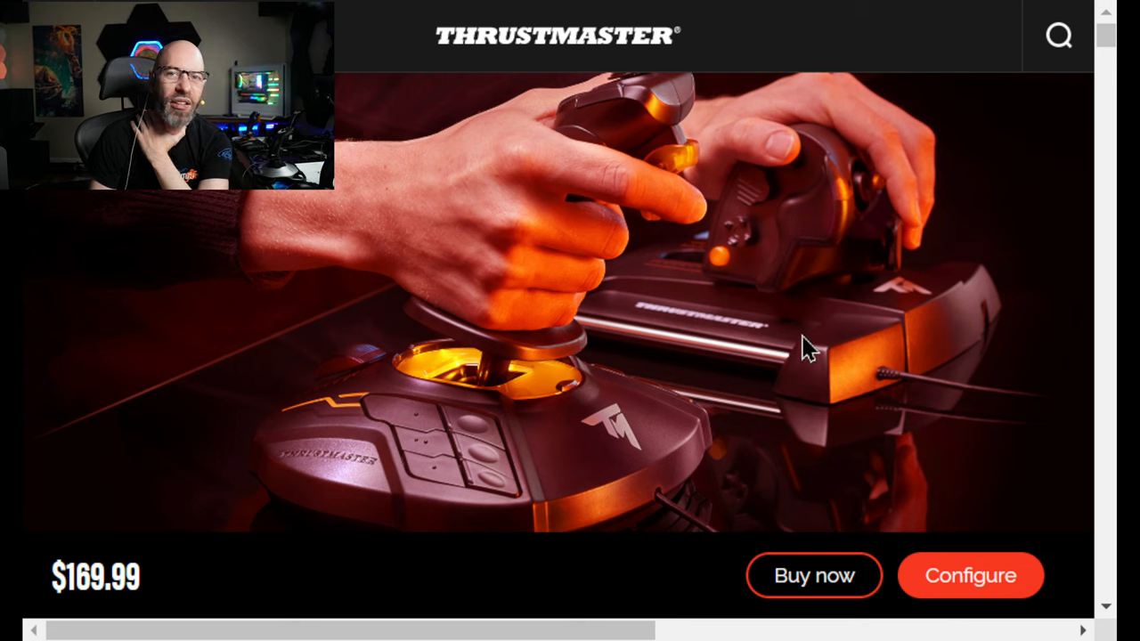
pyautogui.moveTo(730, 322)
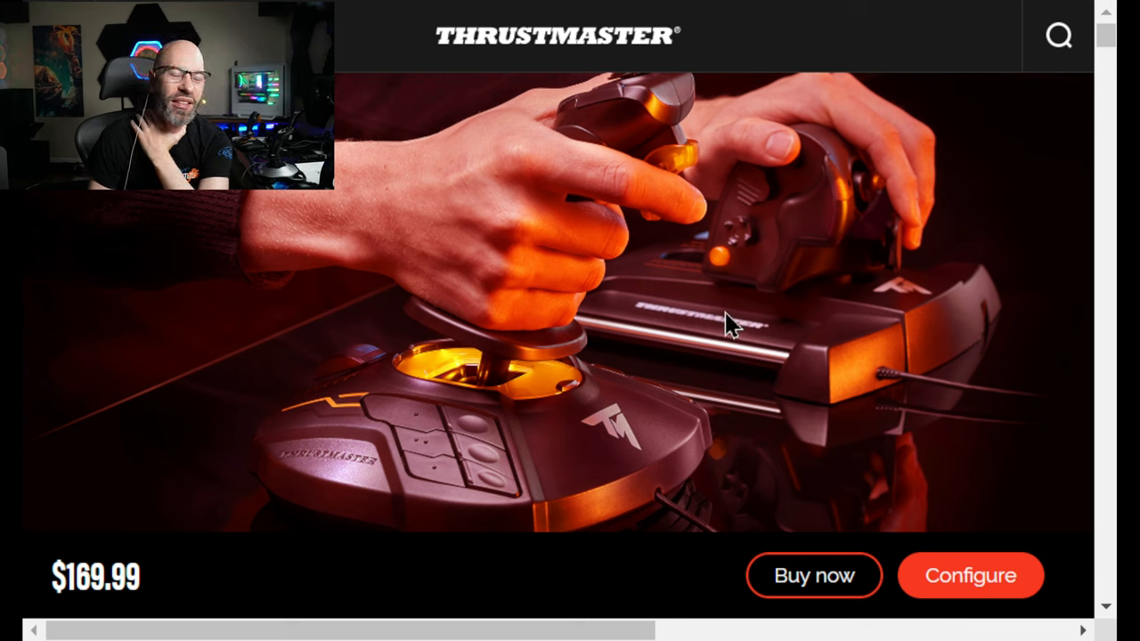
pyautogui.scroll(-3)
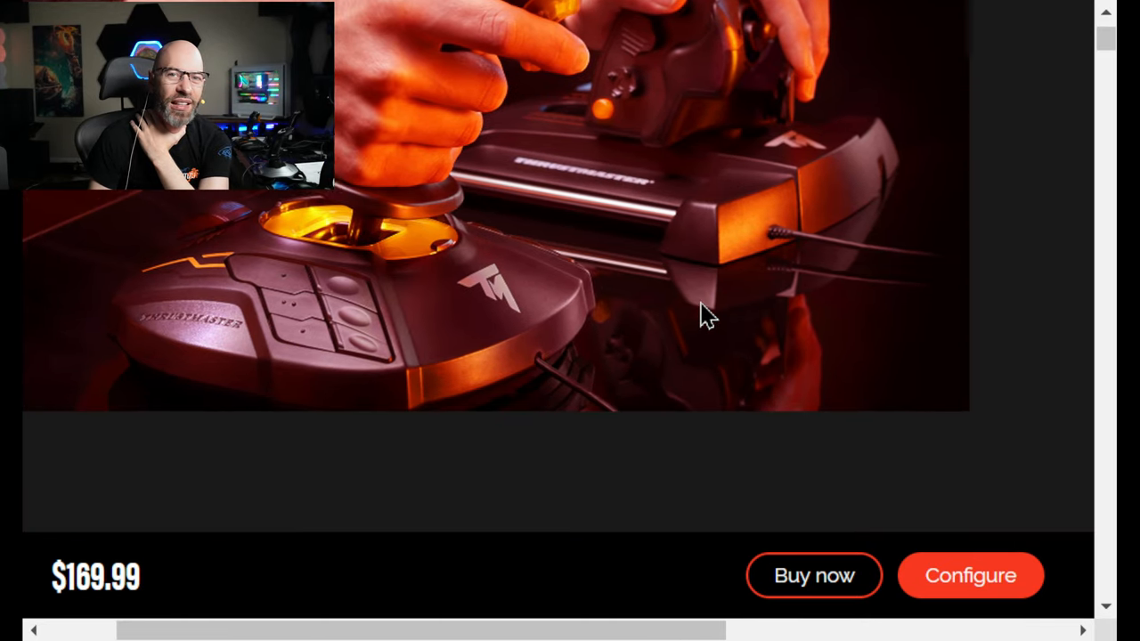
pyautogui.scroll(-3)
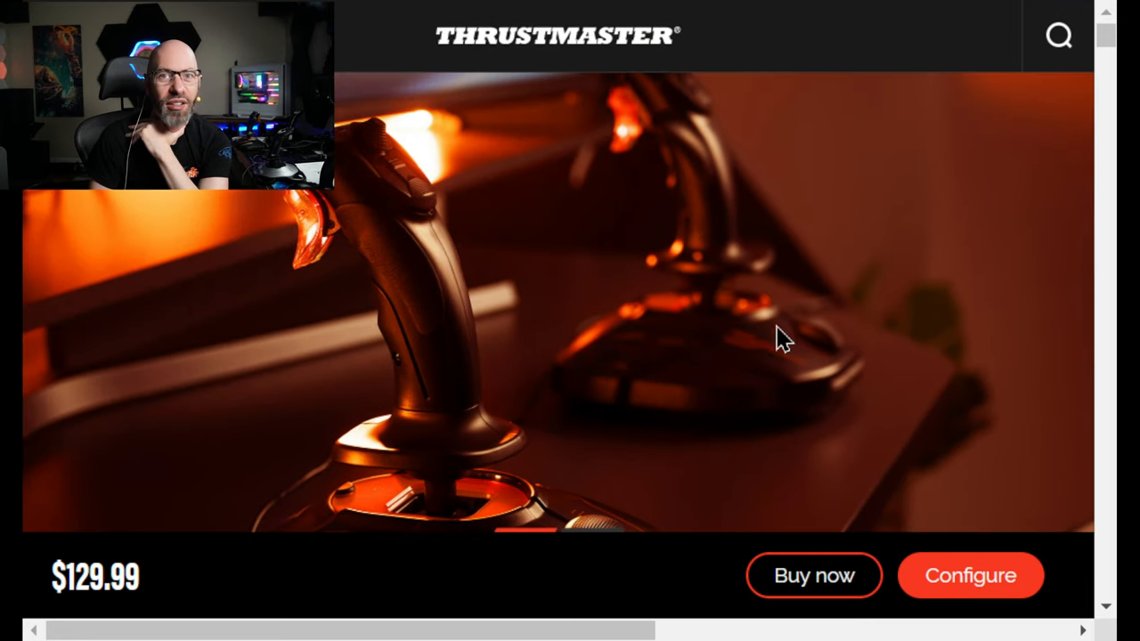
pyautogui.moveTo(401, 445)
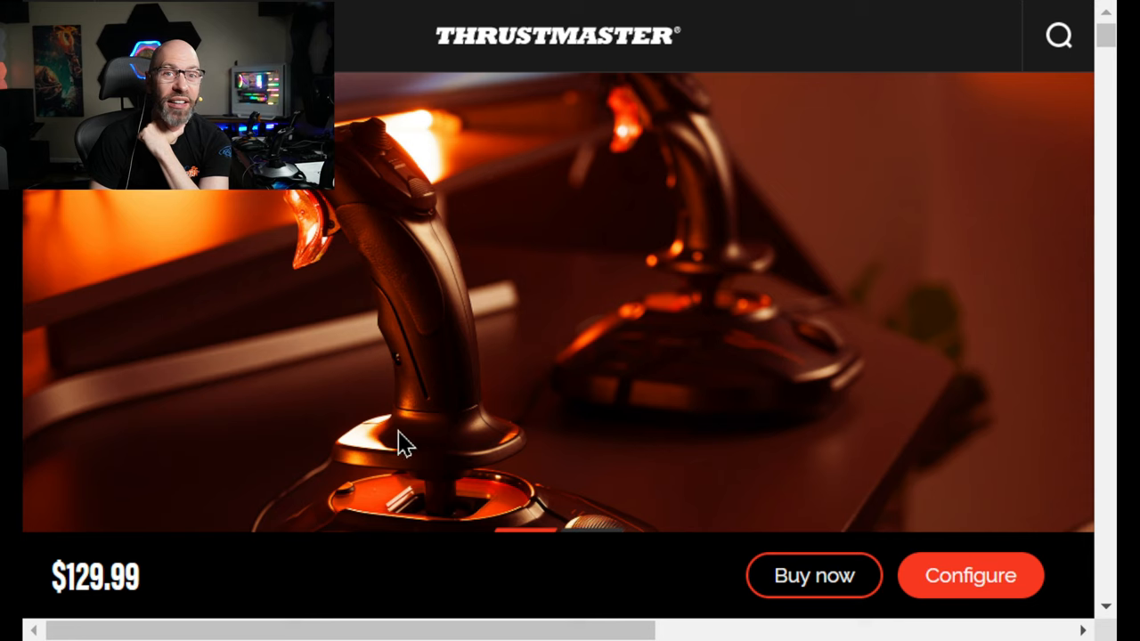
pyautogui.moveTo(424, 372)
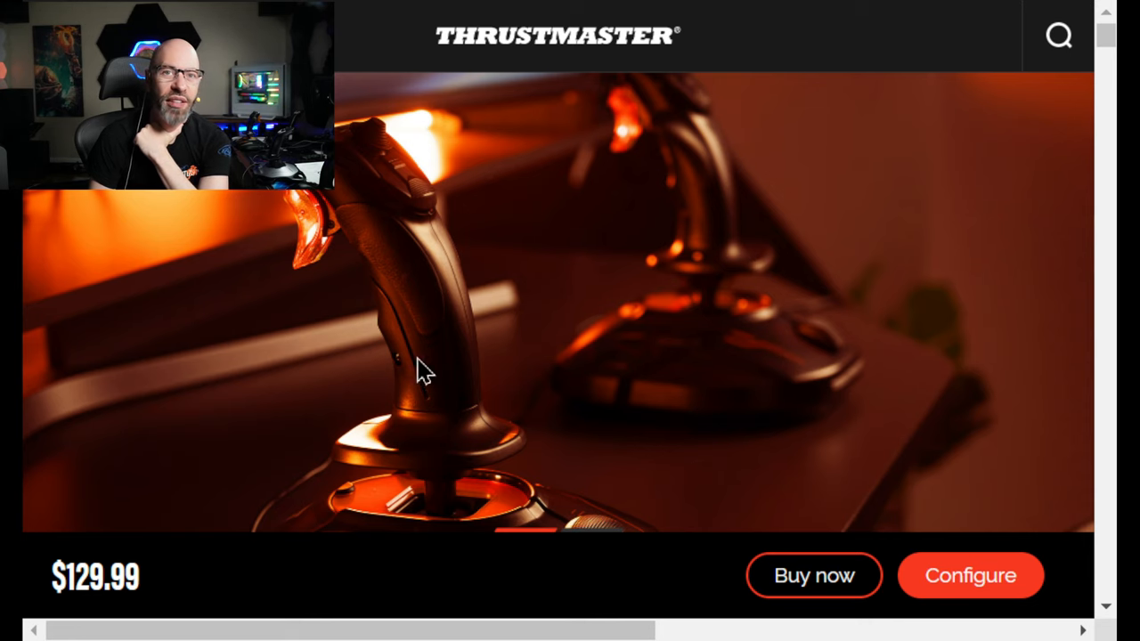
# Step: Scroll the $129.99 T.16000M FCS Space Sim Duo product page
pyautogui.scroll(-3)
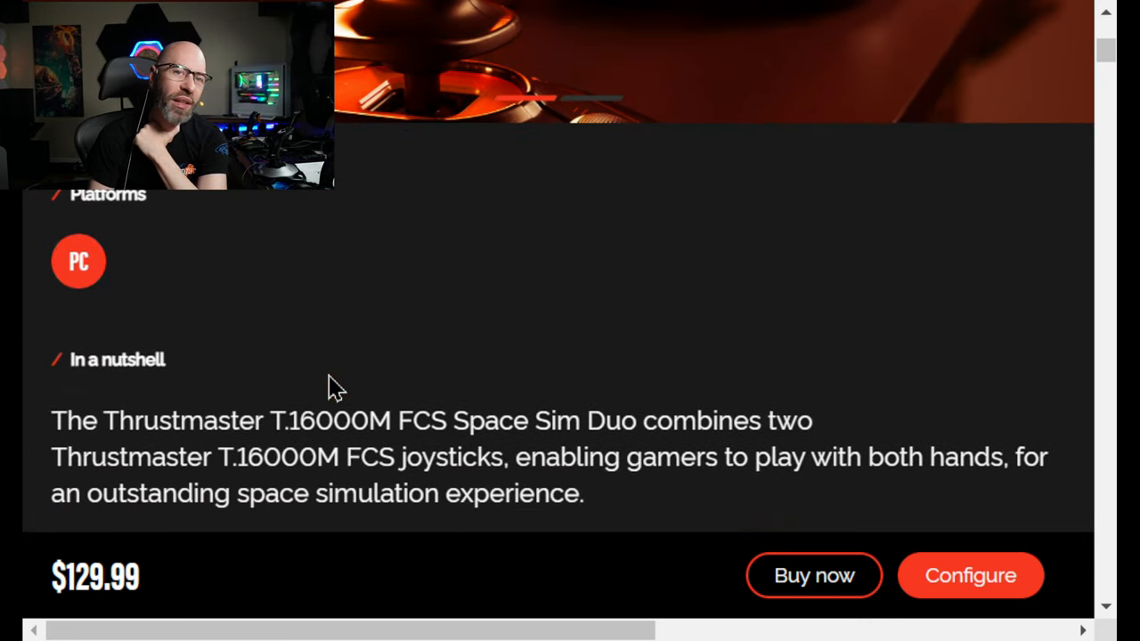
pyautogui.scroll(-3)
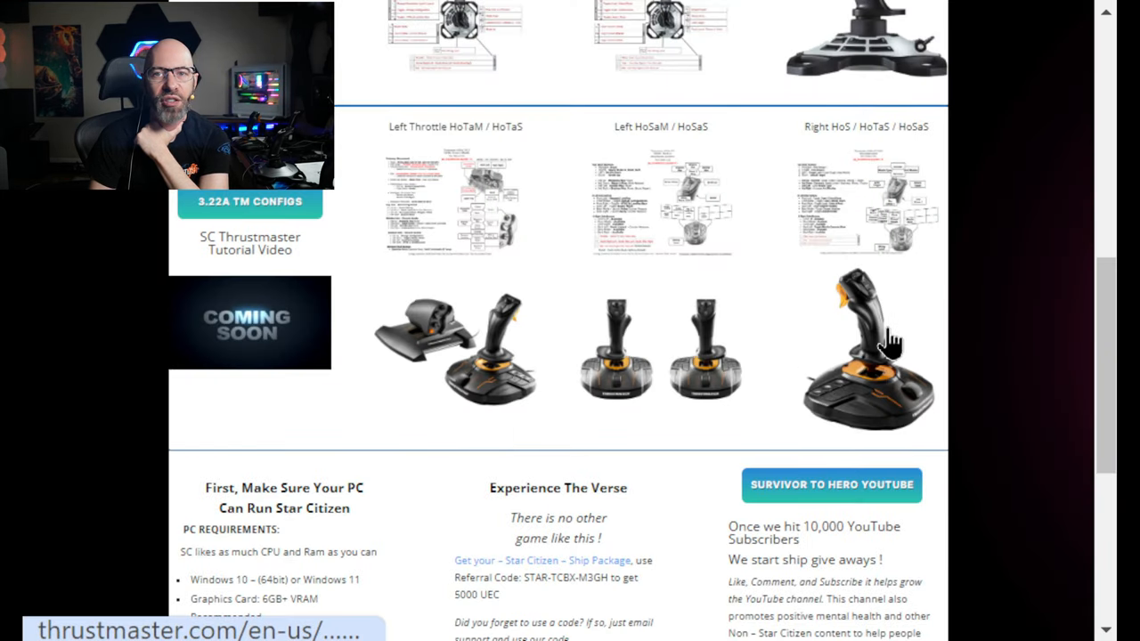
# Step: Glance at the right-hand joystick's $129.99 Space Sim Duo page, then return to the Thrustmaster setups row on Survivor to Hero
pyautogui.click(869, 342)
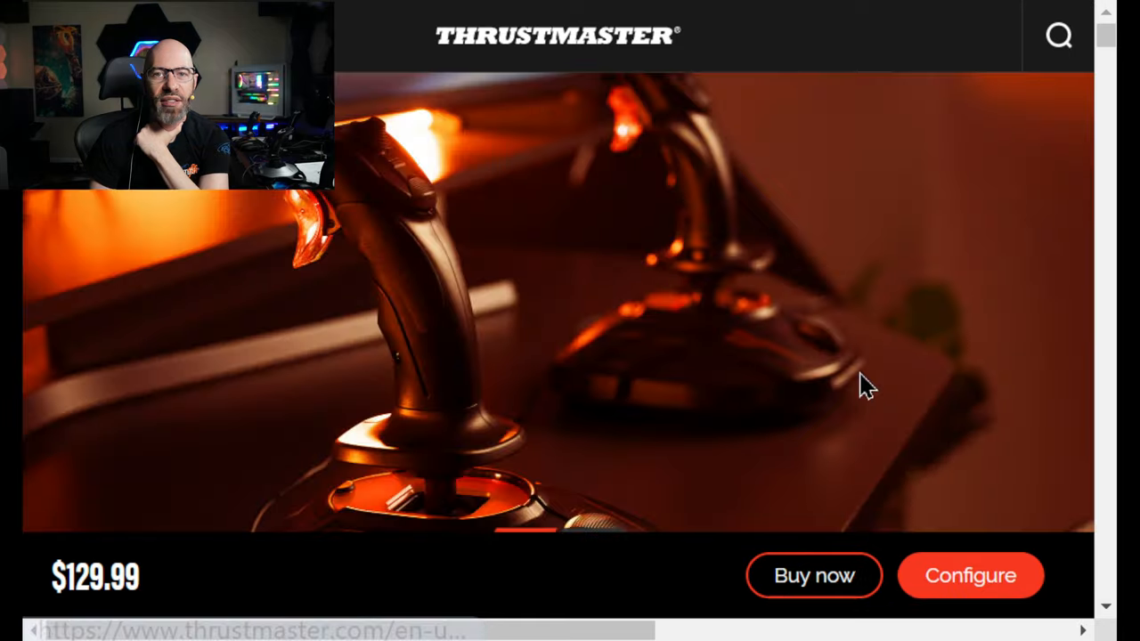
pyautogui.moveTo(449, 388)
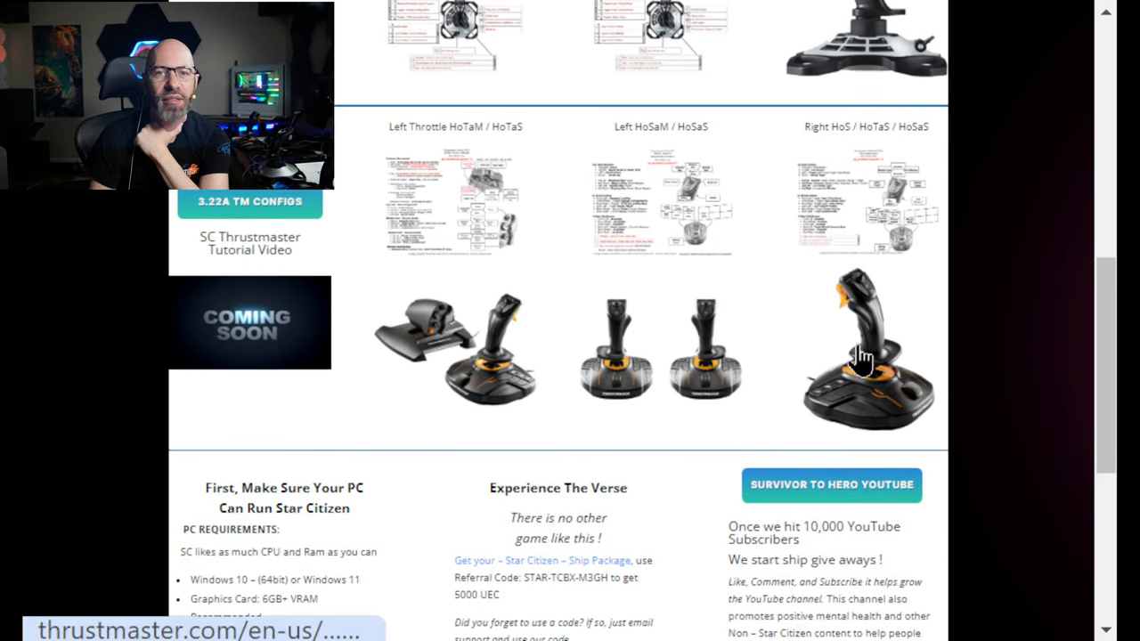
pyautogui.click(864, 356)
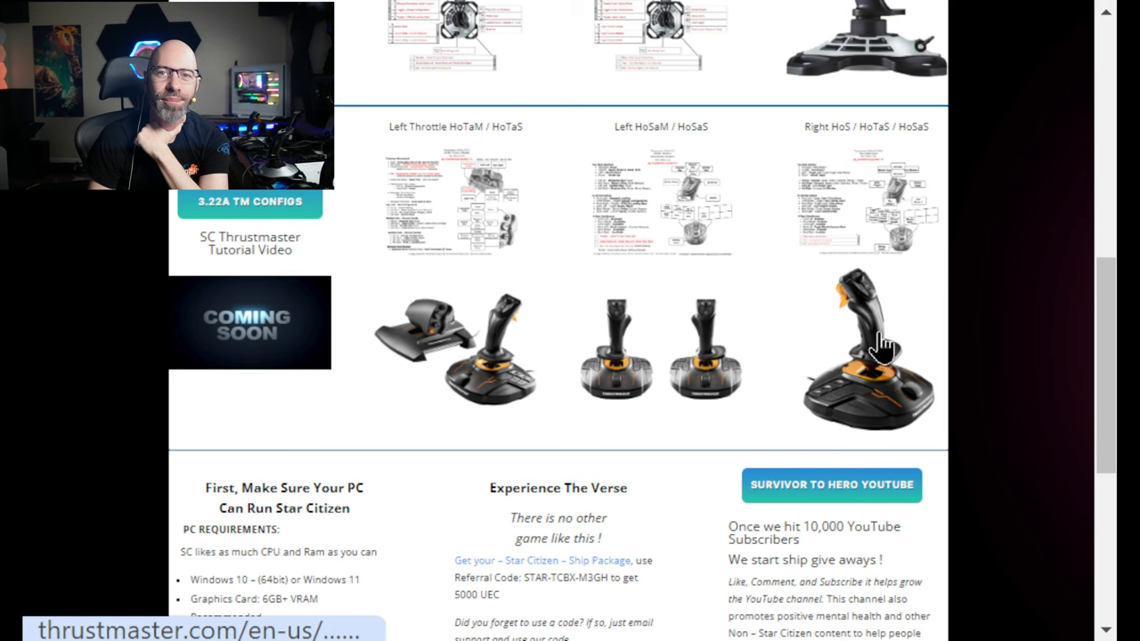
pyautogui.click(868, 347)
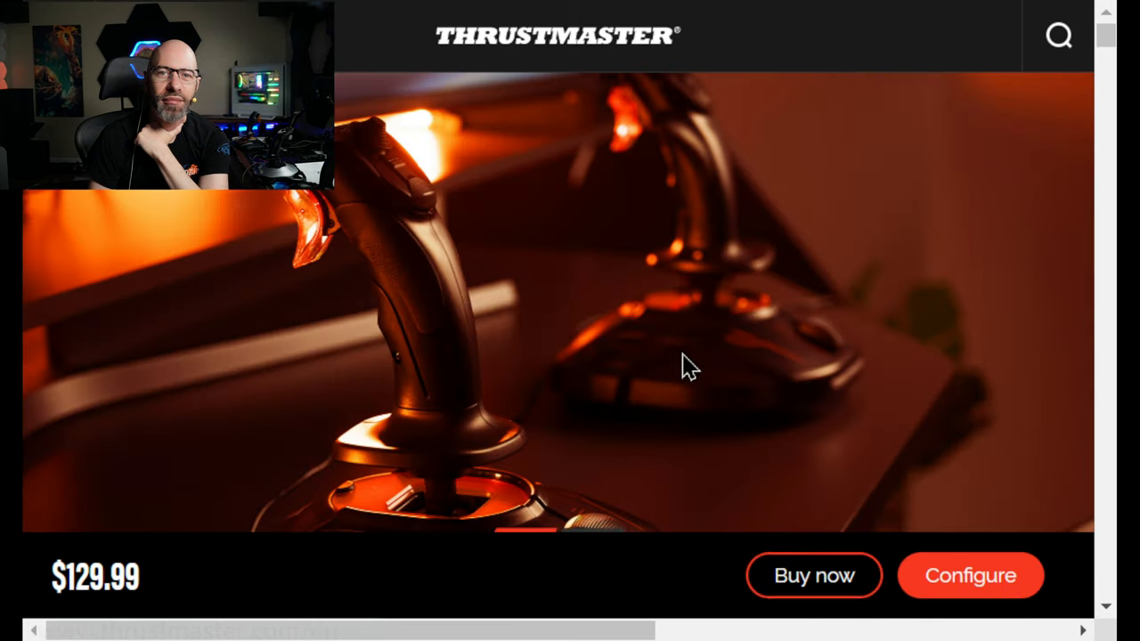
pyautogui.moveTo(888, 337)
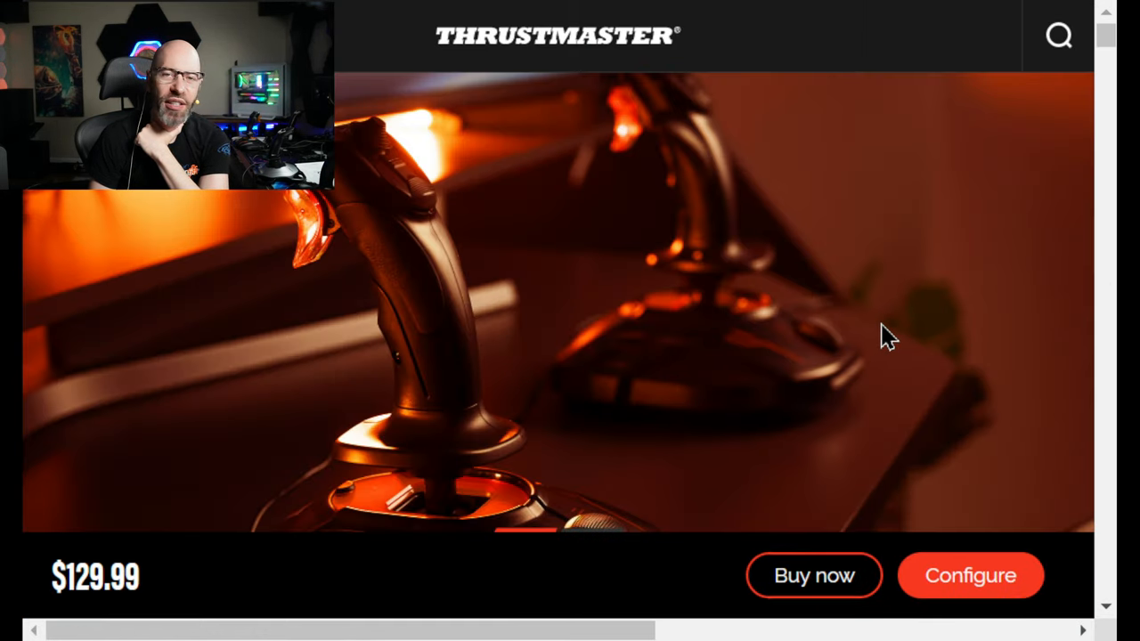
pyautogui.scroll(-3)
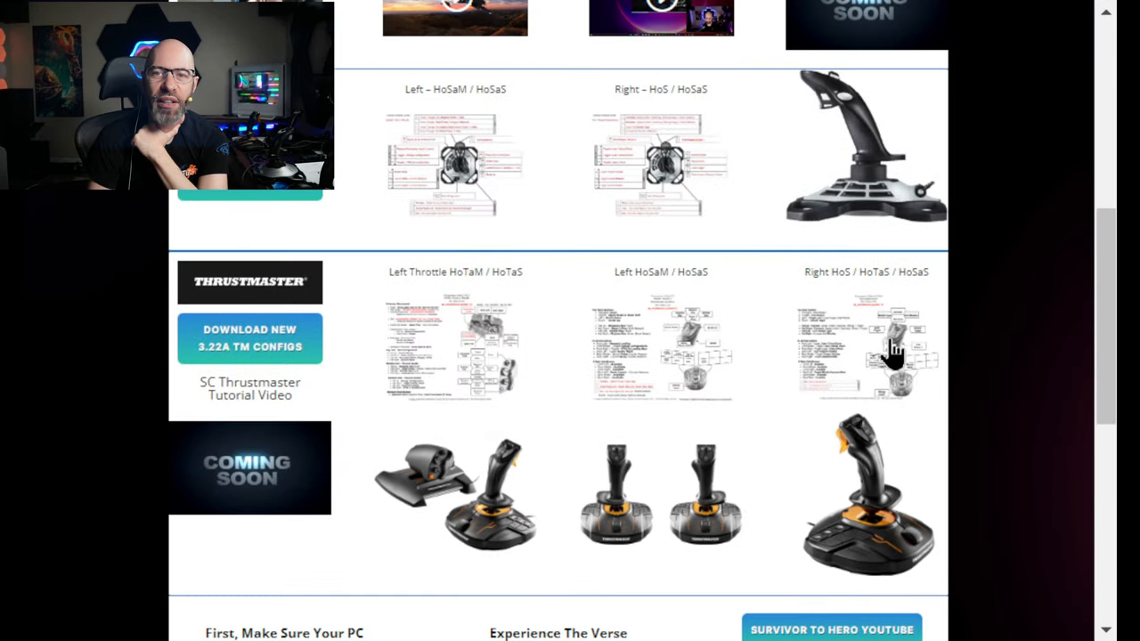
pyautogui.scroll(-3)
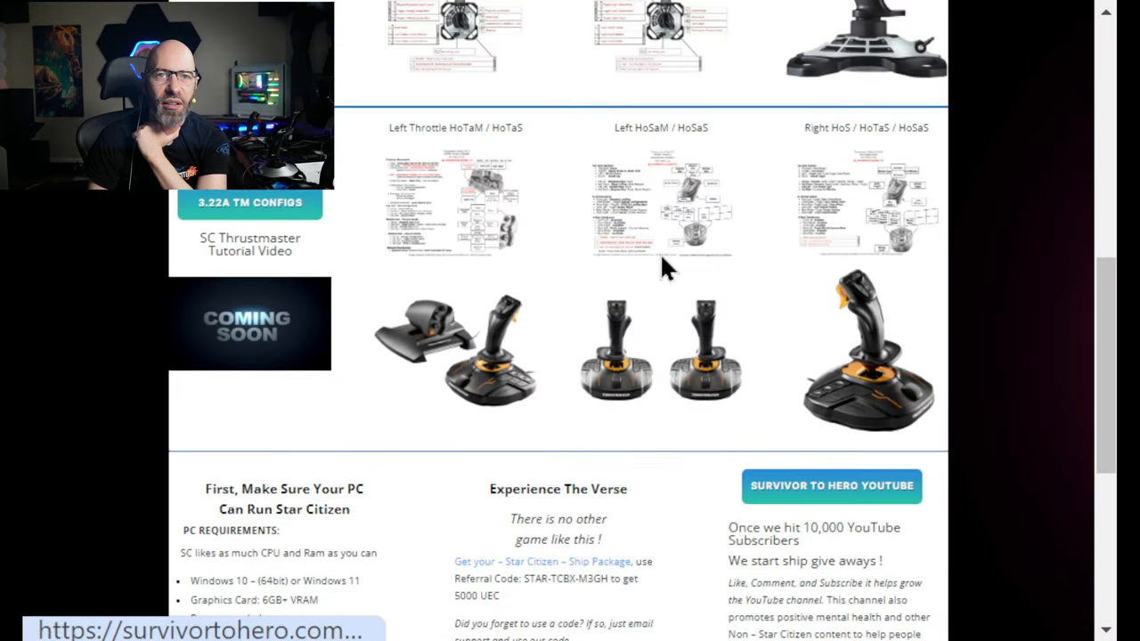
# Step: Scroll to the top of the Star Citizen Controls 3.22A page with its welcome videos
pyautogui.scroll(3)
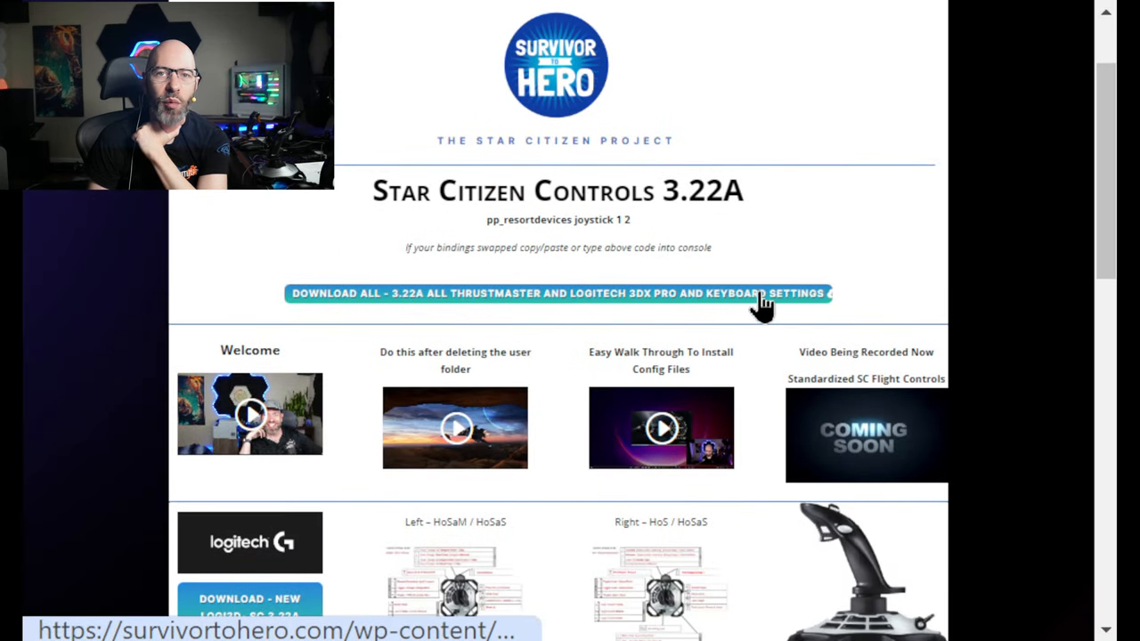
pyautogui.moveTo(442, 307)
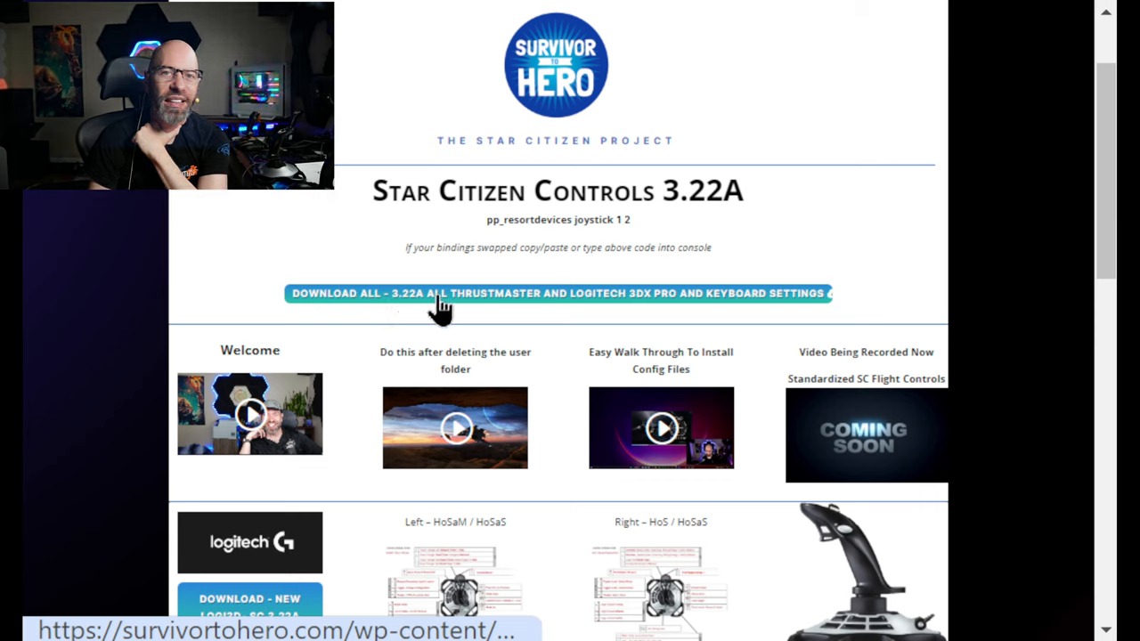
pyautogui.moveTo(603, 306)
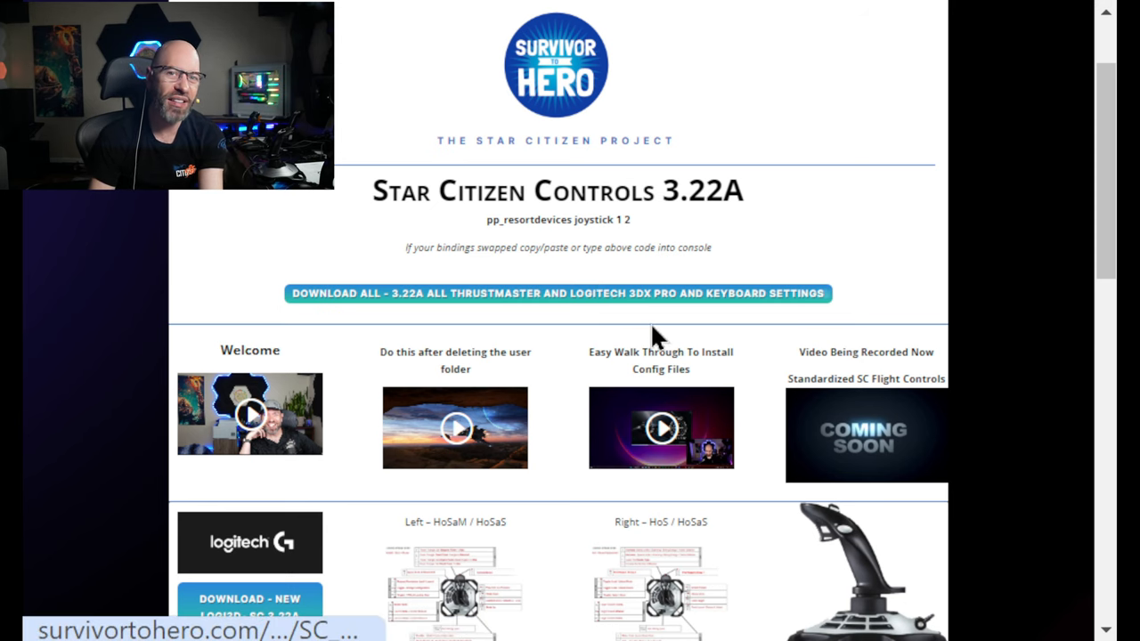
pyautogui.moveTo(372, 425)
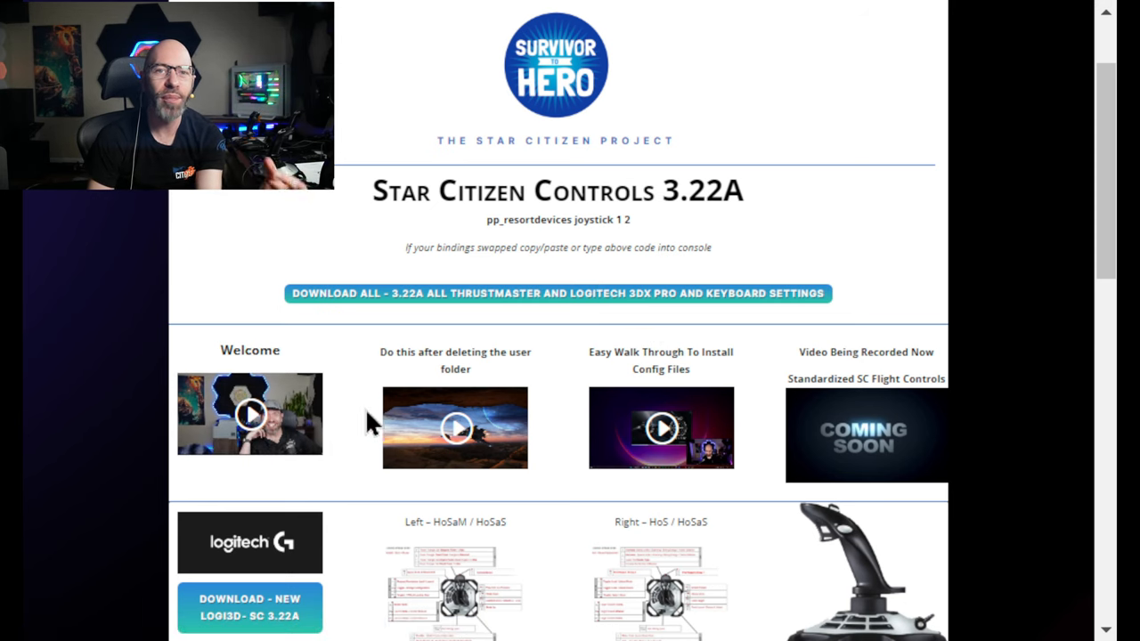
pyautogui.moveTo(436, 410)
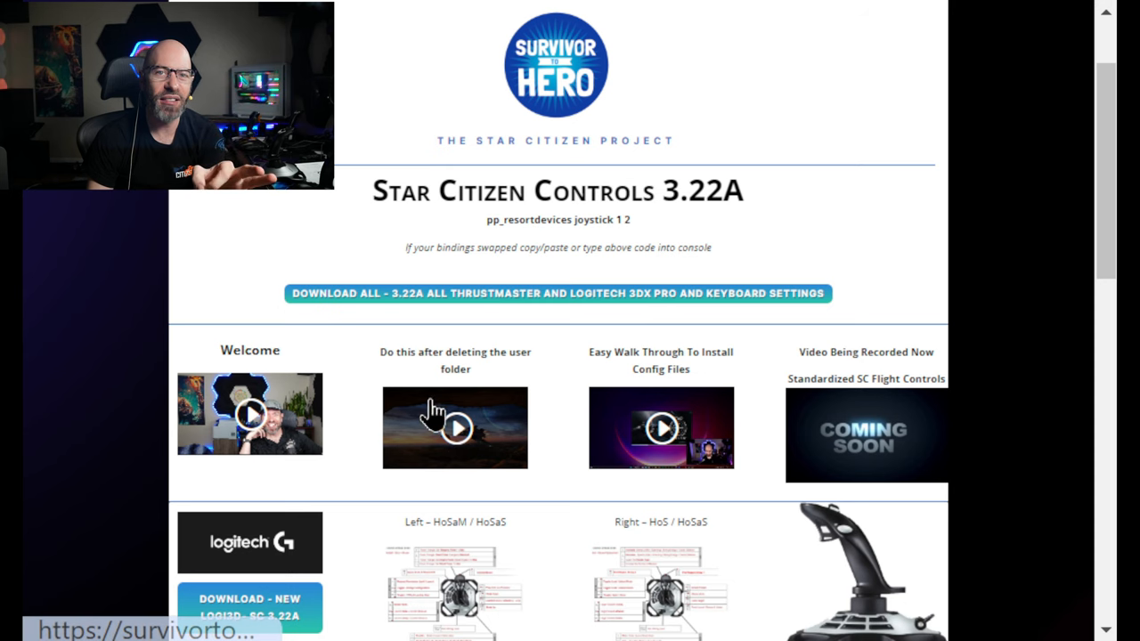
pyautogui.moveTo(712, 445)
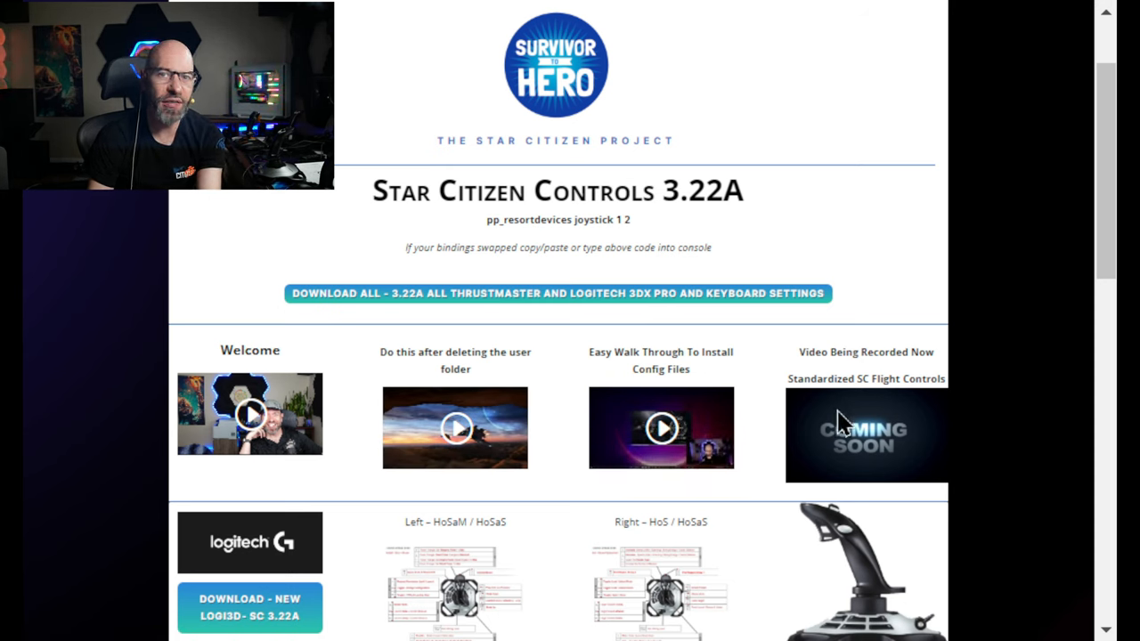
pyautogui.moveTo(869, 481)
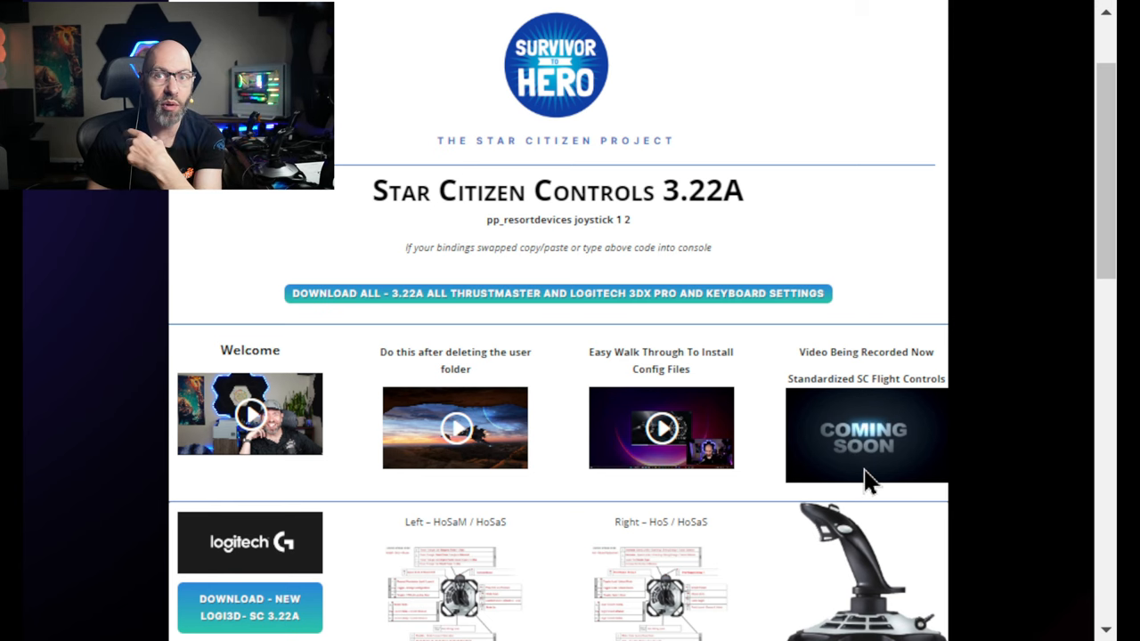
# Step: Scroll to the PC requirements and Experience The Verse section and select the ship-package referral code
pyautogui.scroll(-3)
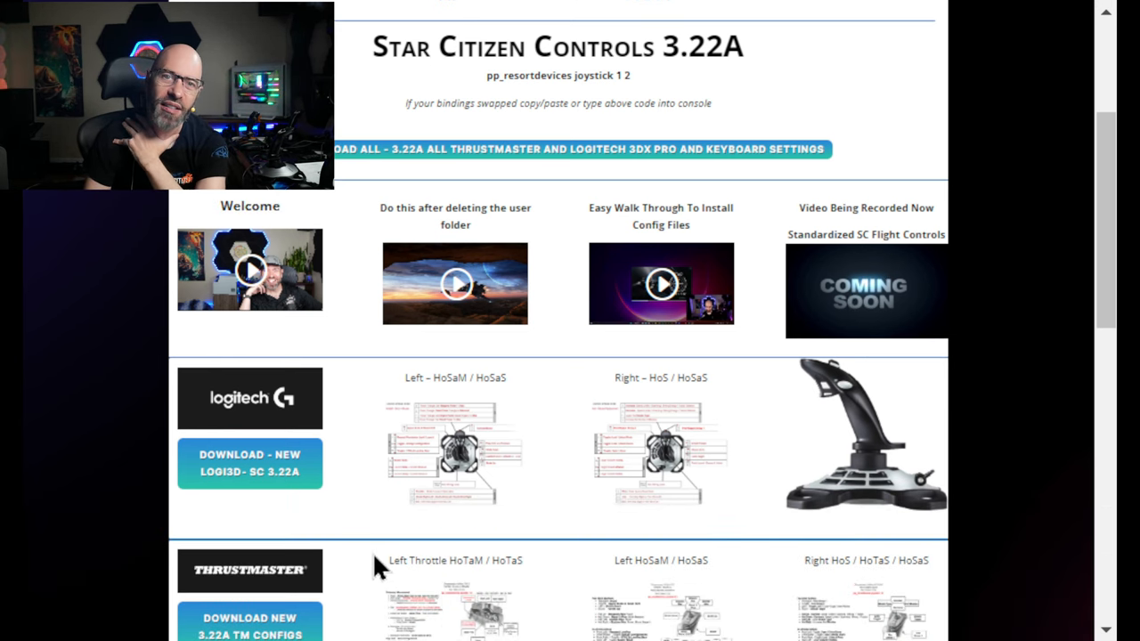
pyautogui.scroll(-3)
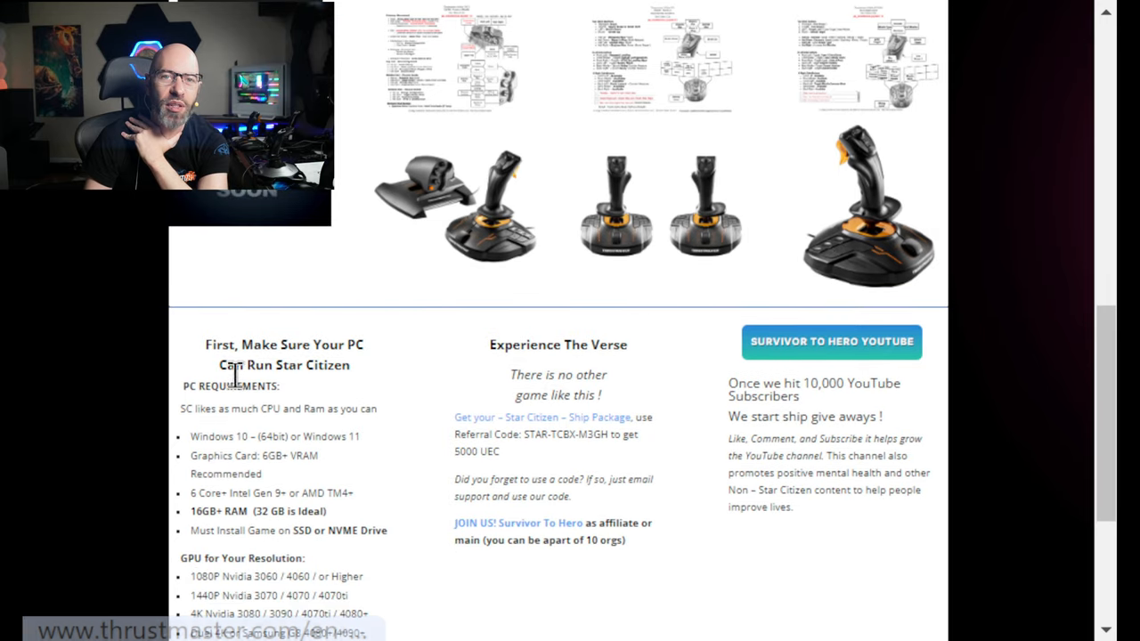
pyautogui.moveTo(396, 418)
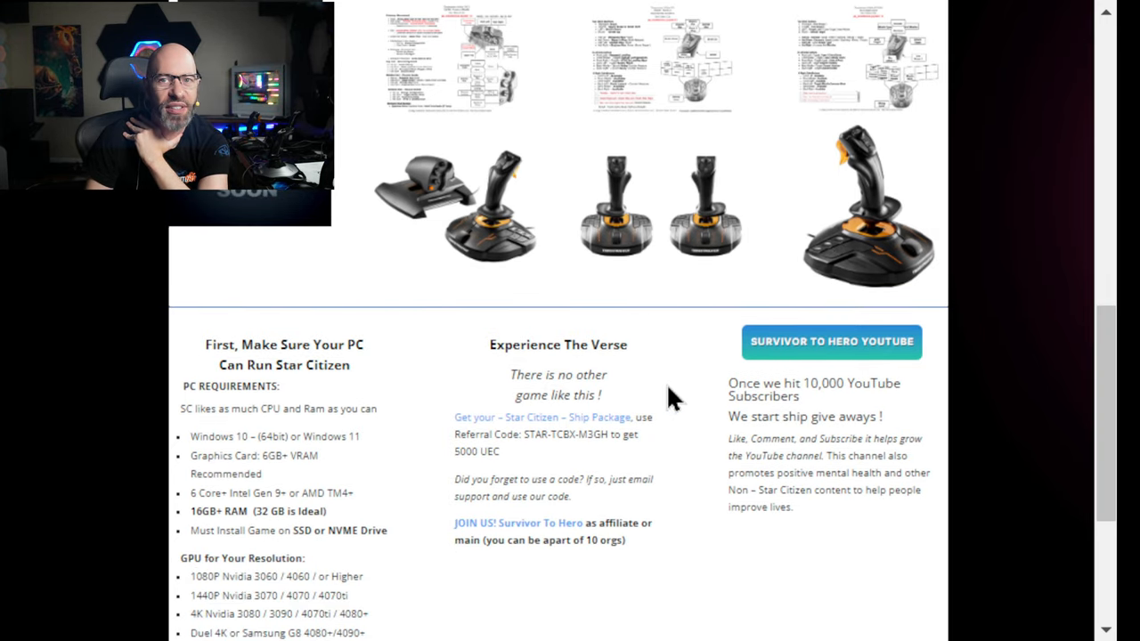
pyautogui.scroll(-3)
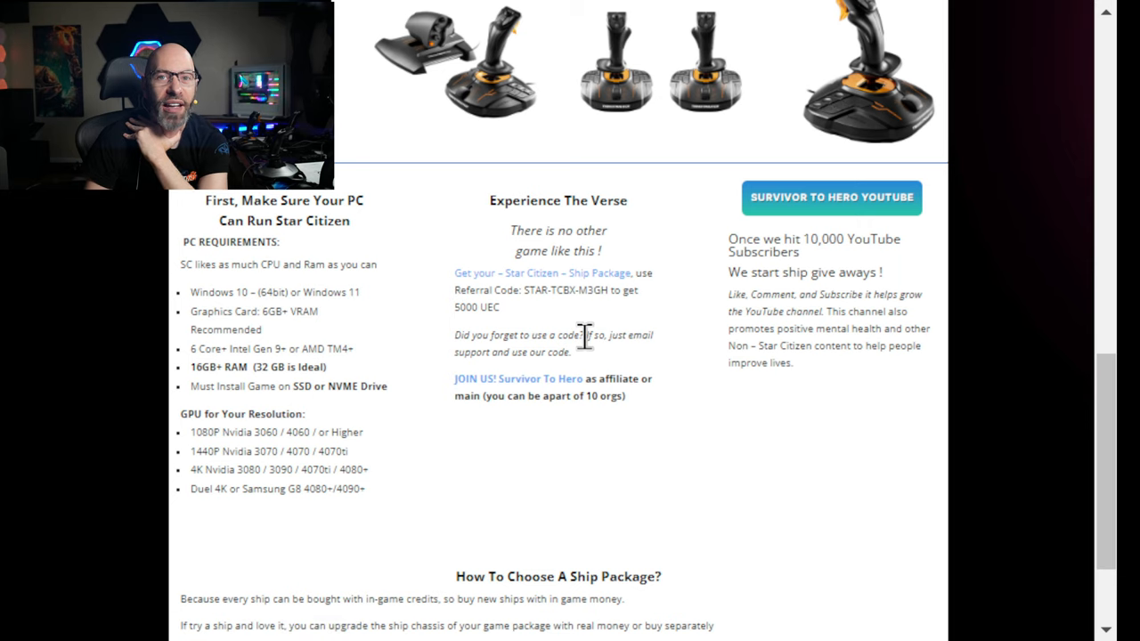
pyautogui.moveTo(549, 321)
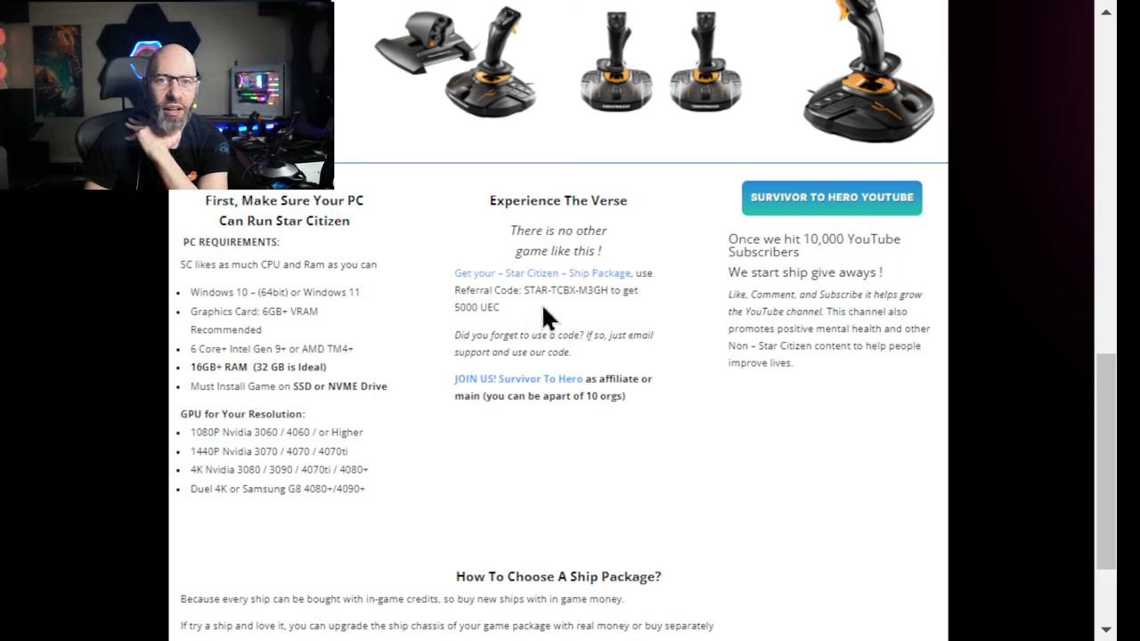
pyautogui.moveTo(454, 296)
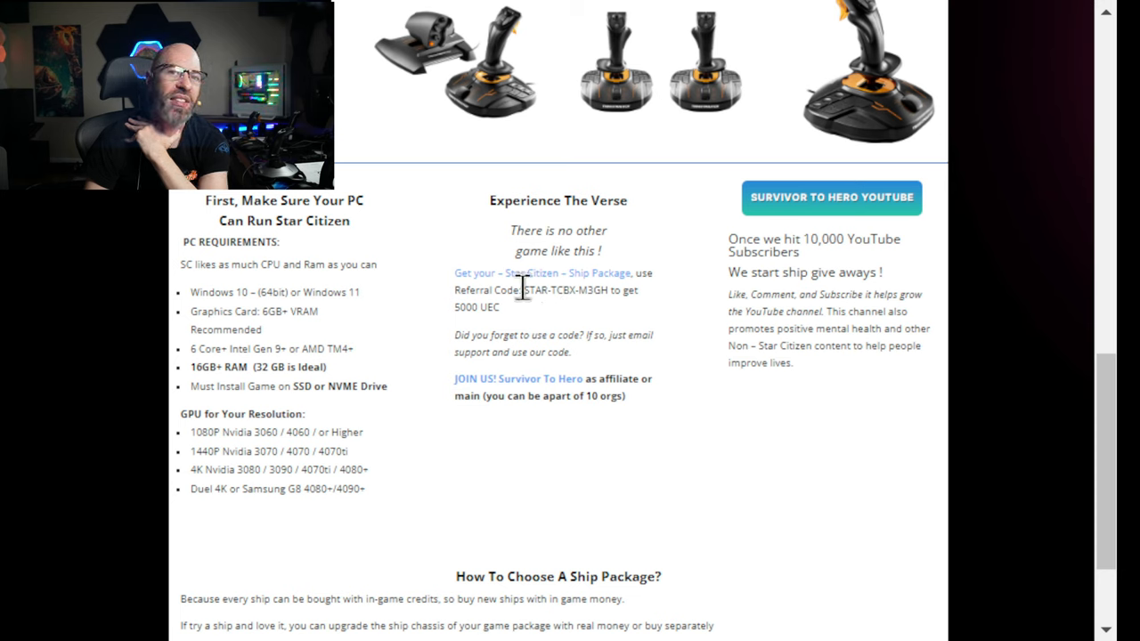
pyautogui.doubleClick(567, 290)
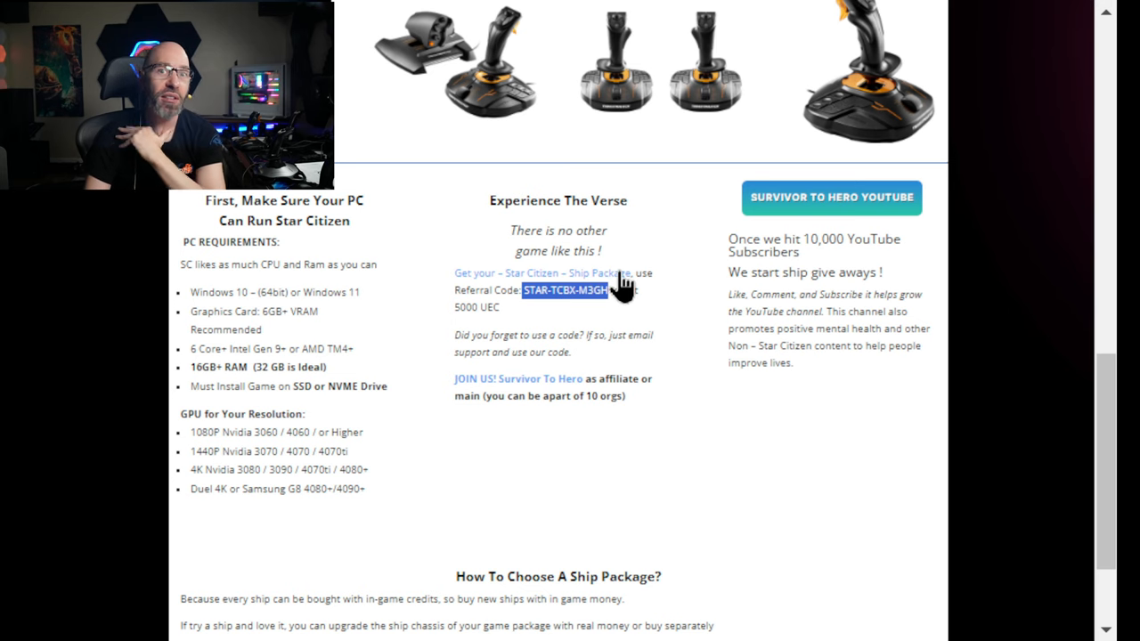
pyautogui.moveTo(623, 281)
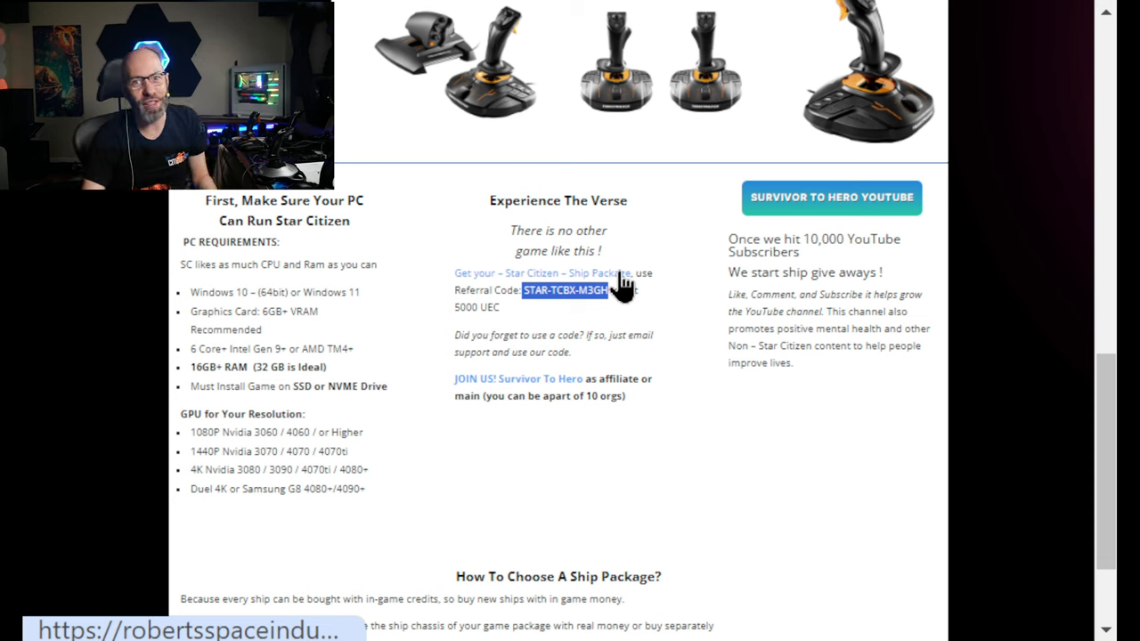
pyautogui.moveTo(534, 382)
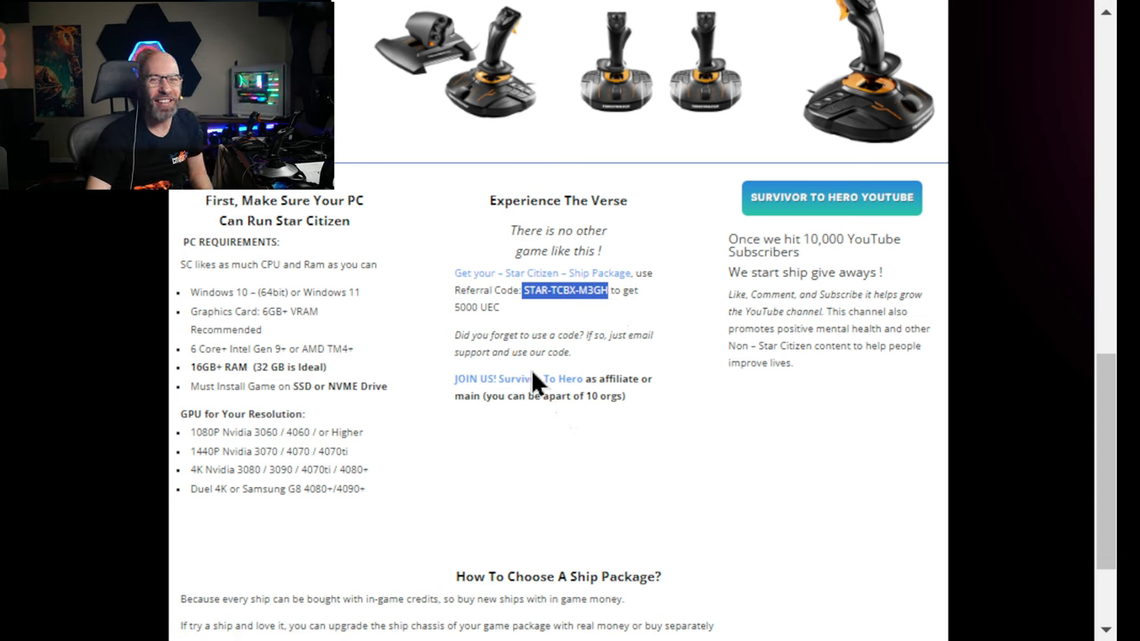
pyautogui.moveTo(693, 449)
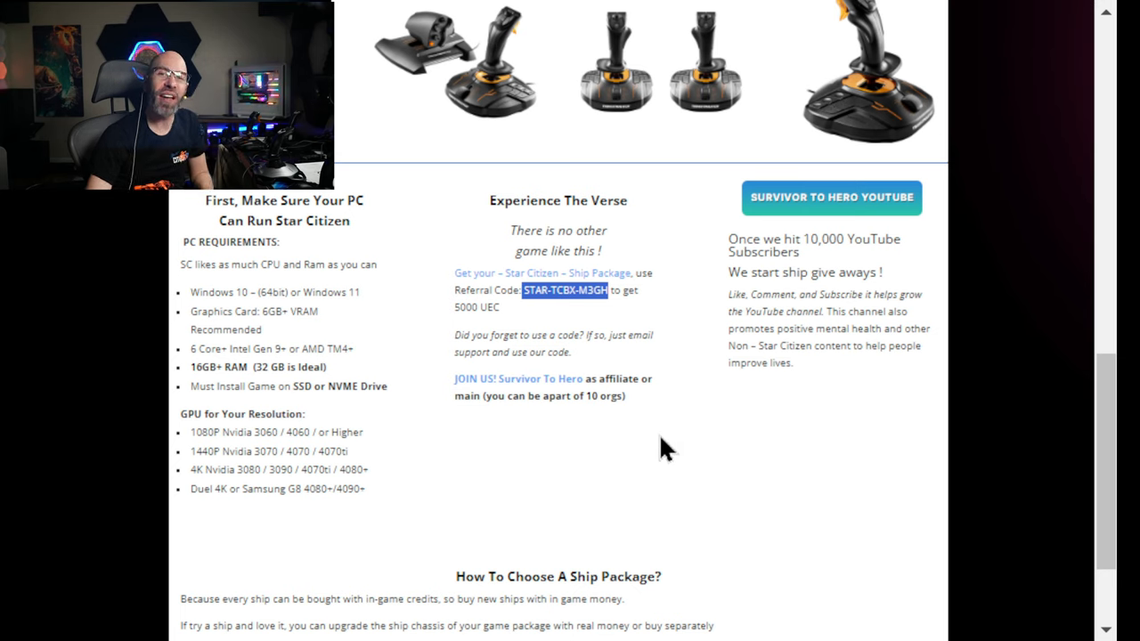
pyautogui.moveTo(573, 459)
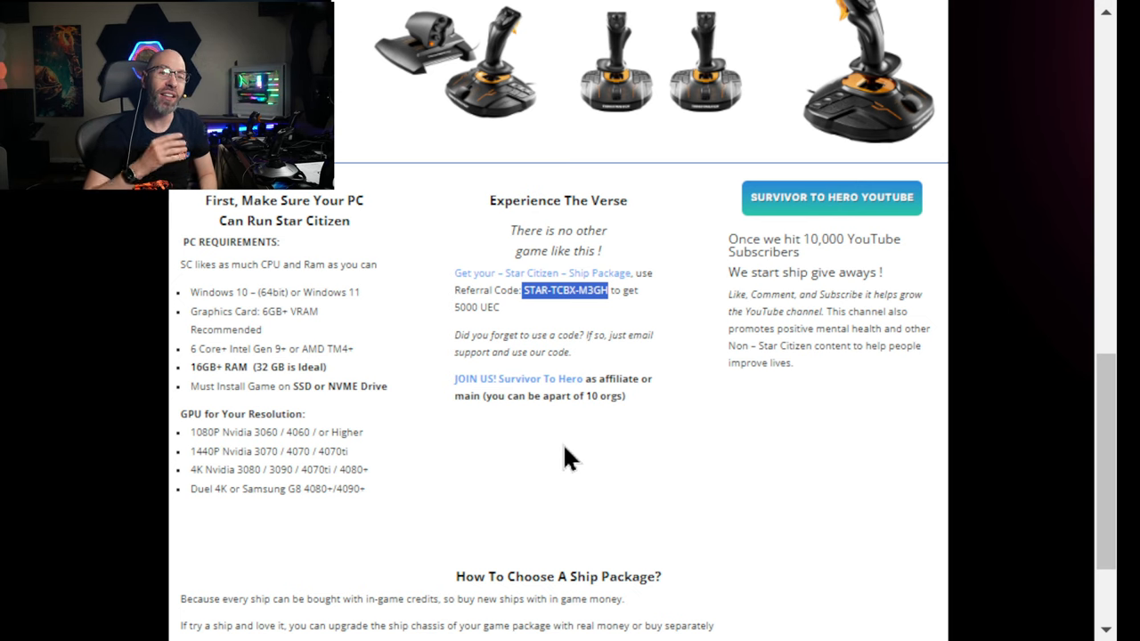
# Step: Scroll past the Logitech and Thrustmaster sections down to the PC requirements and referral code area
pyautogui.scroll(-3)
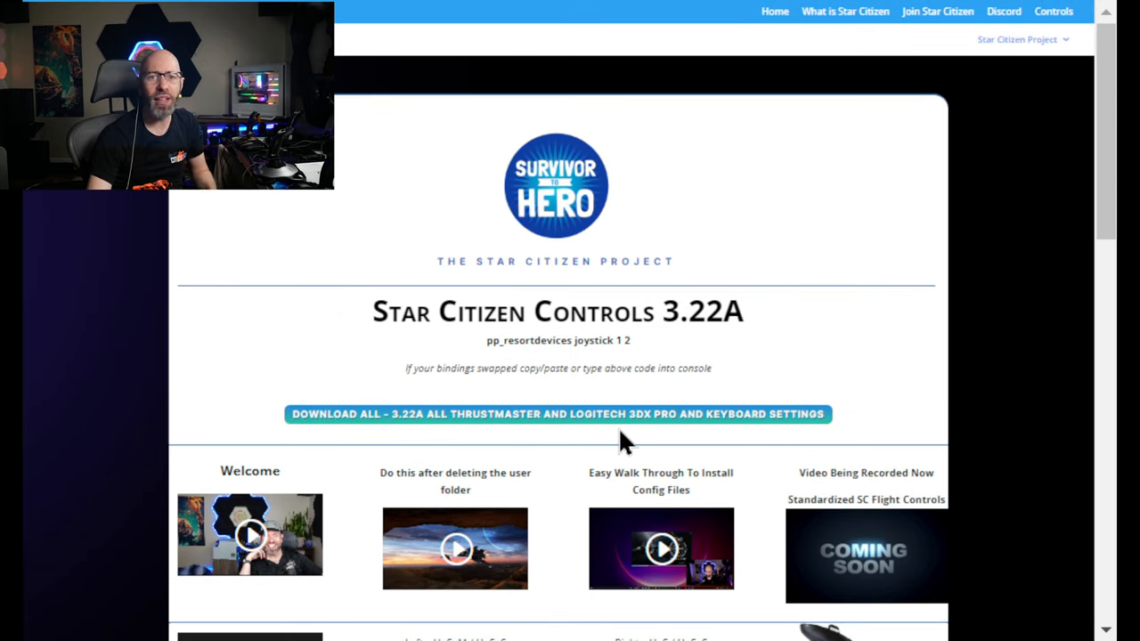
pyautogui.scroll(-3)
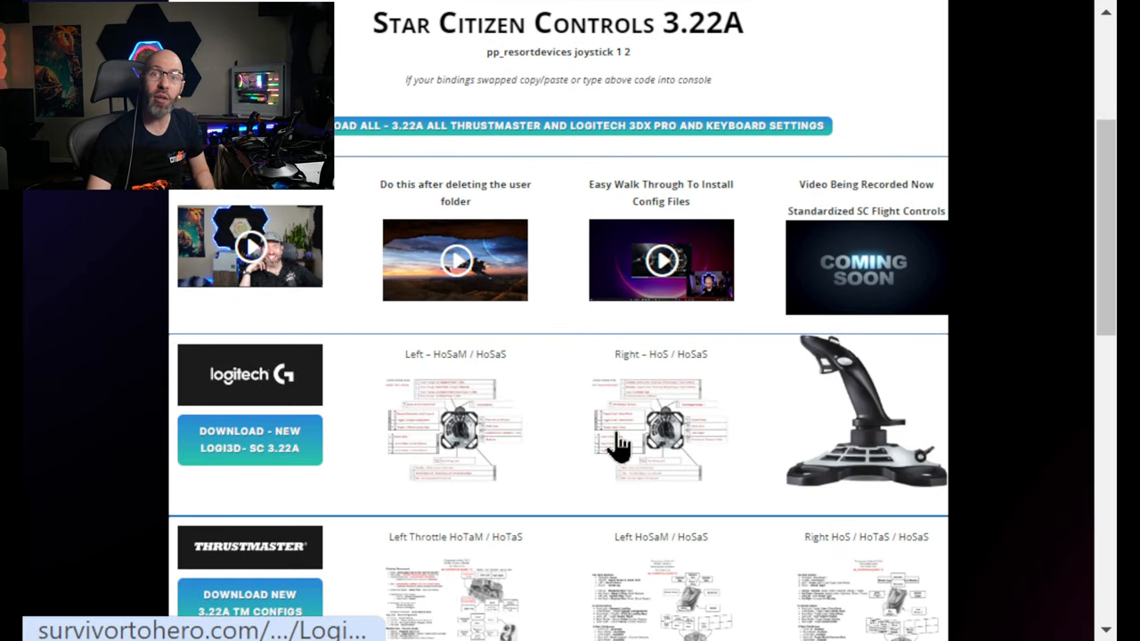
pyautogui.scroll(-3)
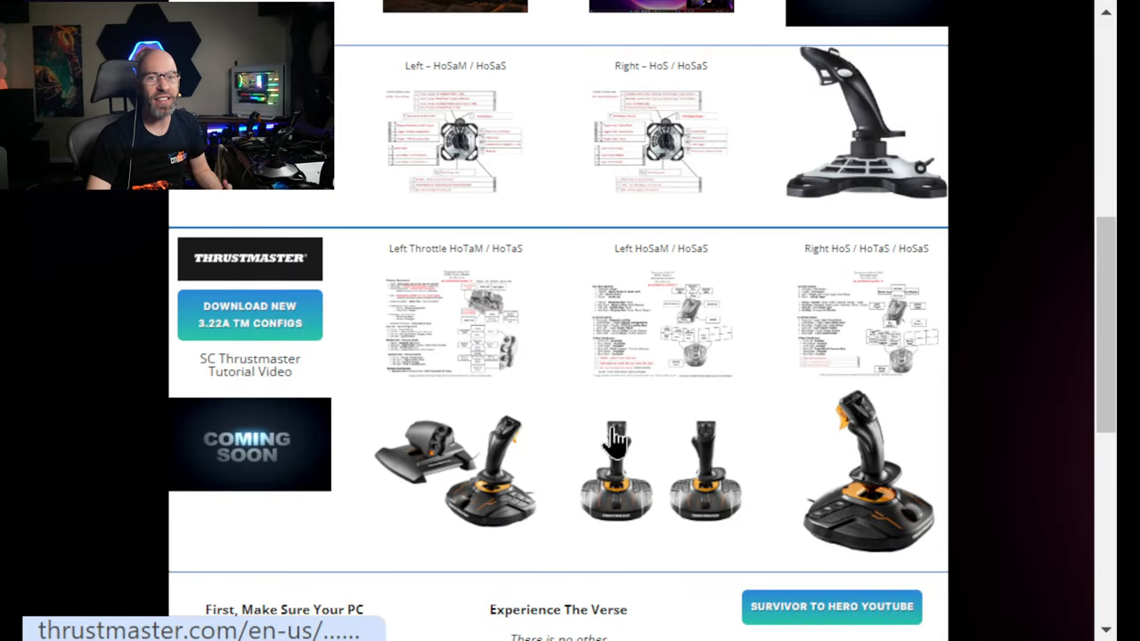
pyautogui.moveTo(858, 423)
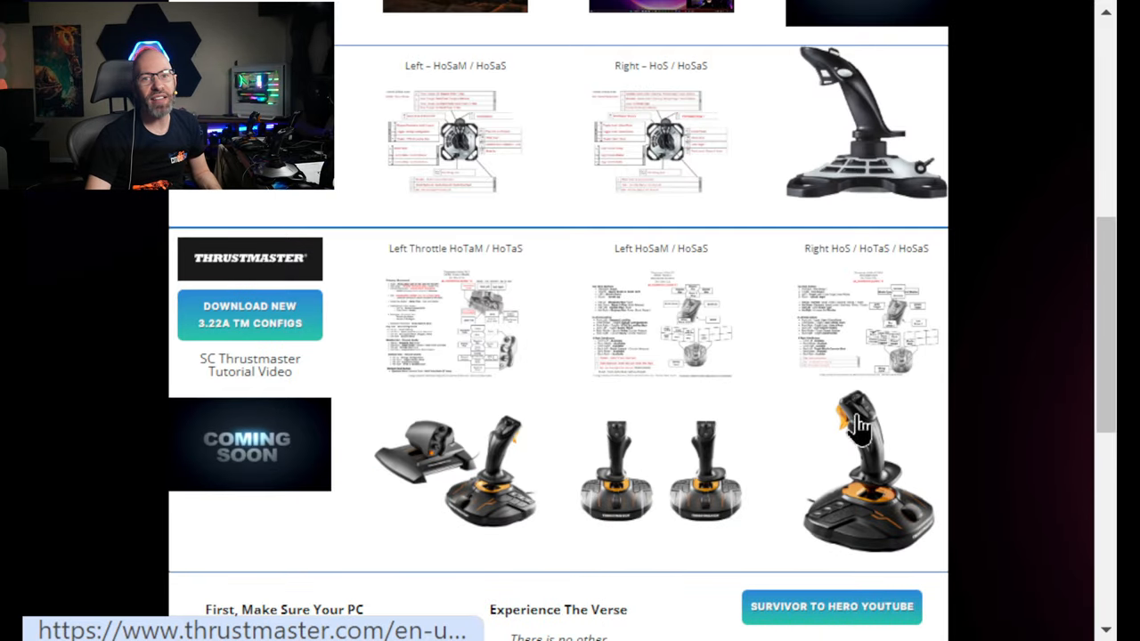
pyautogui.moveTo(929, 425)
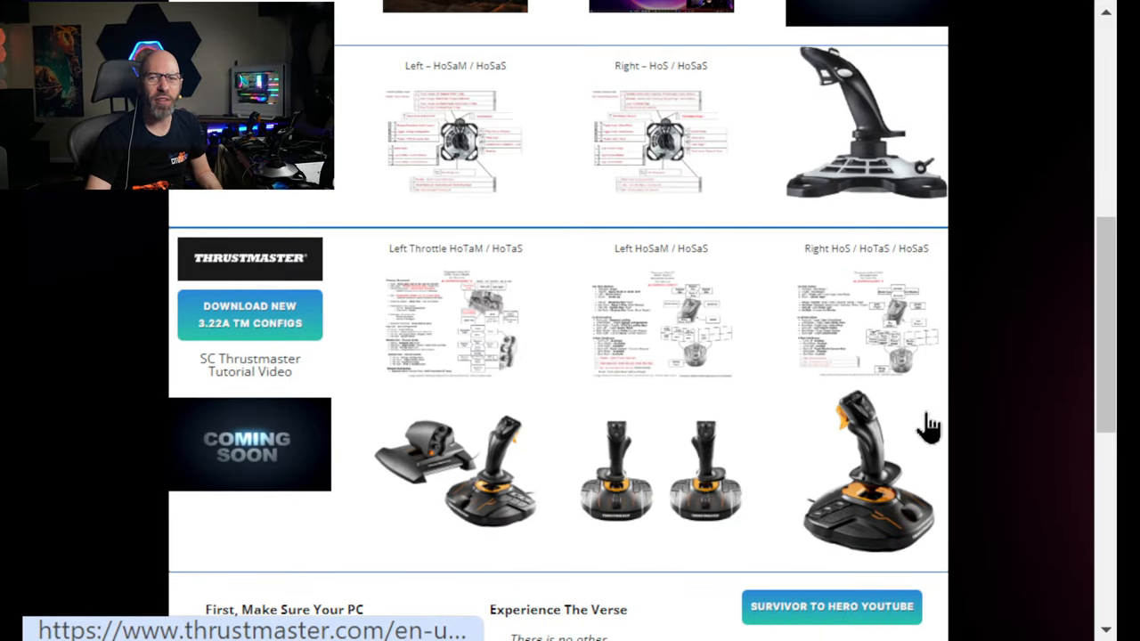
pyautogui.moveTo(514, 454)
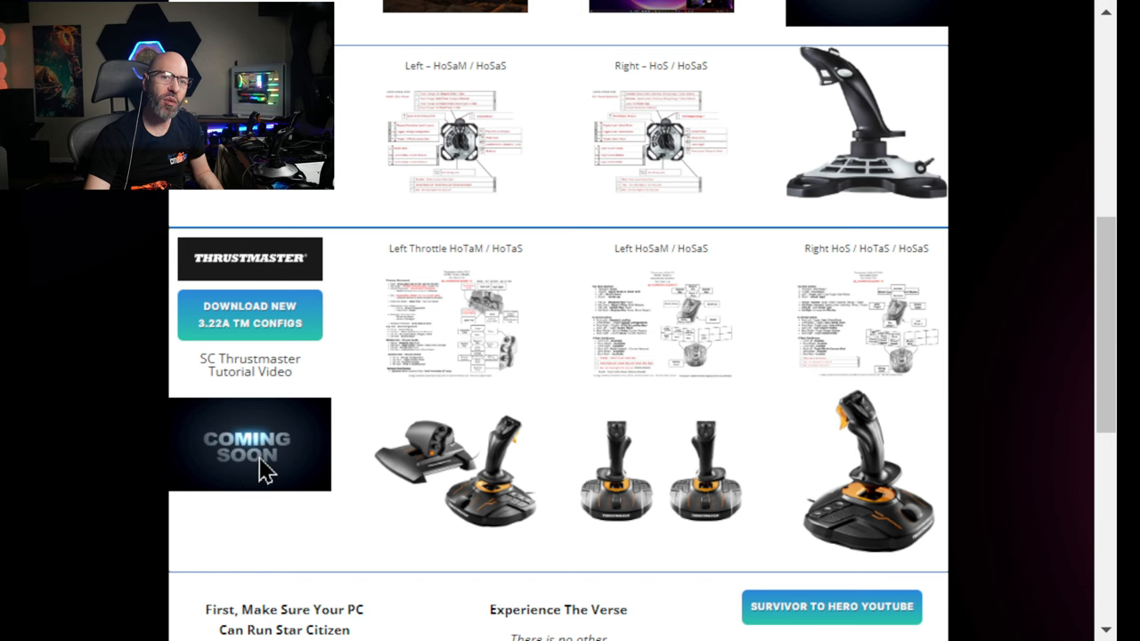
pyautogui.moveTo(299, 477)
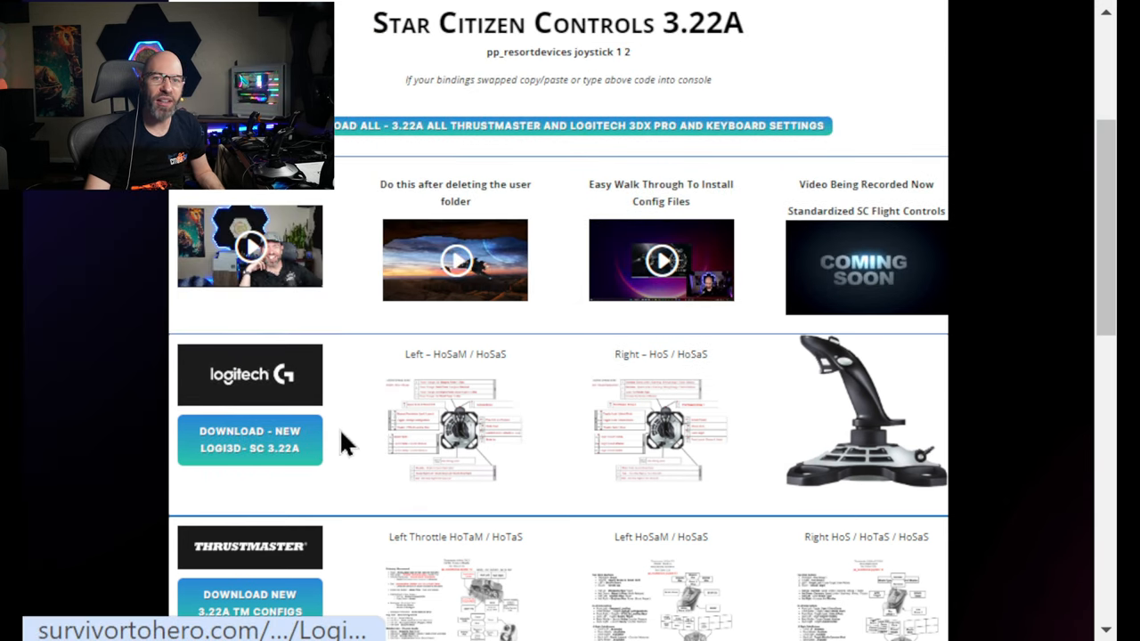
pyautogui.moveTo(666, 436)
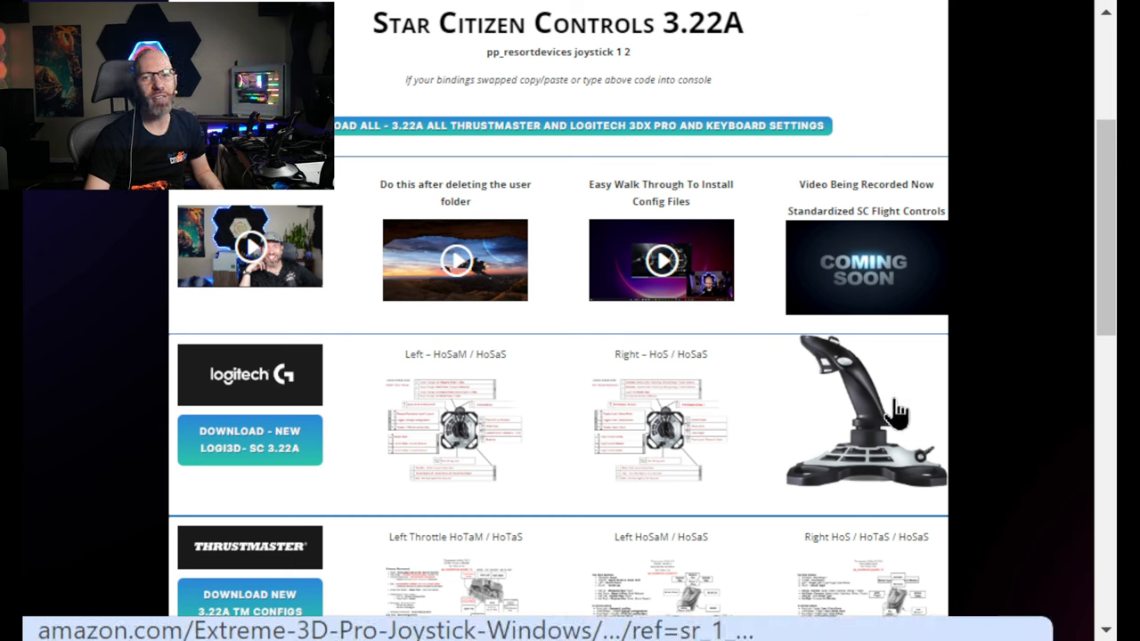
pyautogui.moveTo(881, 472)
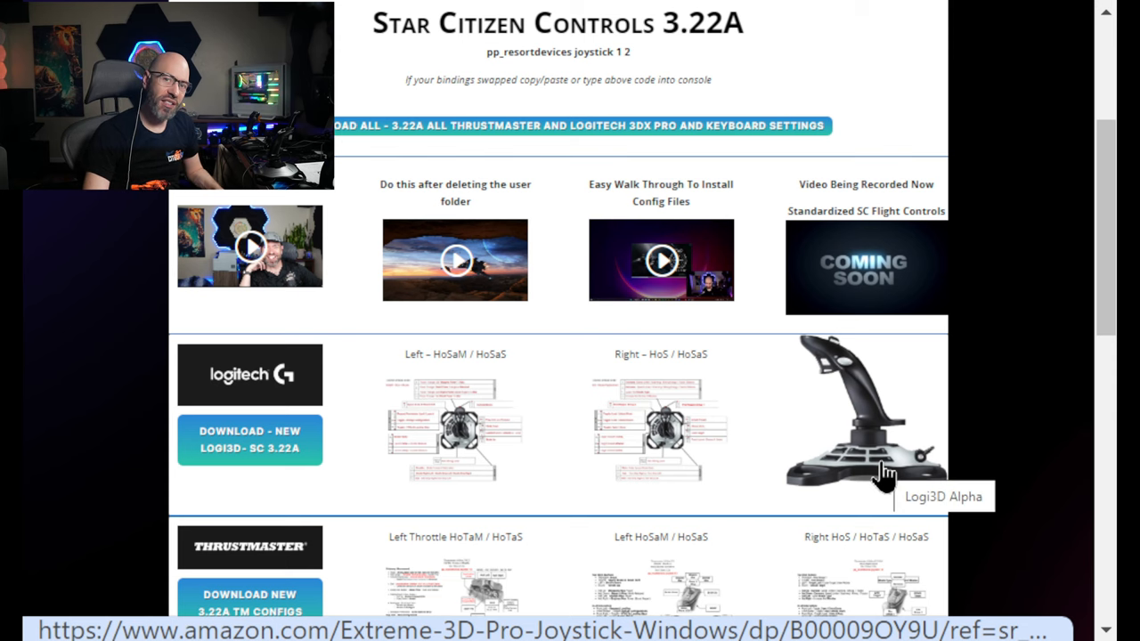
pyautogui.scroll(-3)
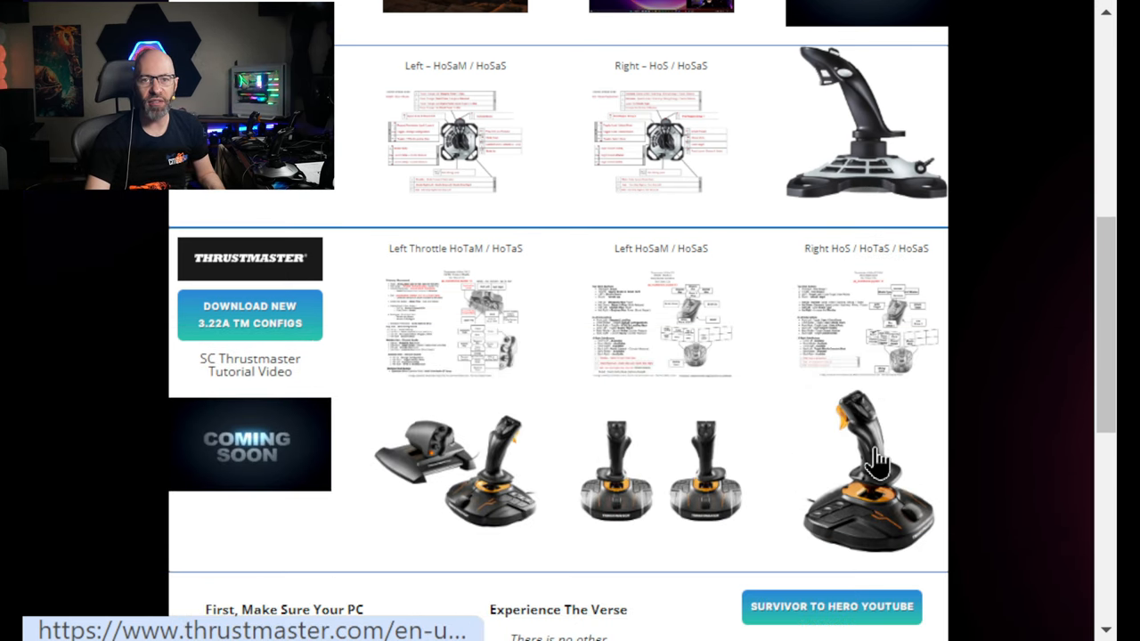
pyautogui.scroll(-3)
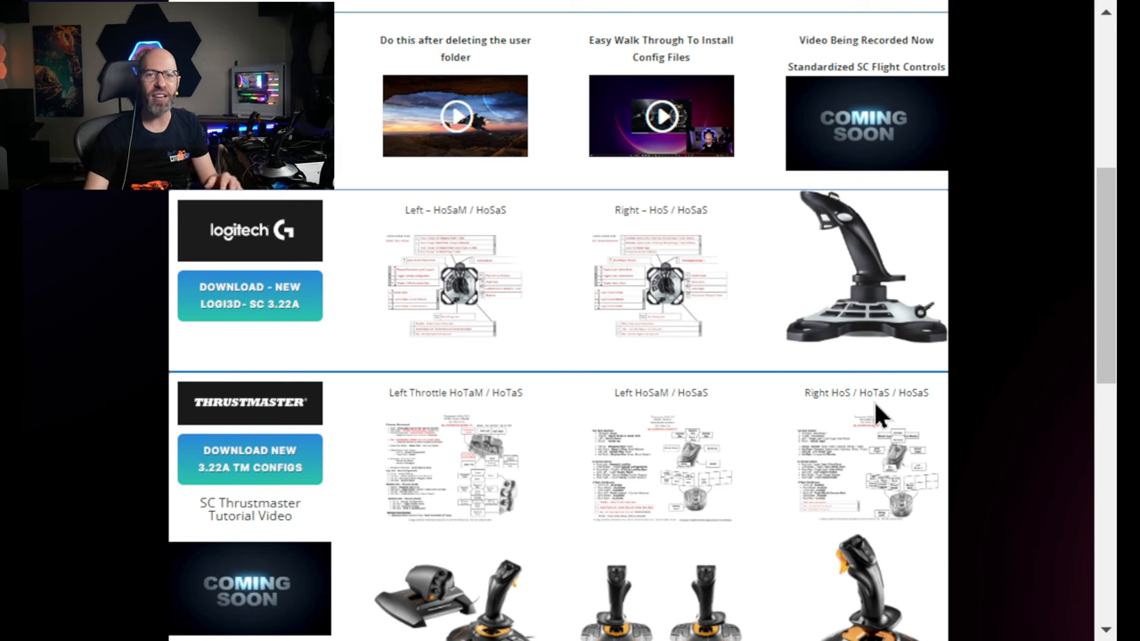
pyautogui.scroll(-3)
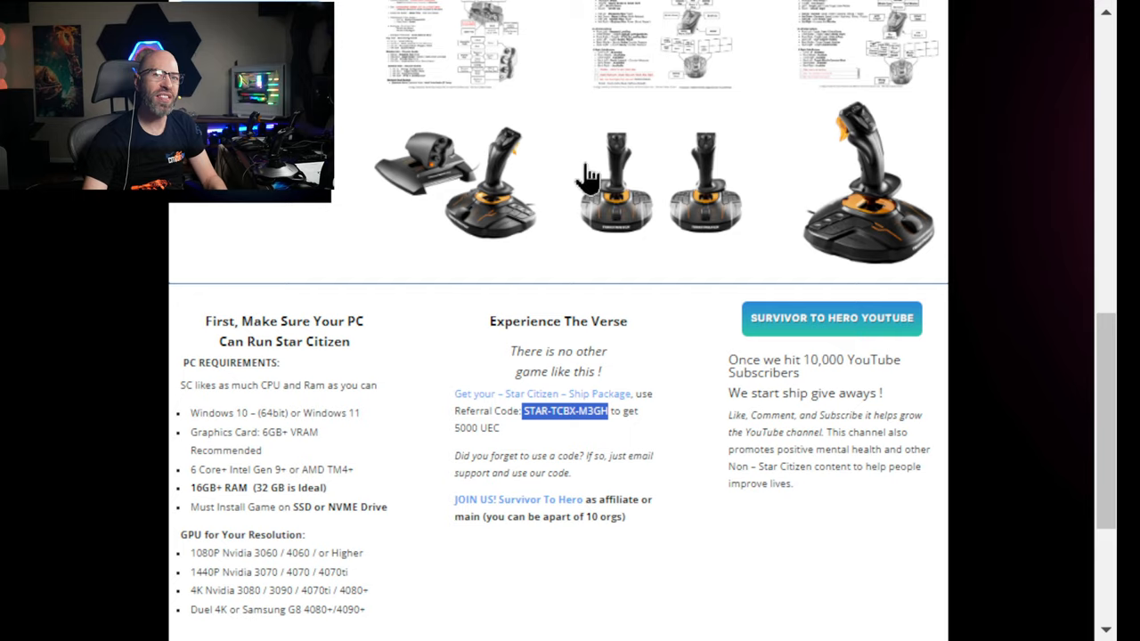
# Step: Scroll back up toward the top of the Star Citizen Controls page
pyautogui.scroll(3)
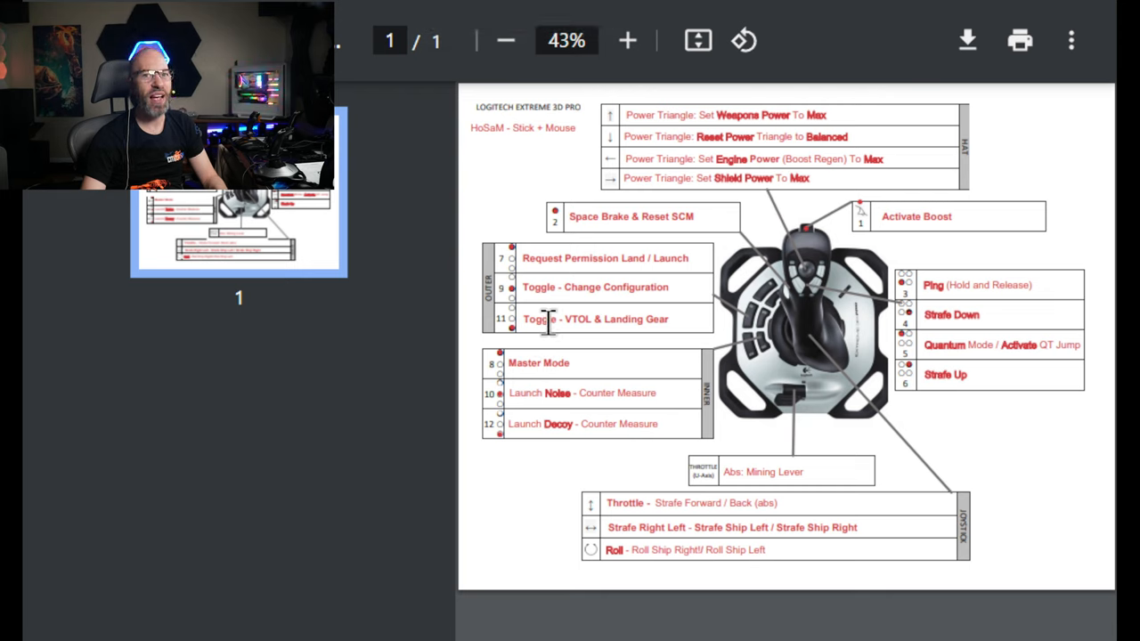
pyautogui.moveTo(561, 391)
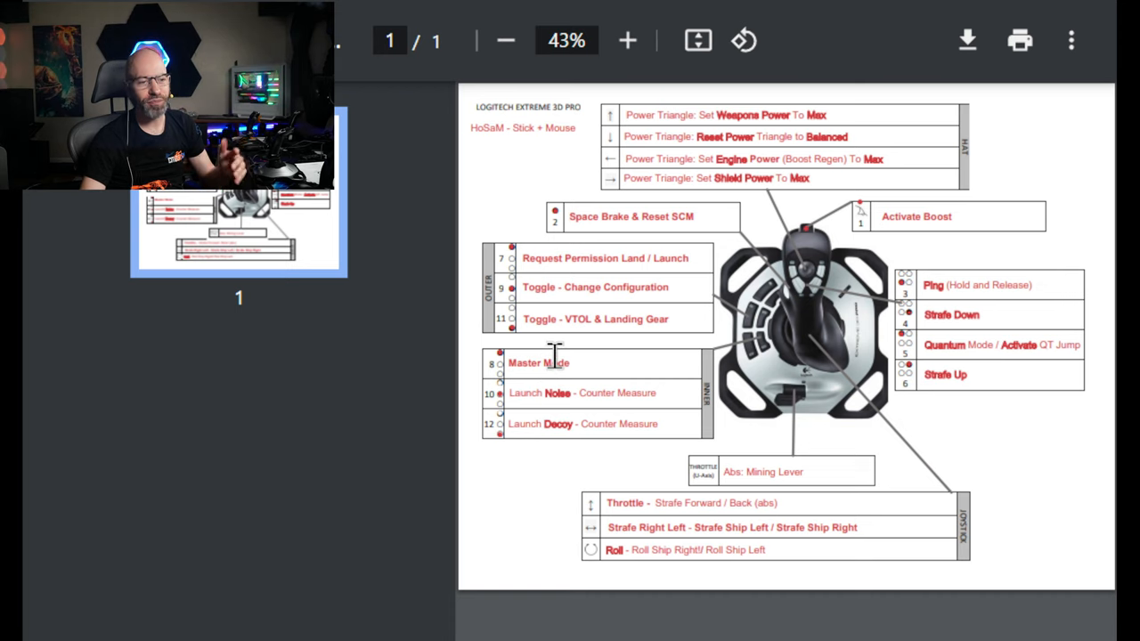
pyautogui.moveTo(819, 289)
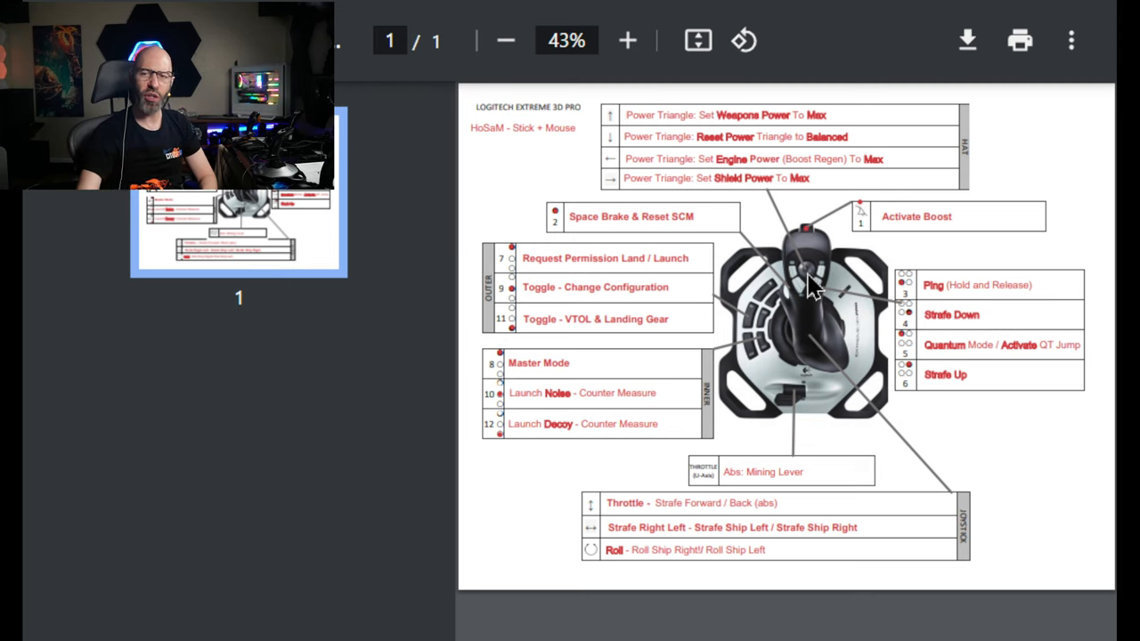
pyautogui.moveTo(820, 448)
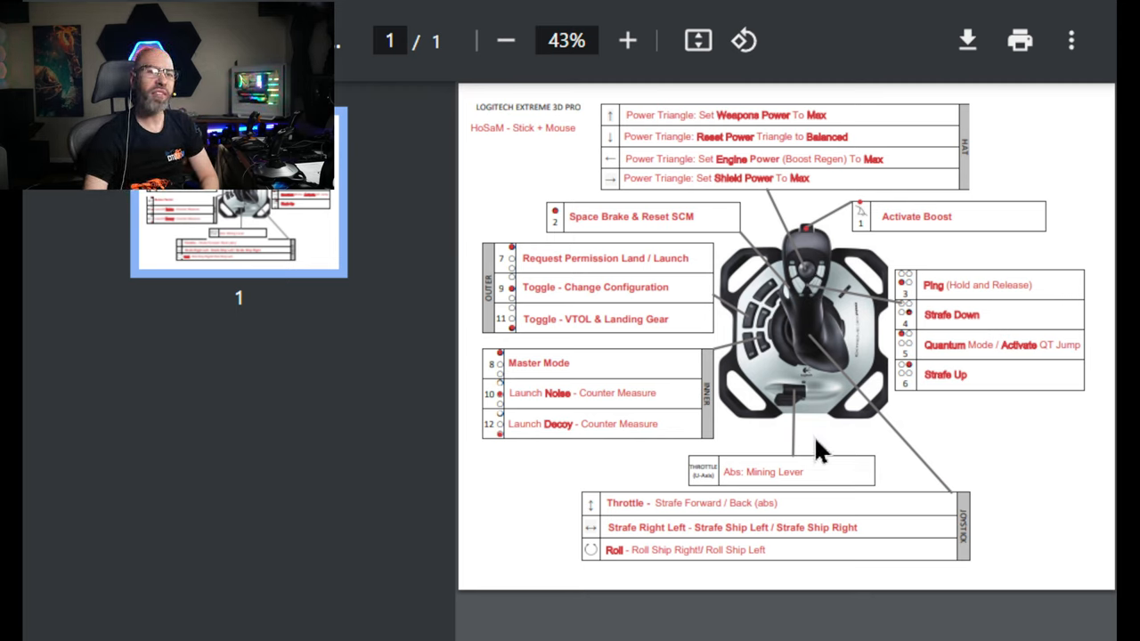
pyautogui.moveTo(744, 401)
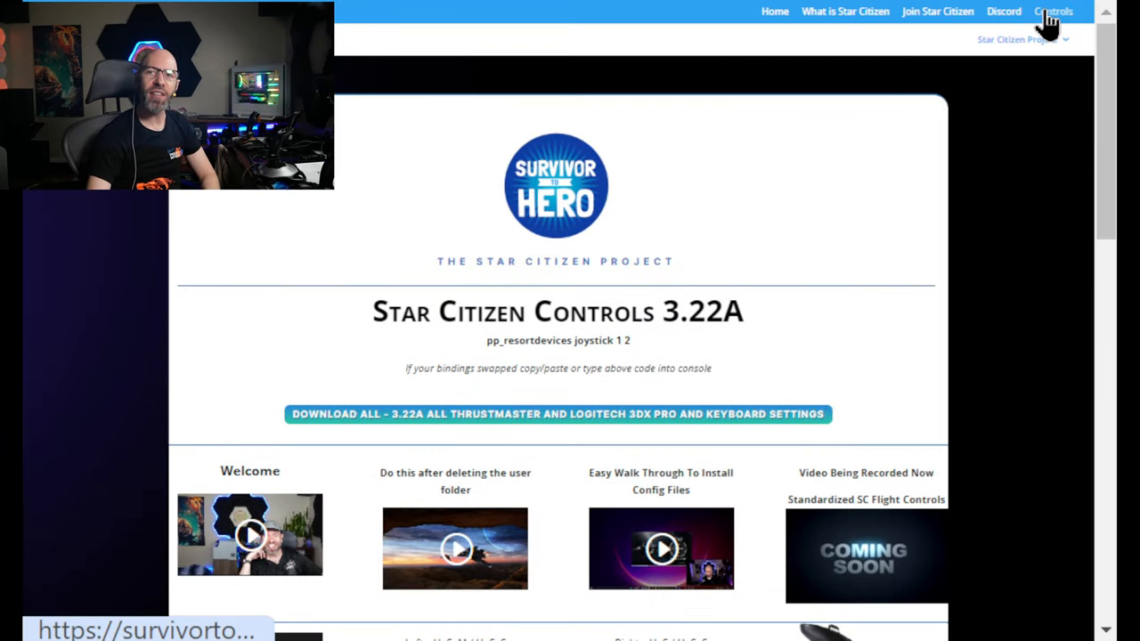
pyautogui.scroll(-3)
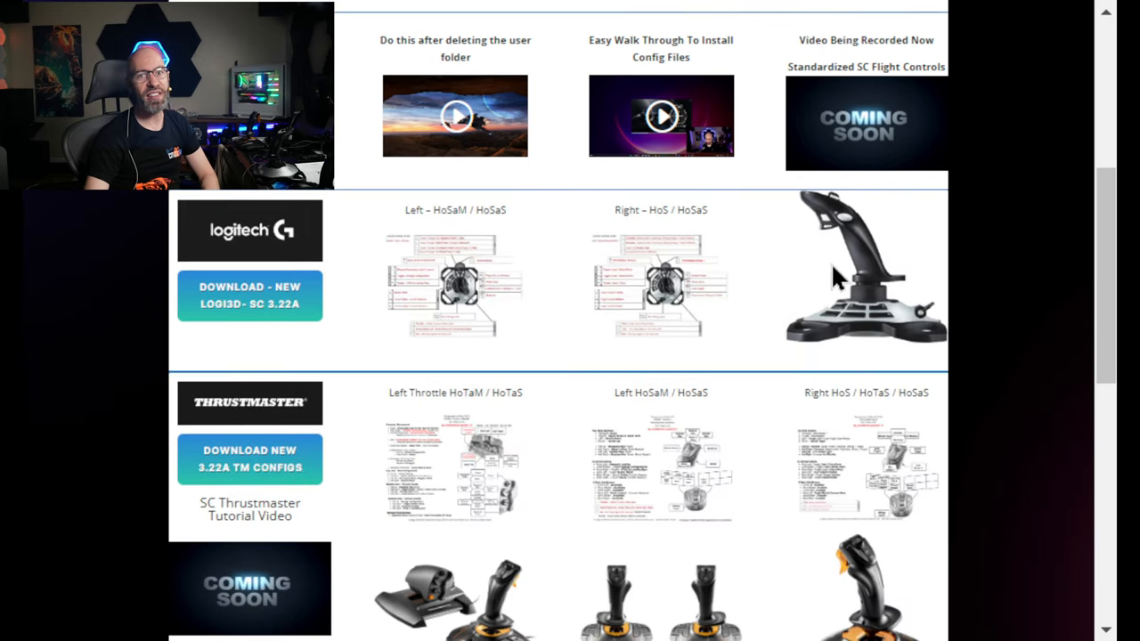
pyautogui.scroll(-3)
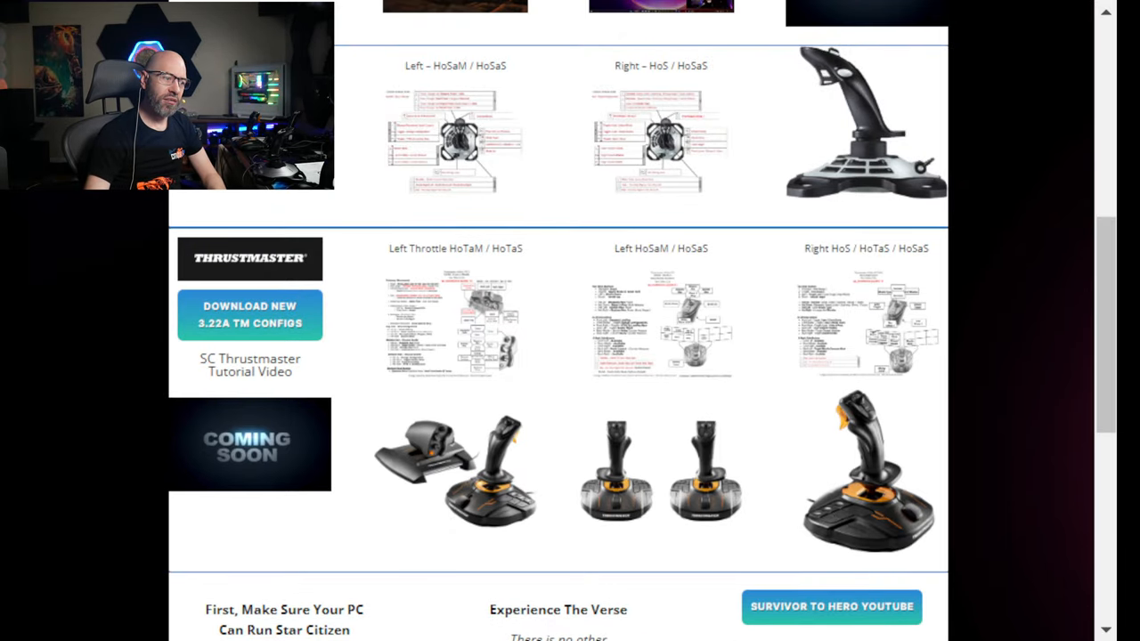
pyautogui.moveTo(431, 579)
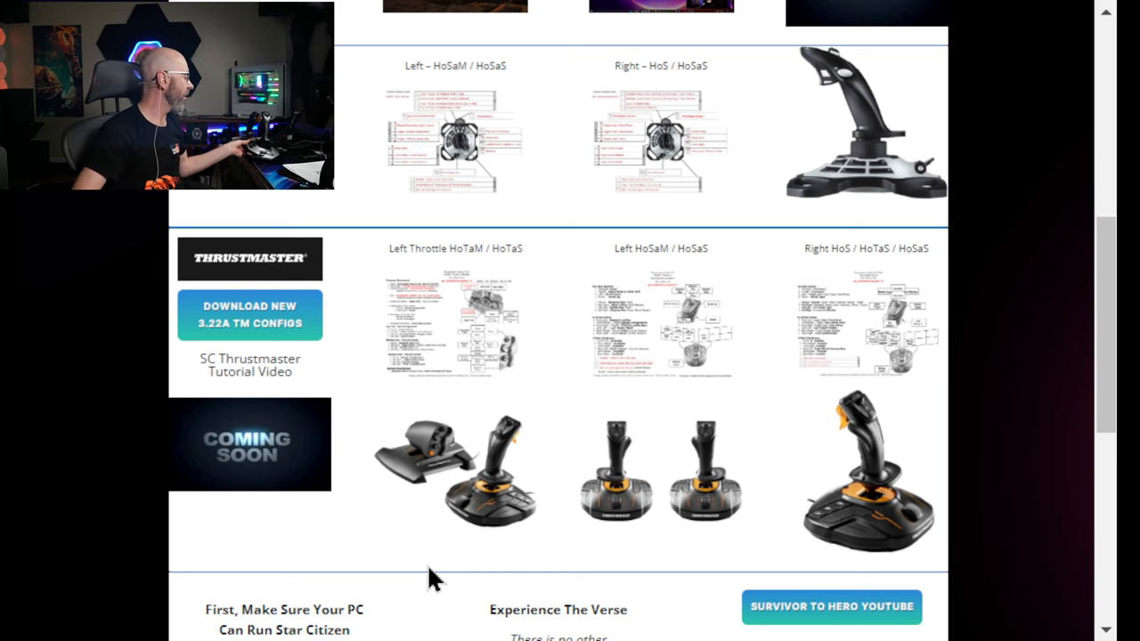
pyautogui.moveTo(782, 378)
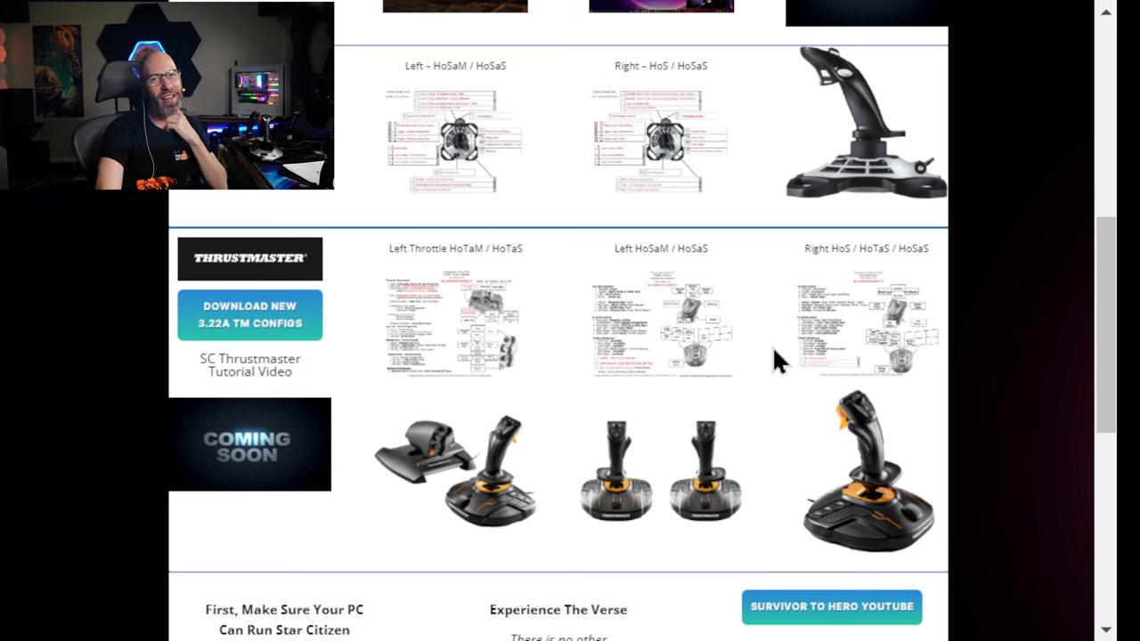
pyautogui.moveTo(773, 374)
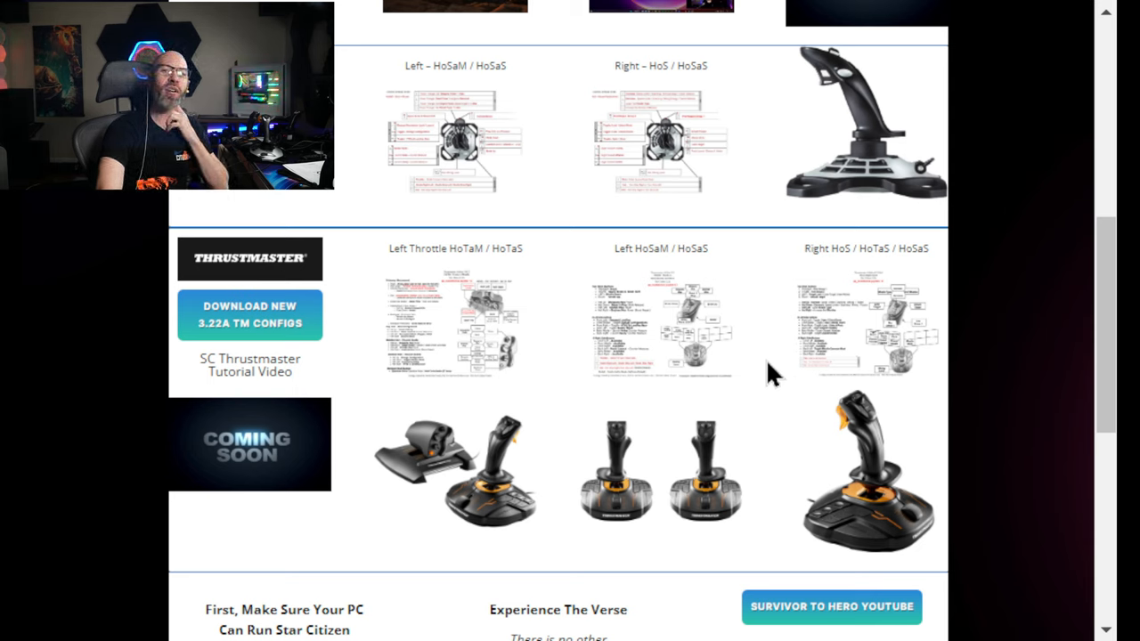
pyautogui.scroll(-3)
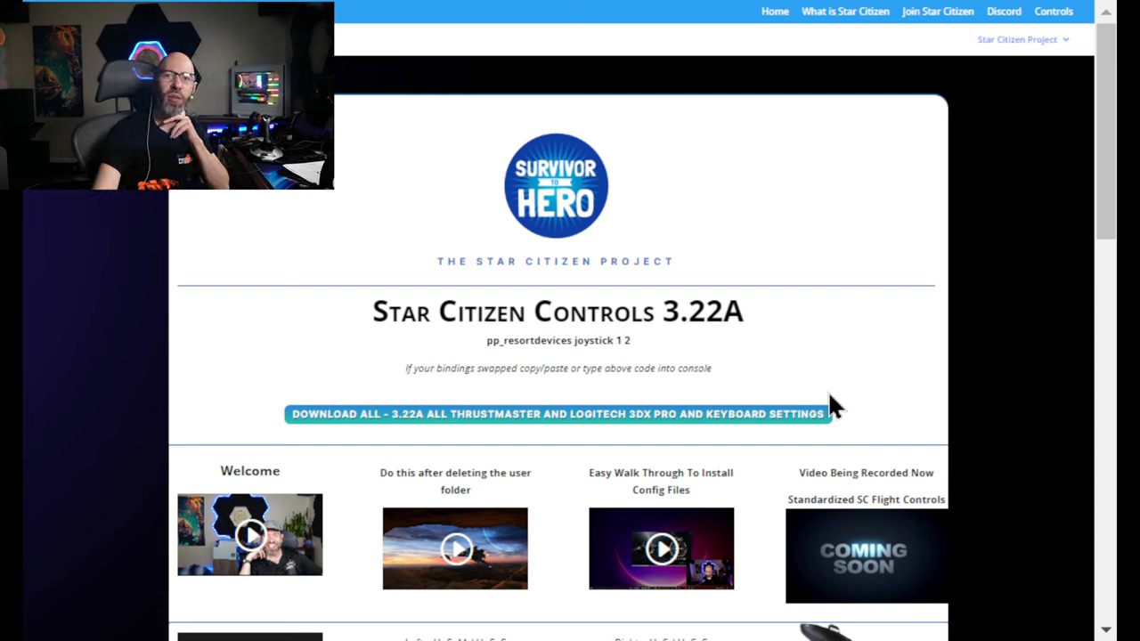
pyautogui.moveTo(853, 394)
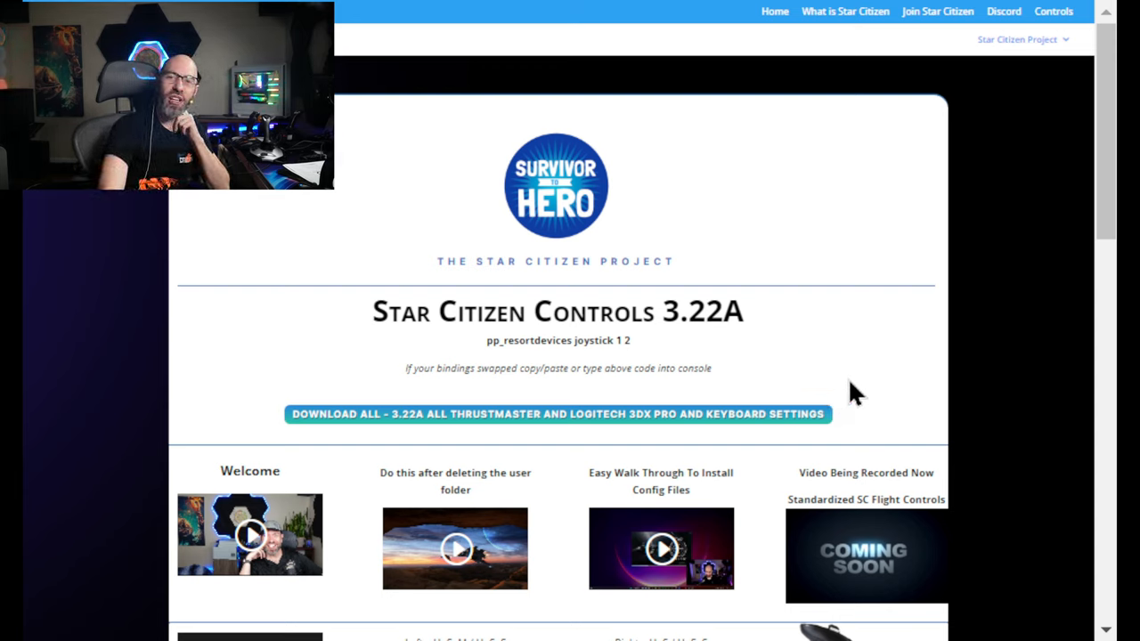